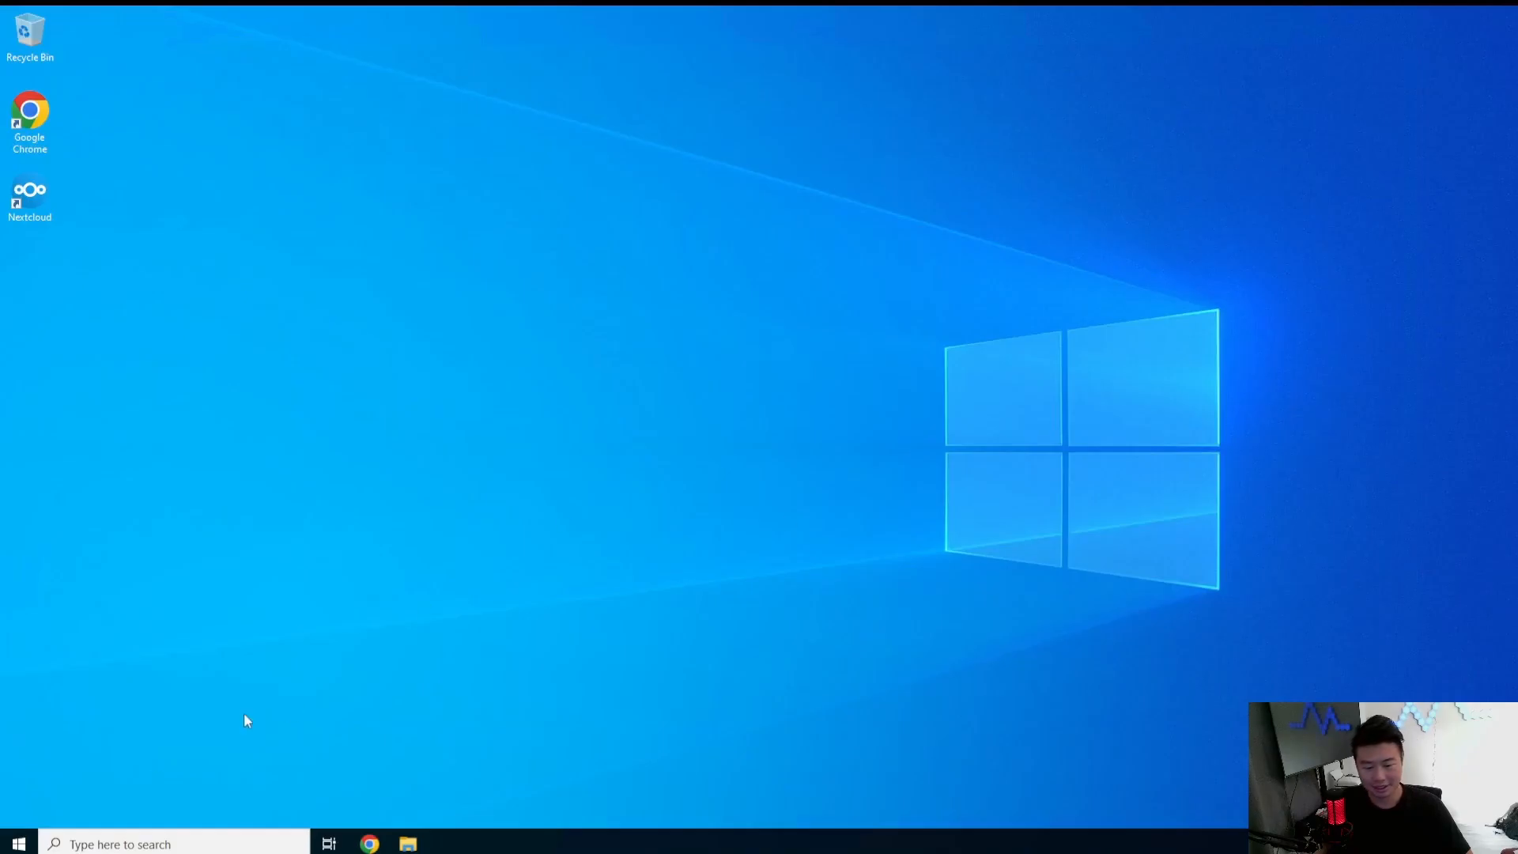
- Log in over SSH as root to the hedgedoc server 192.168.1.128, accepting the host key
text(cmd)
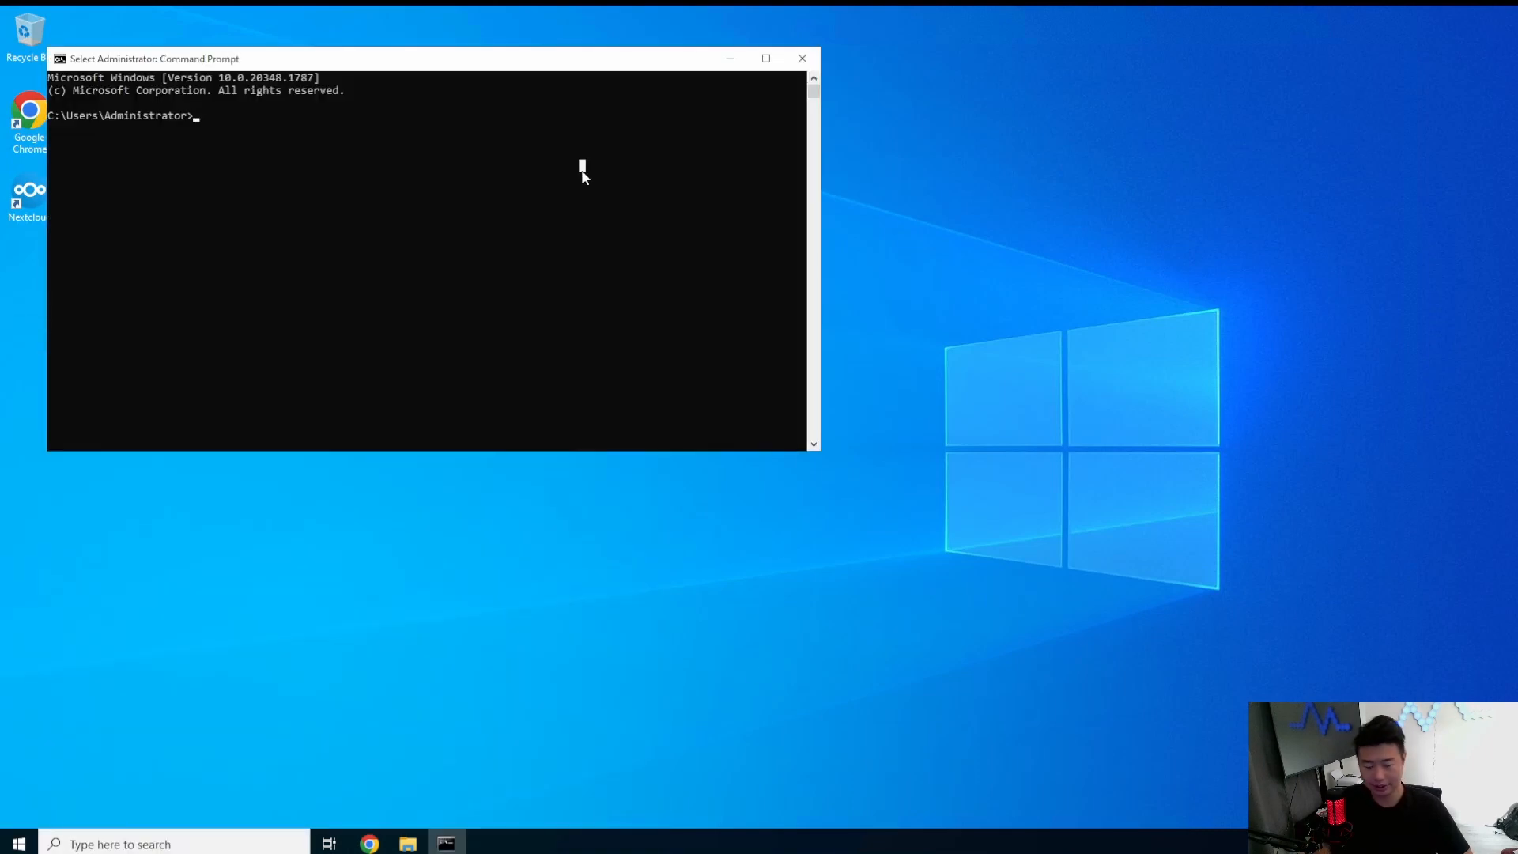
text(ssh root@192.168.1.128)
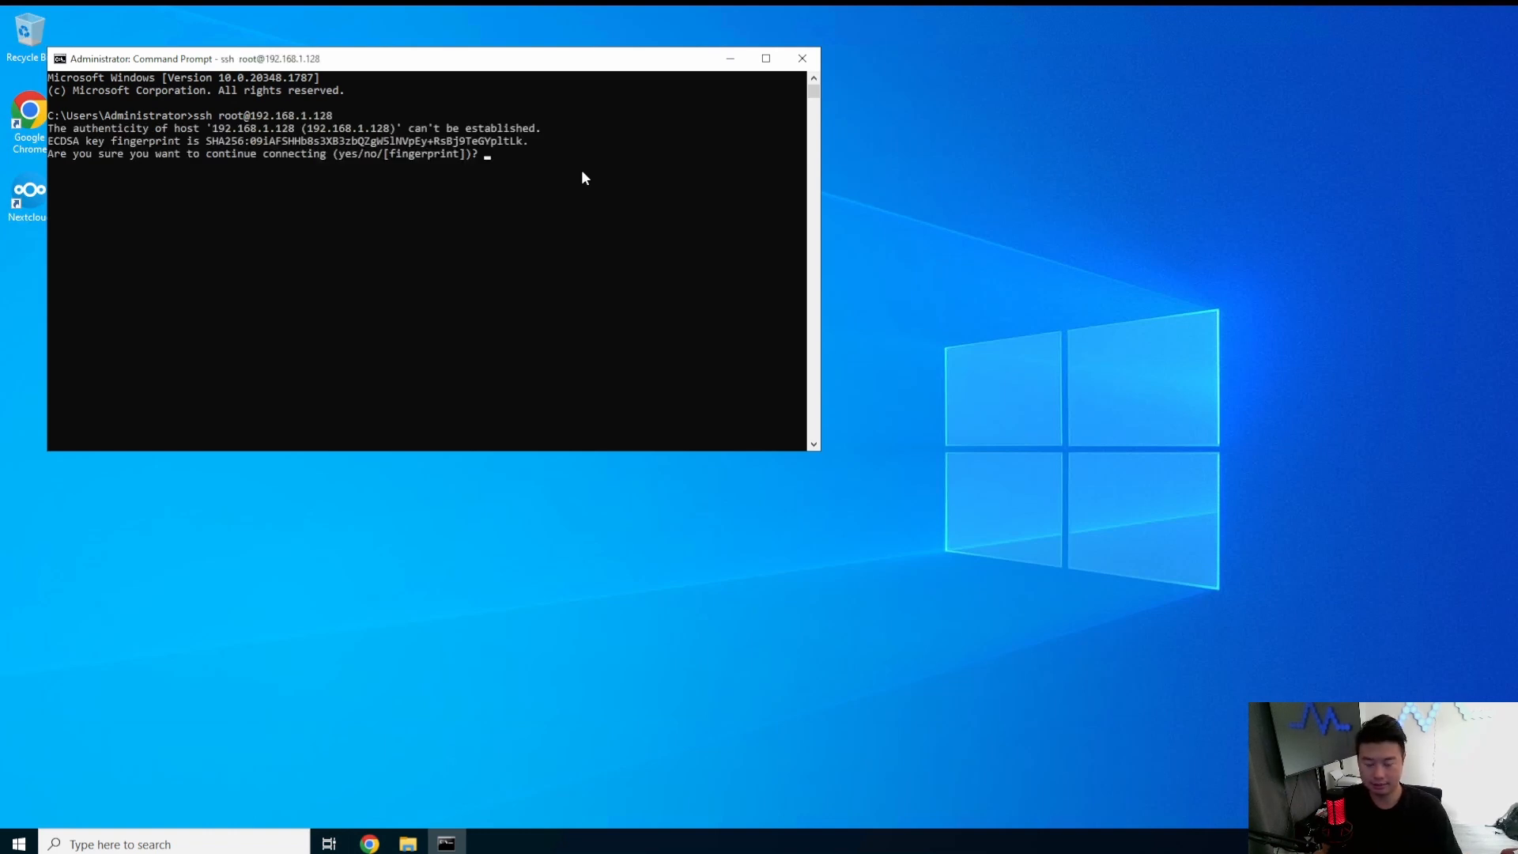
text(yes)
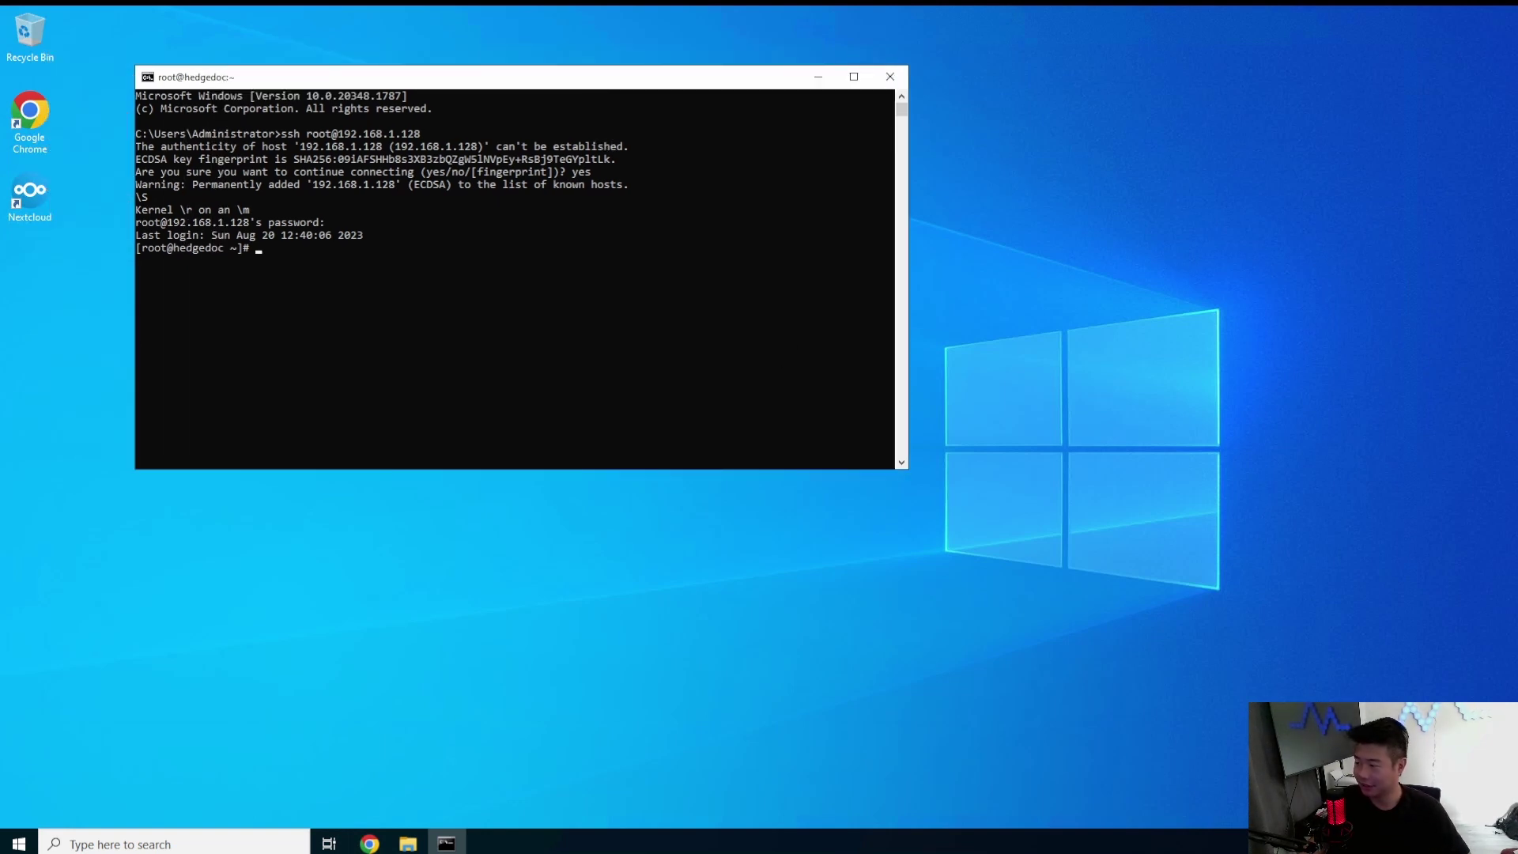
- Add the Docker CE yum repository and start installing docker-ce and compose with yum -y
text(yum config-manager --add-repo https://download.docker.com/linux/centos/docker-ce.repo)
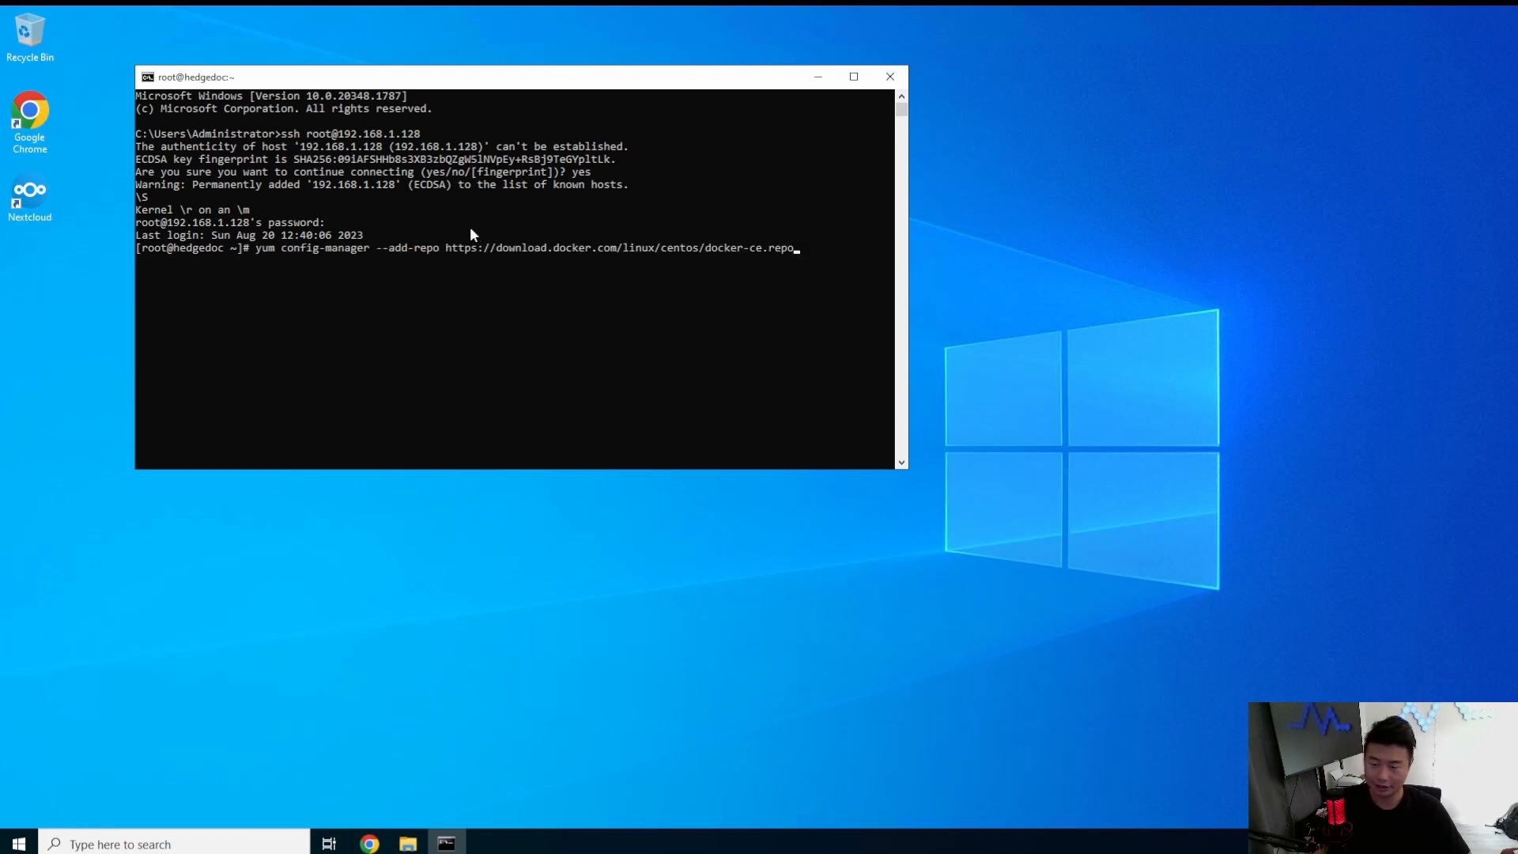
key(Return)
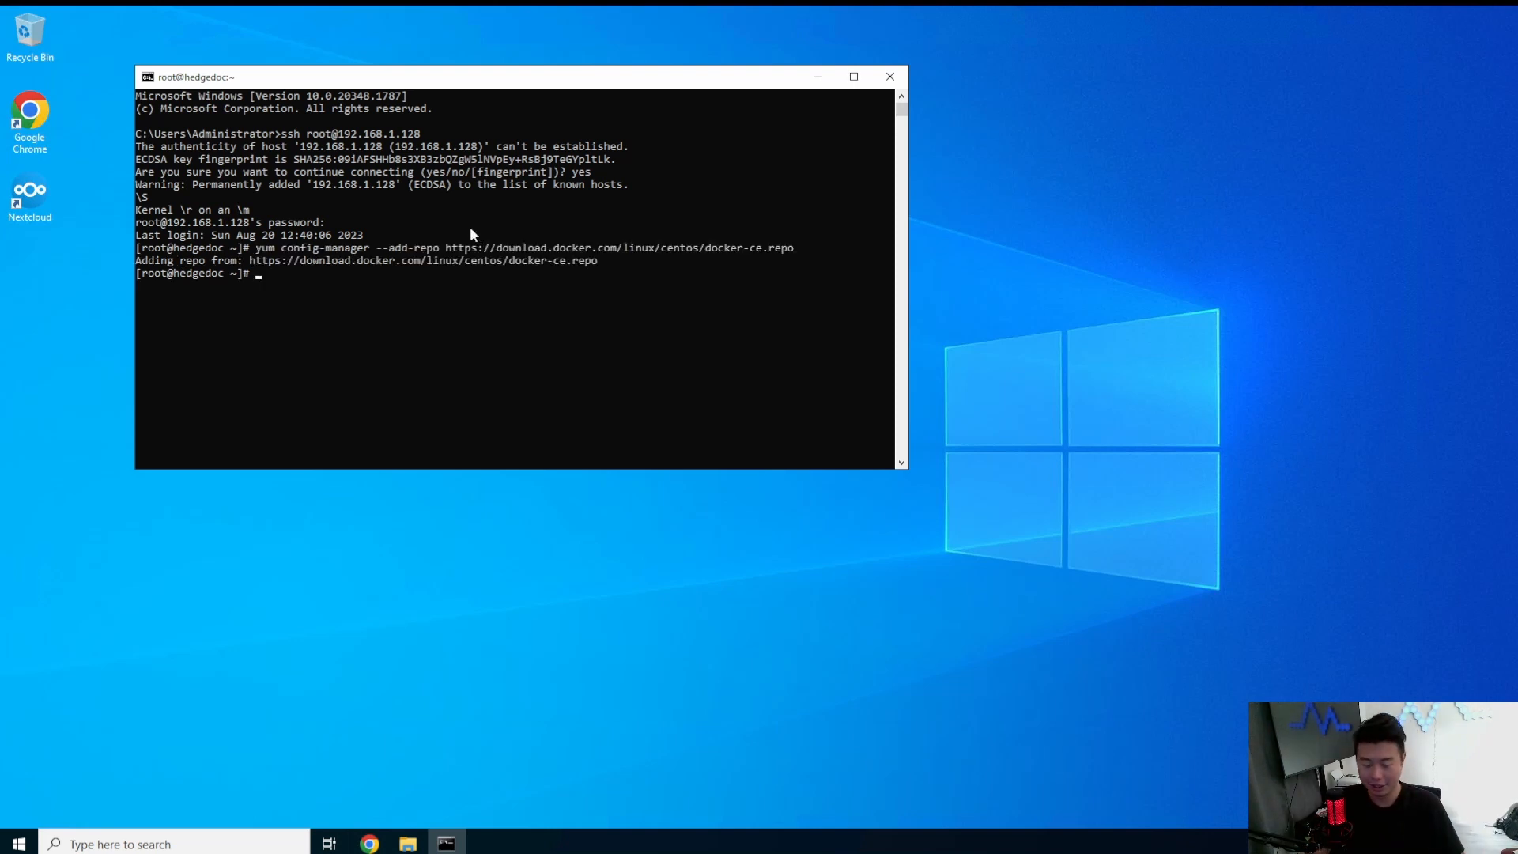
text(yum -y)
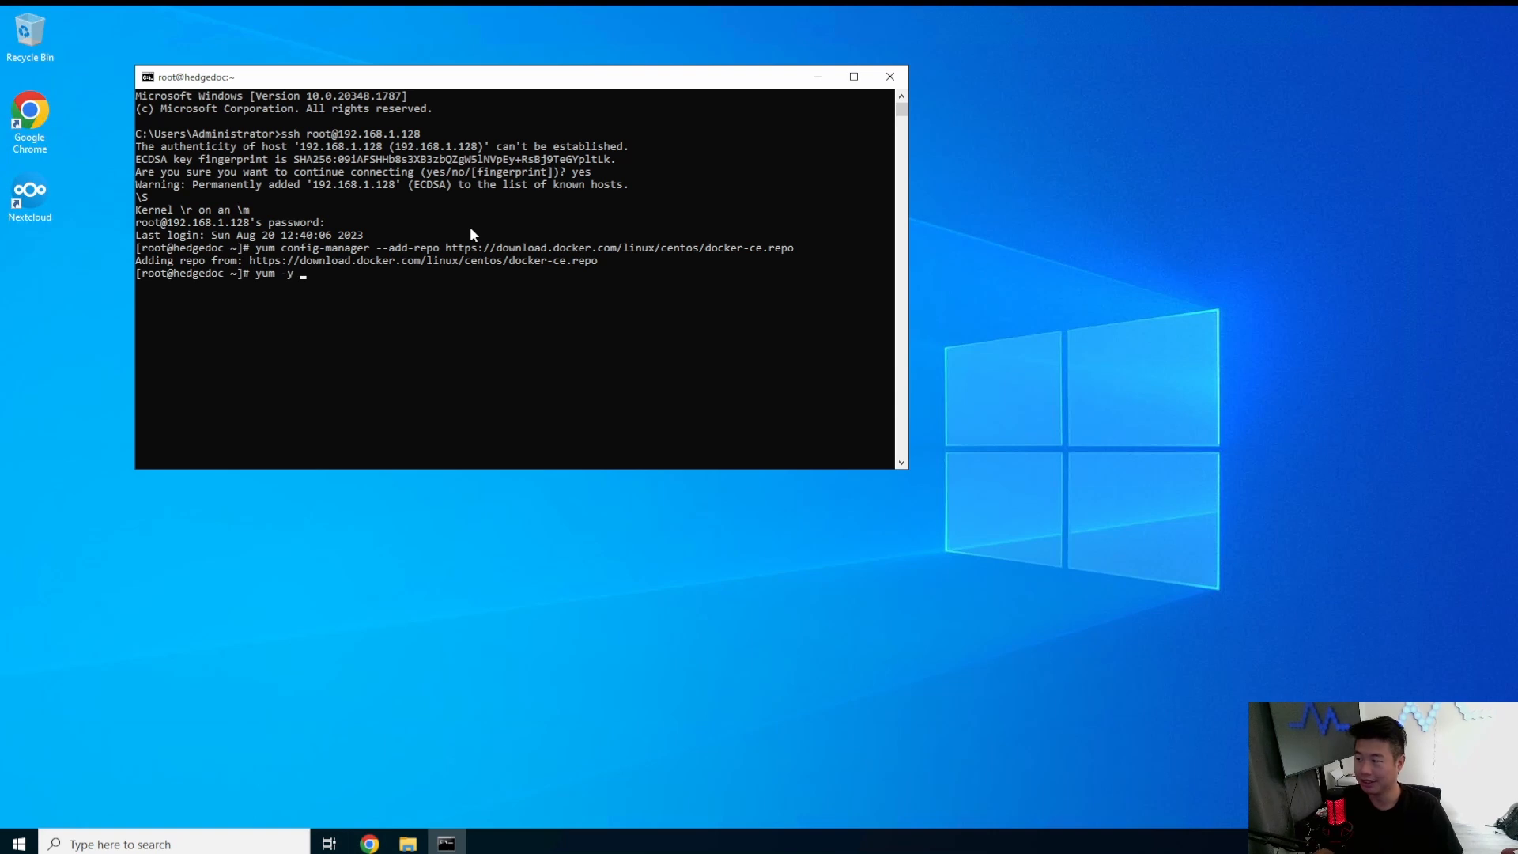
text(install docker-c)
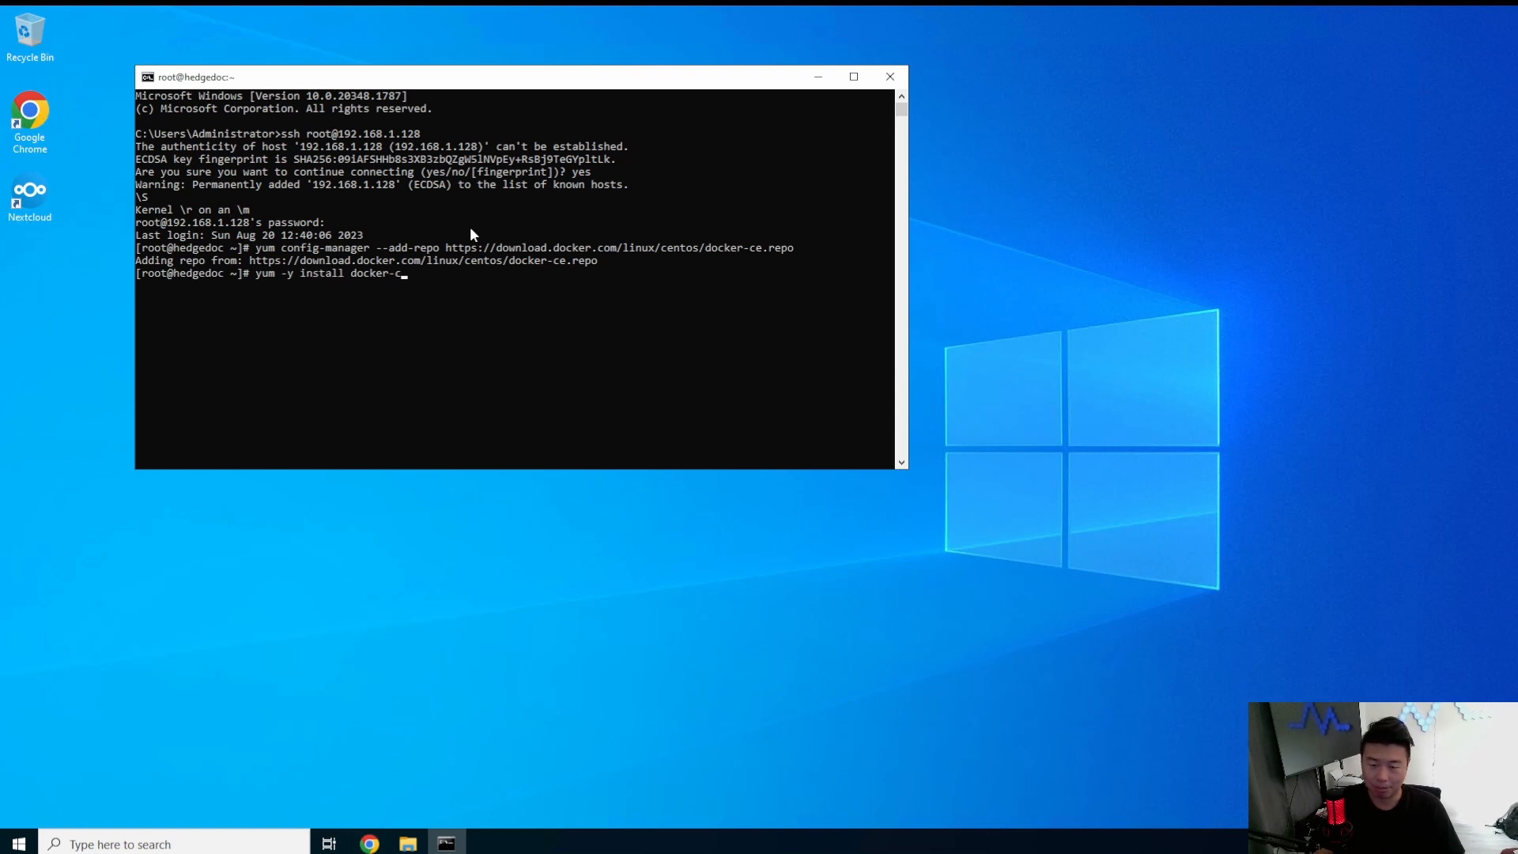
key(Return)
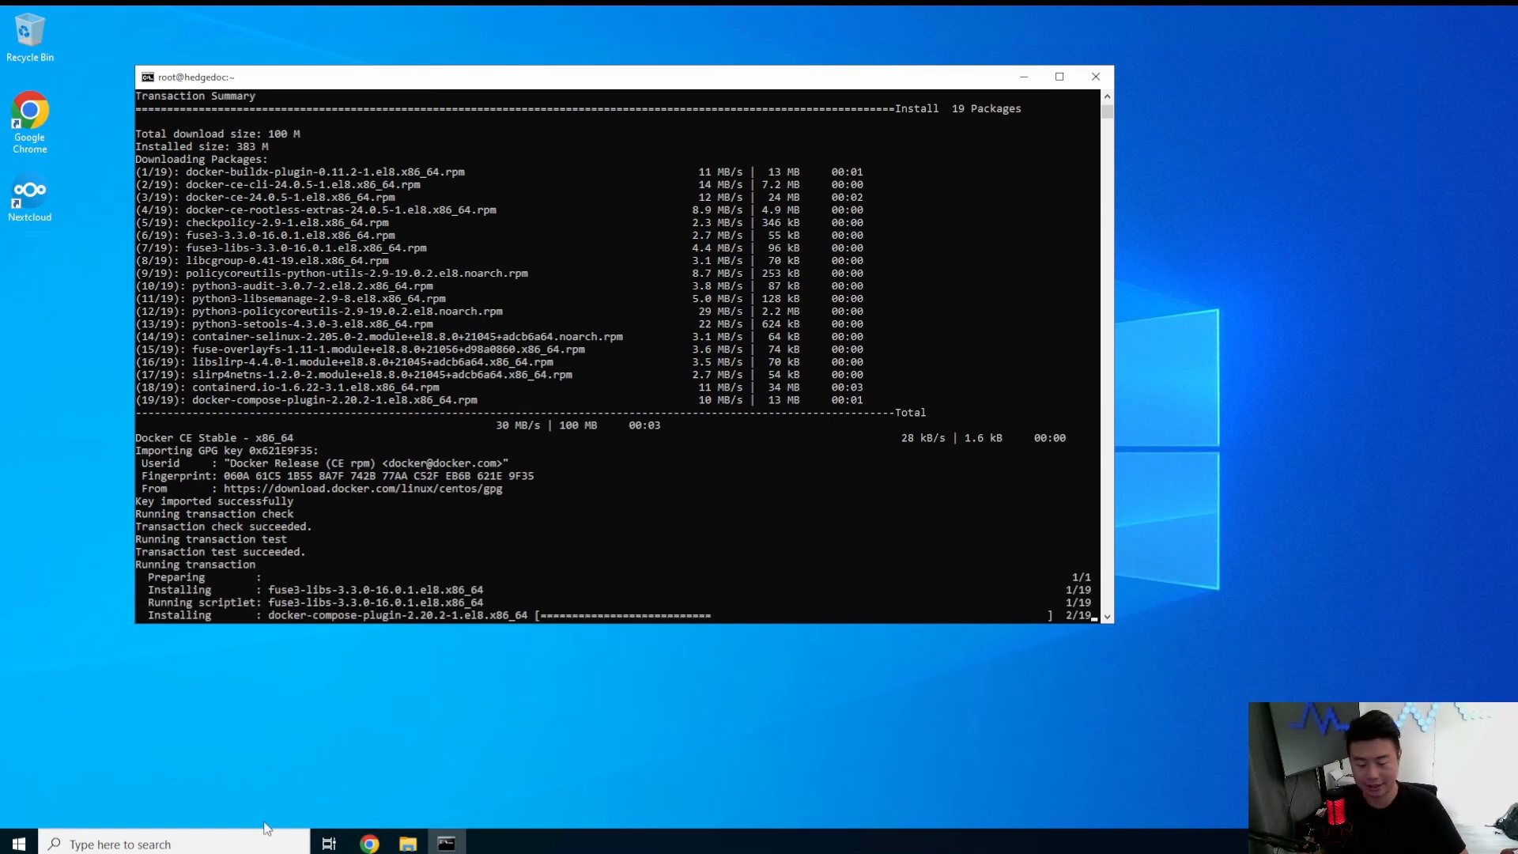
mouse_move(368, 843)
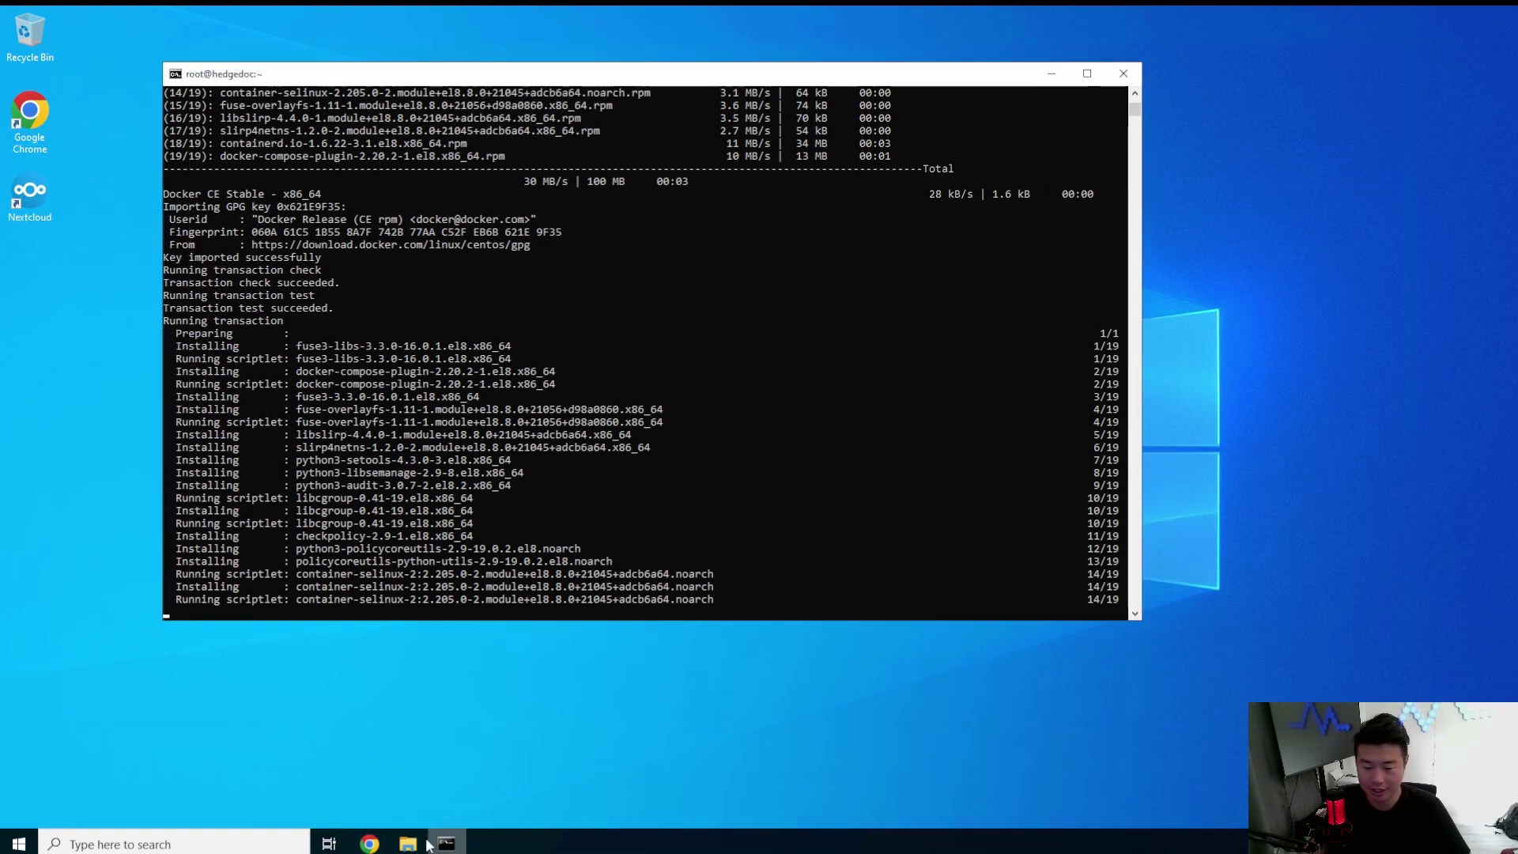
- Bring up the dns project's dragon.local.zone file in the GitLab Web IDE
click(369, 843)
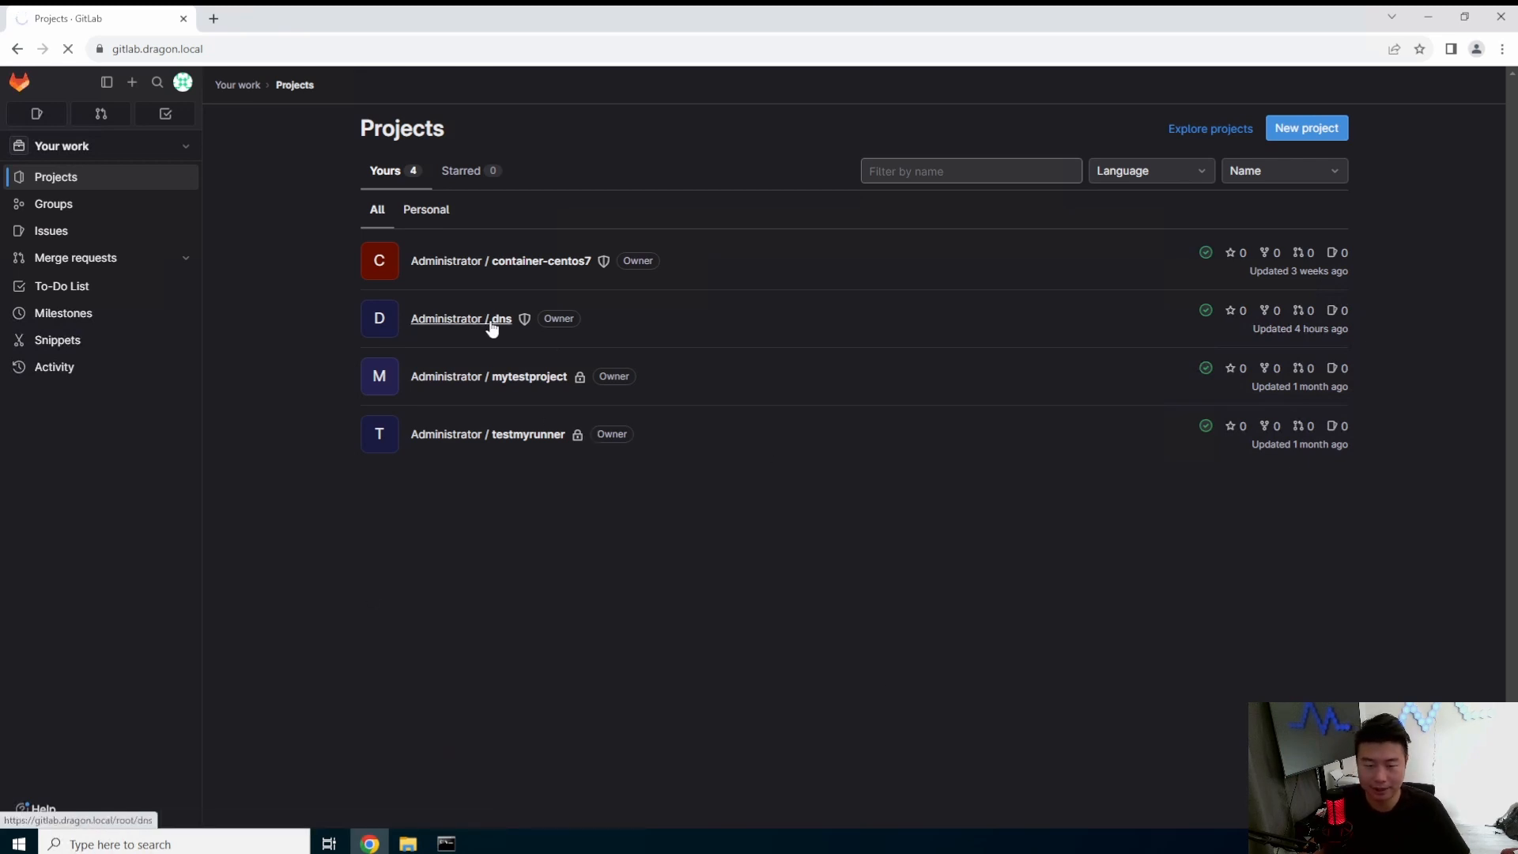
click(460, 318)
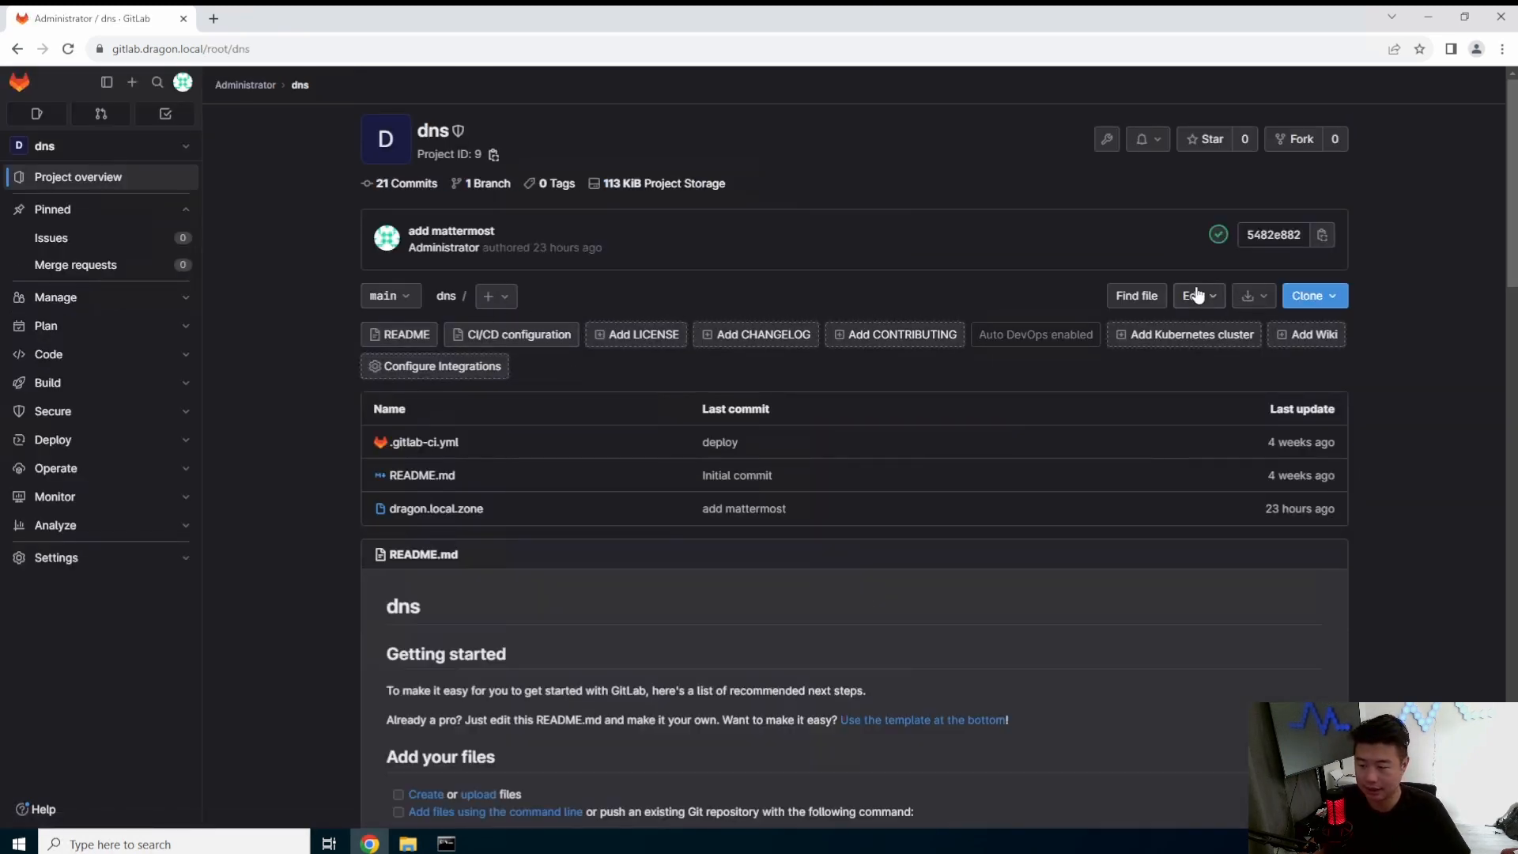
click(1192, 296)
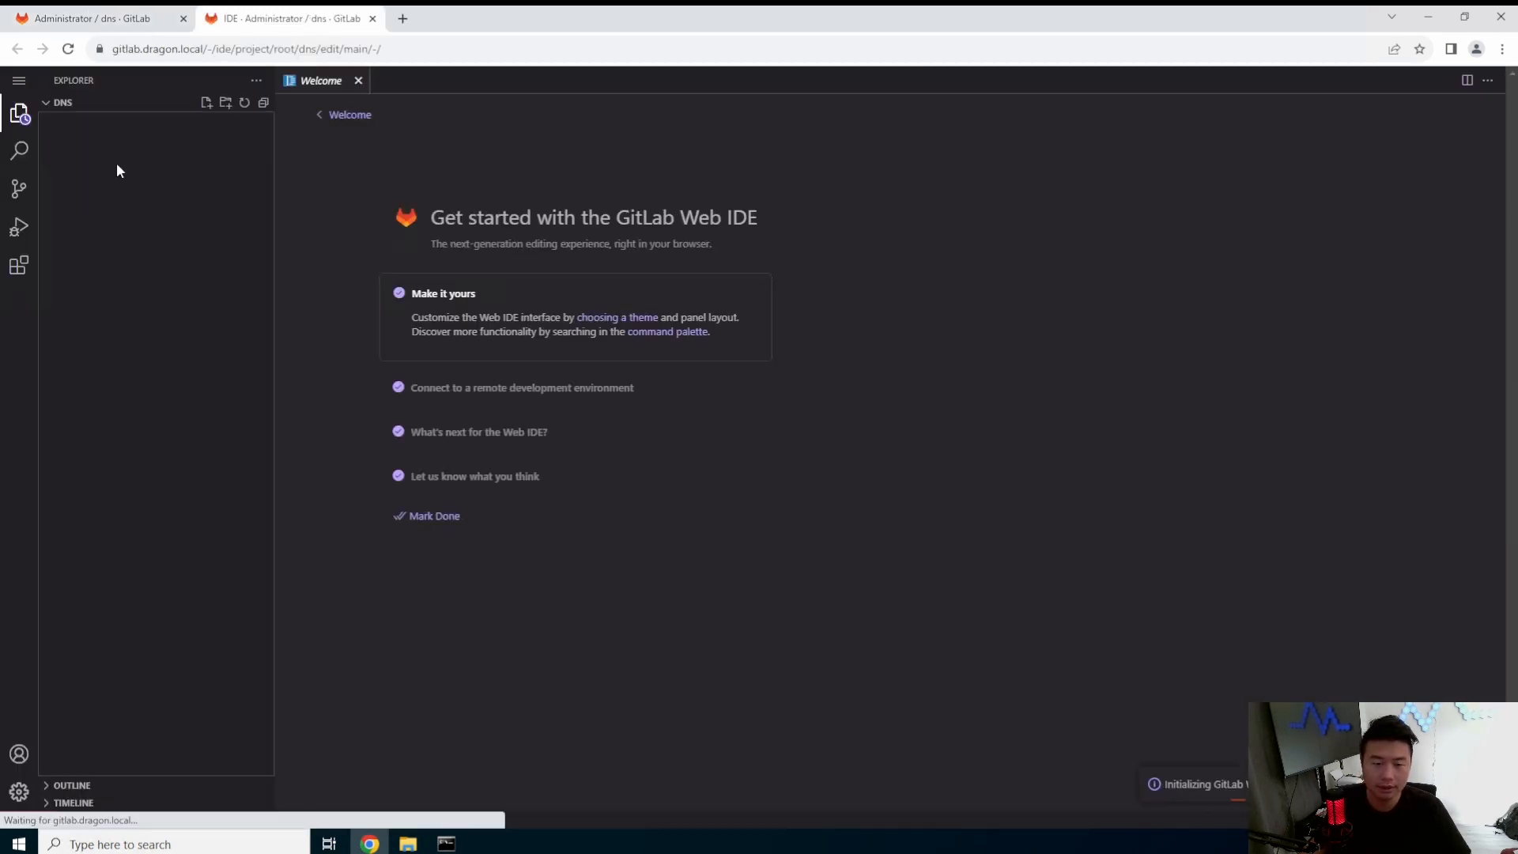
click(104, 138)
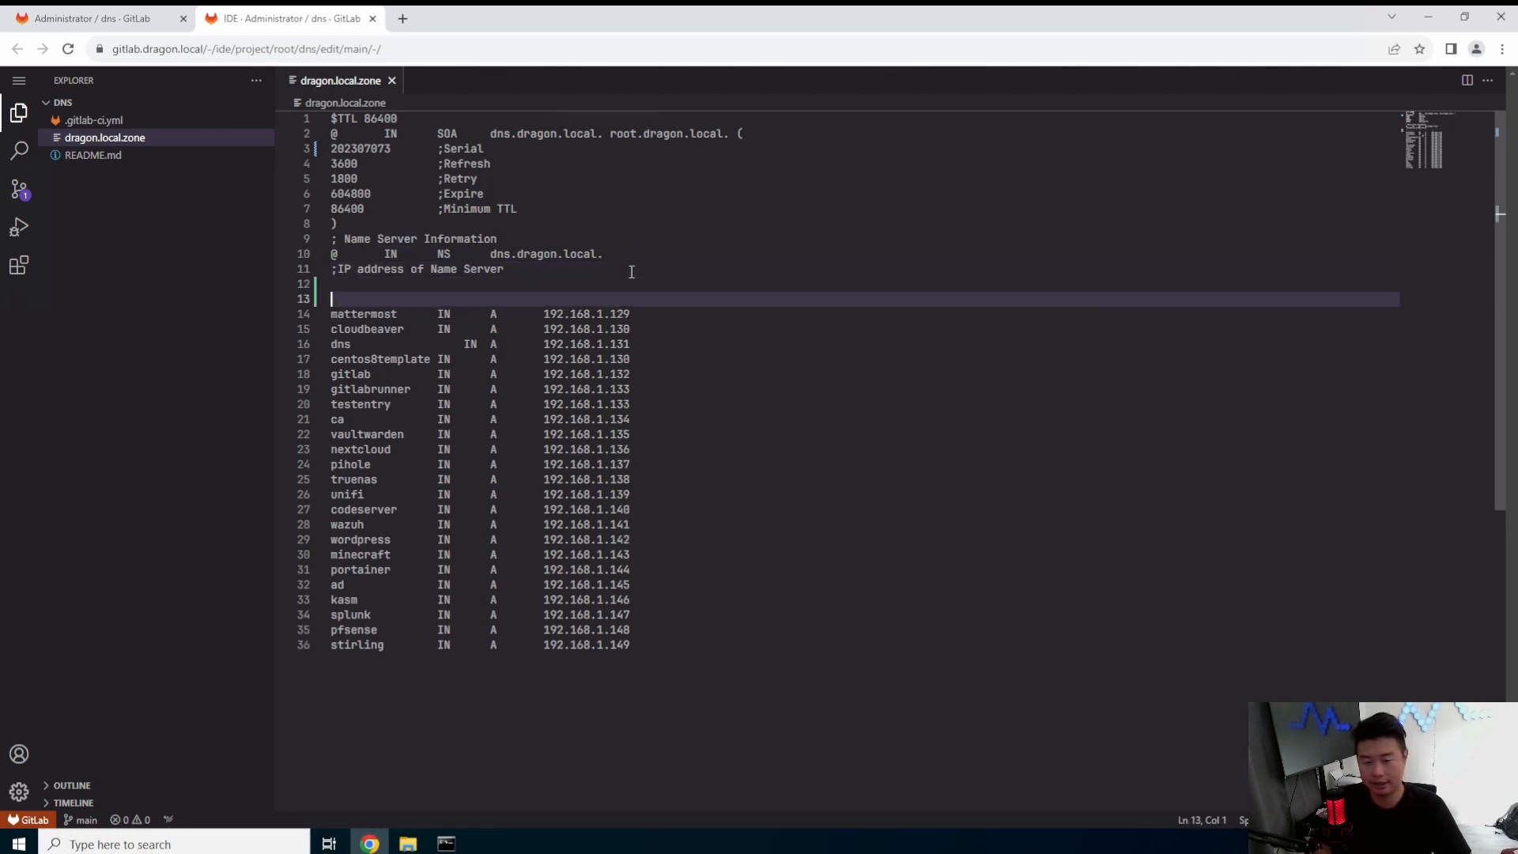
- Add the record 'hedgedoc IN A 192.168.1.128' and enter a hedgedoc commit message in Source Control
text(hedgedoc)
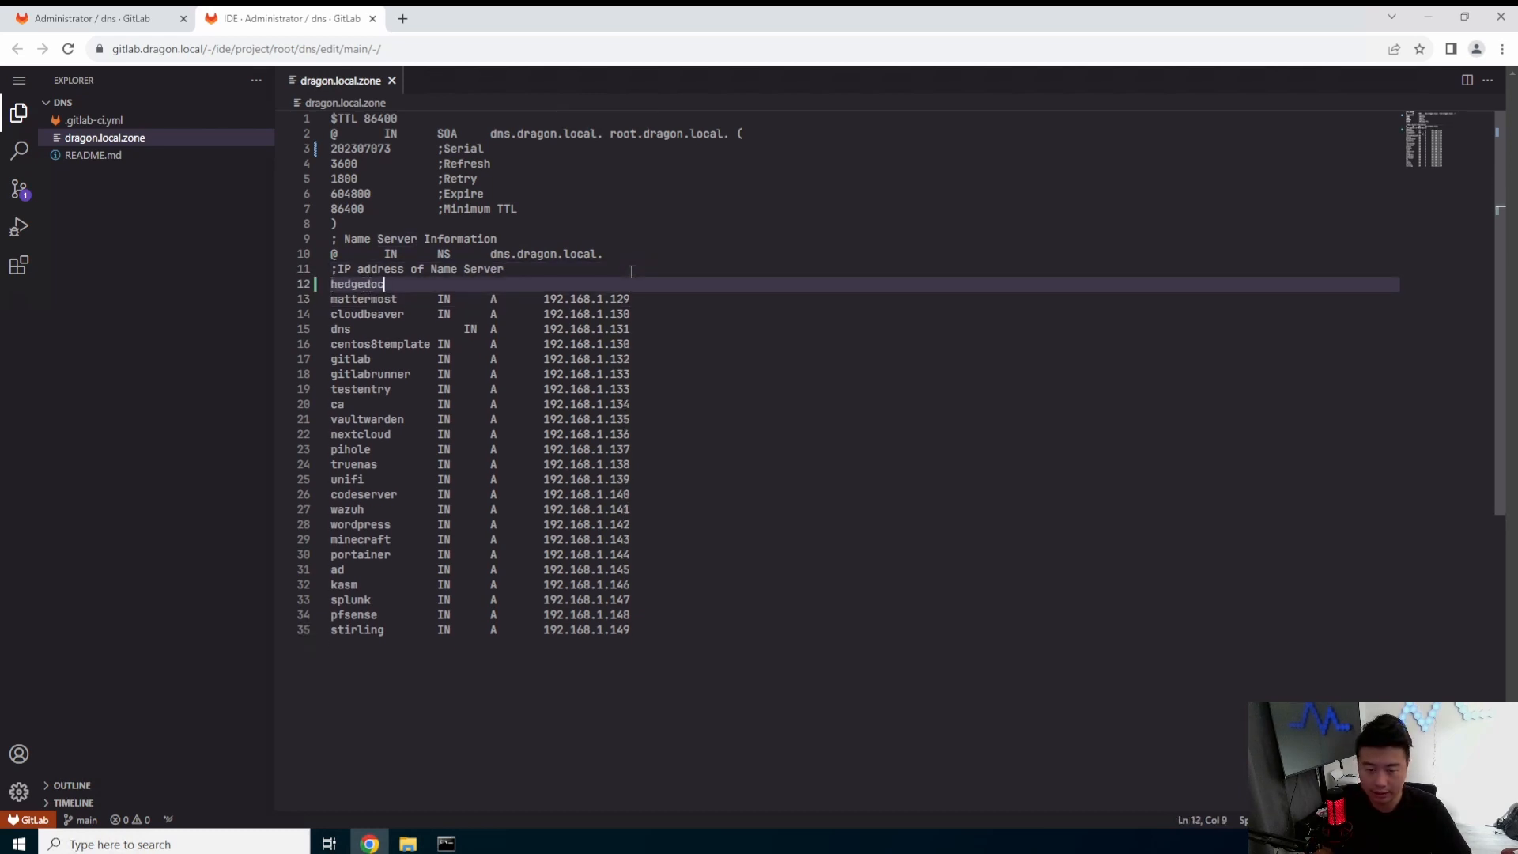
text(IN)
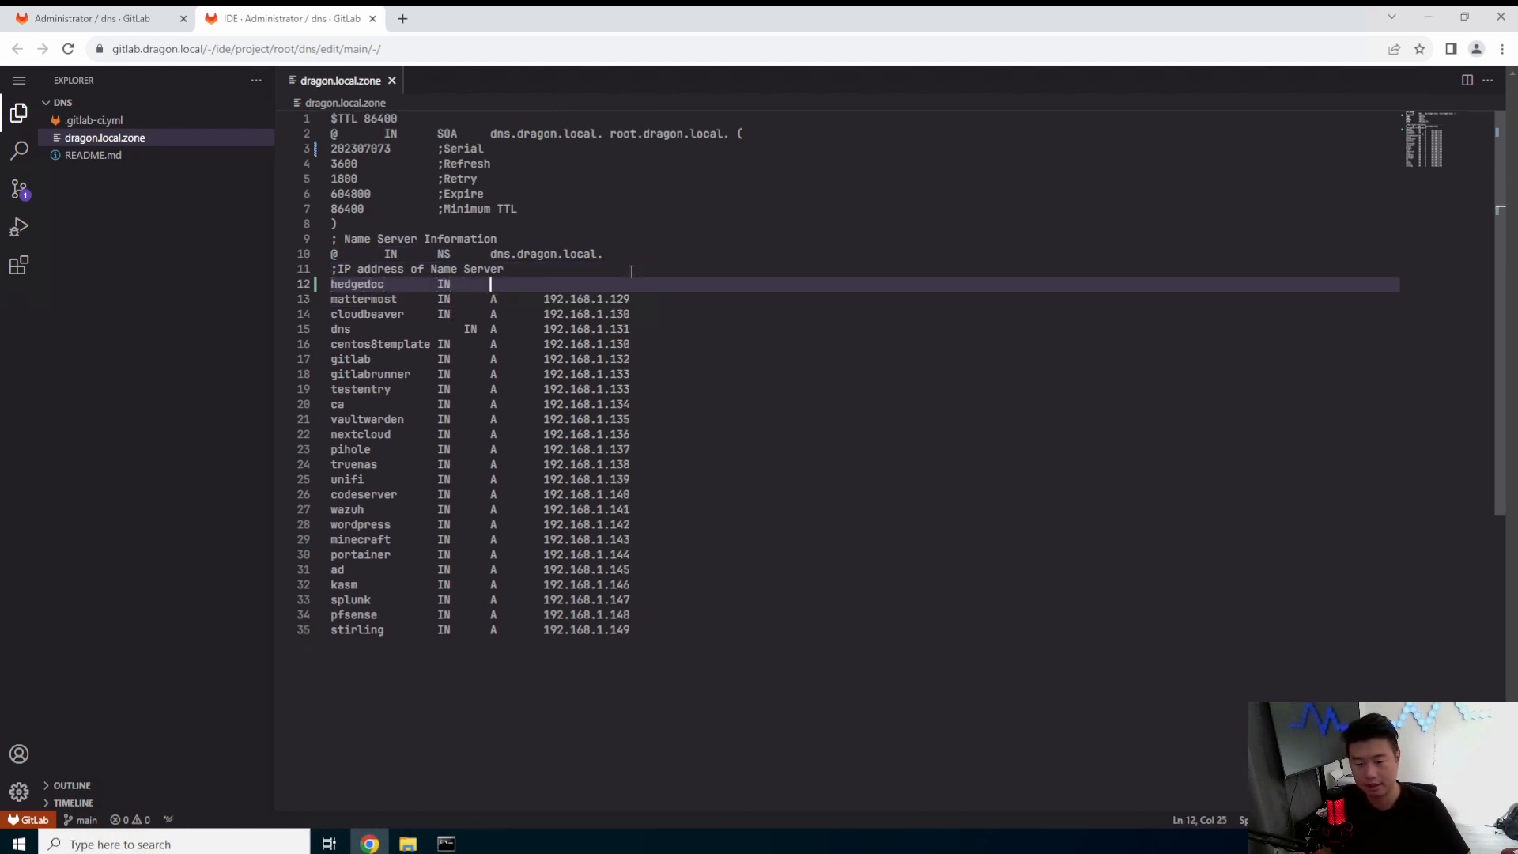
text(A       192.168.1.)
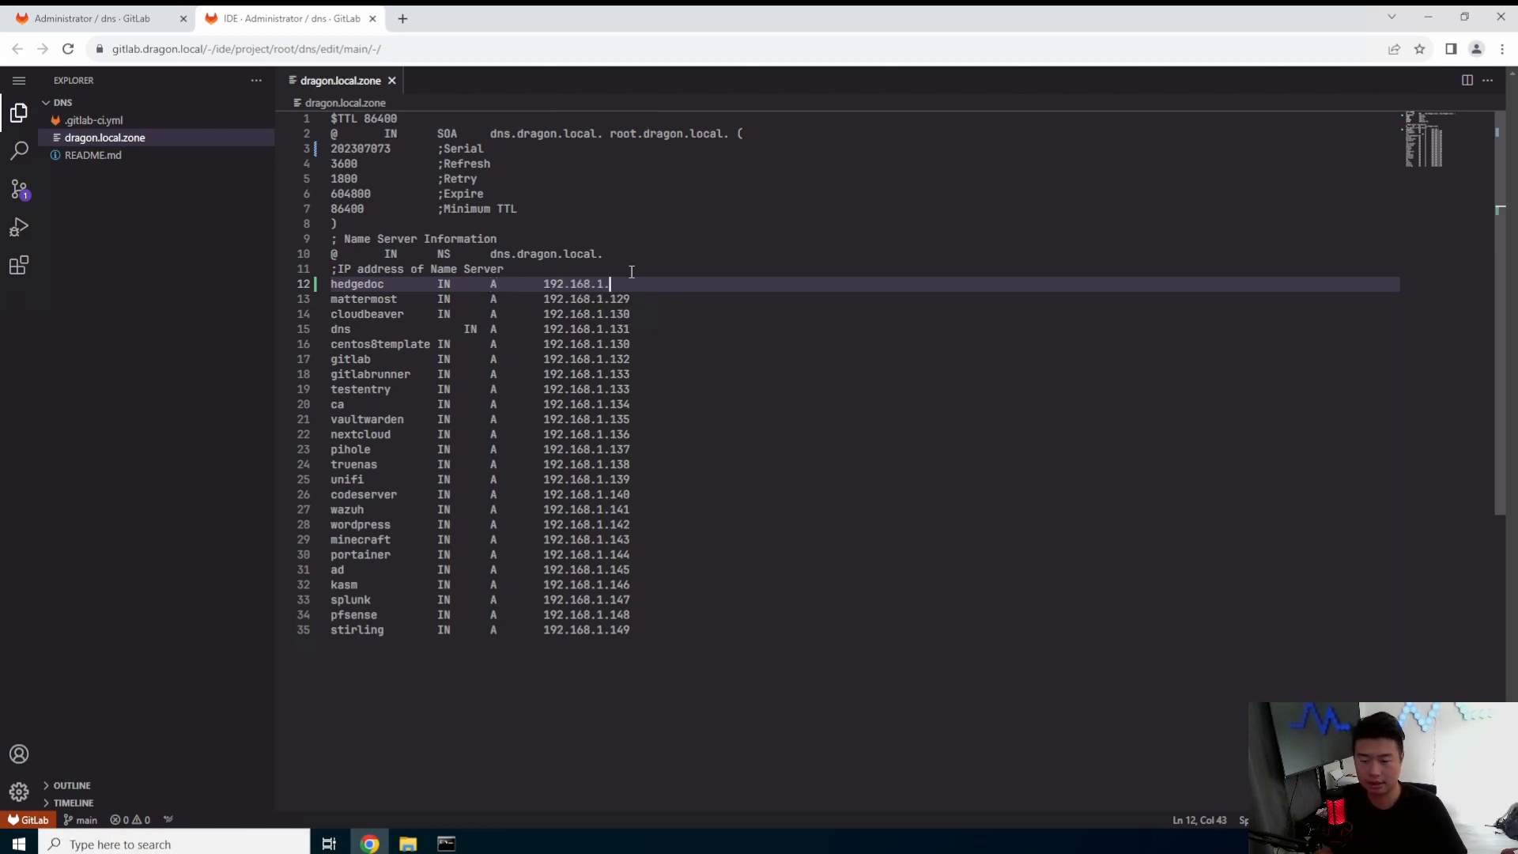
click(19, 190)
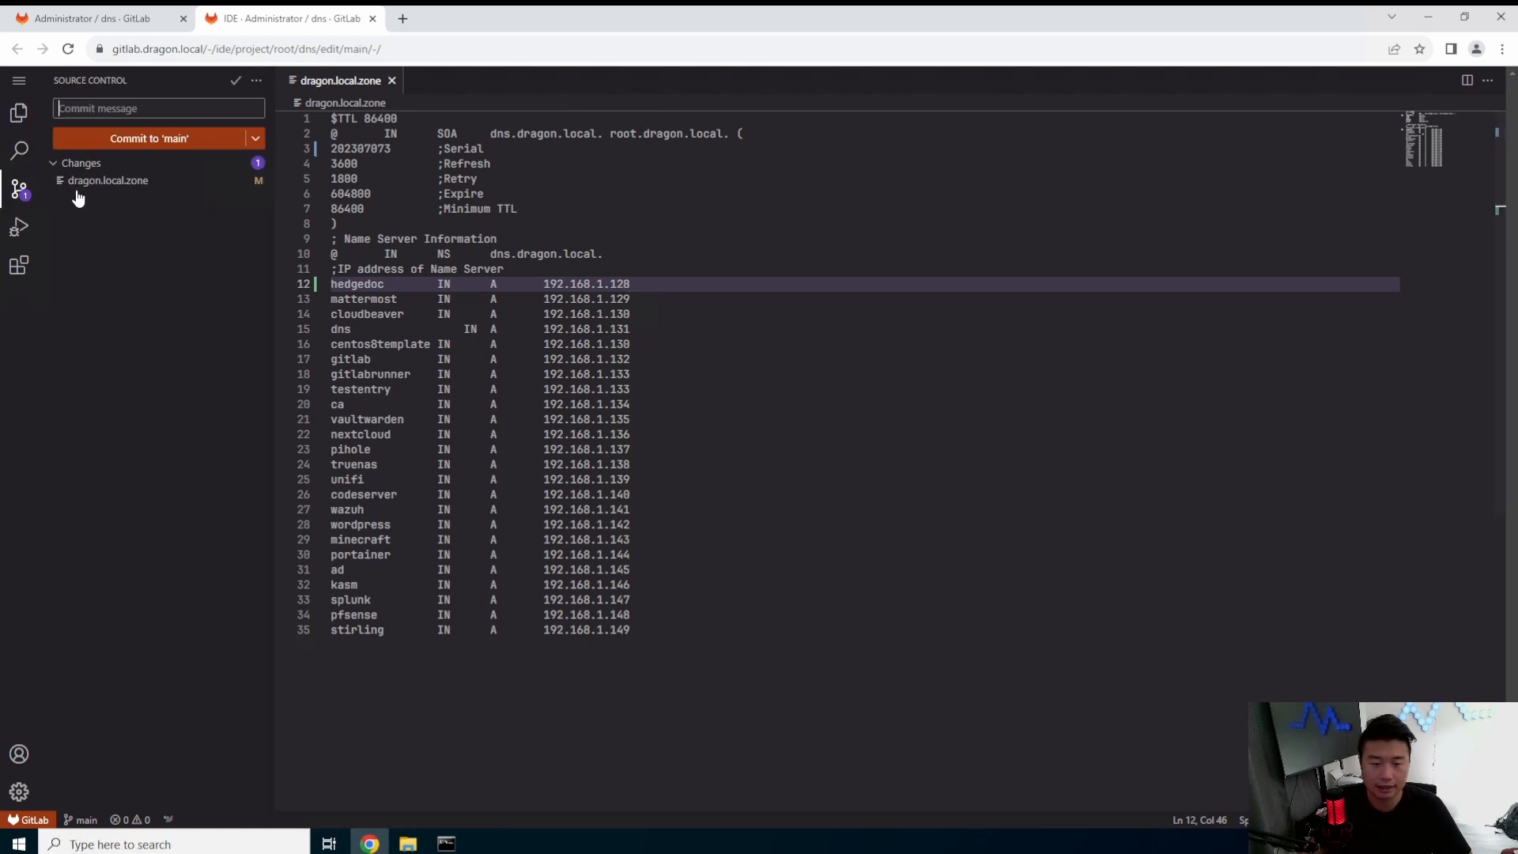
text(hed)
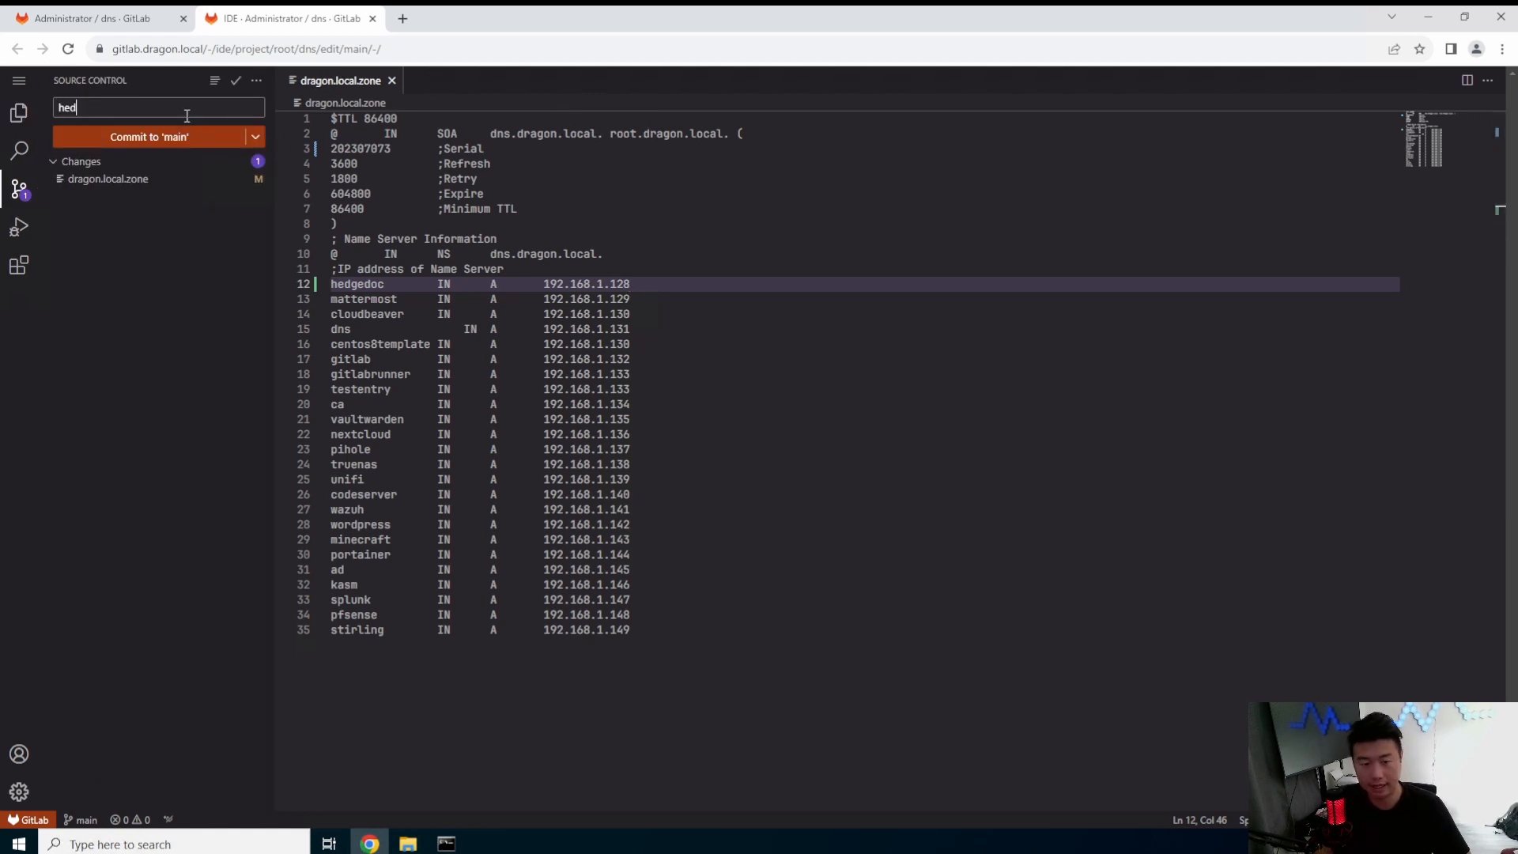
text(gedoc)
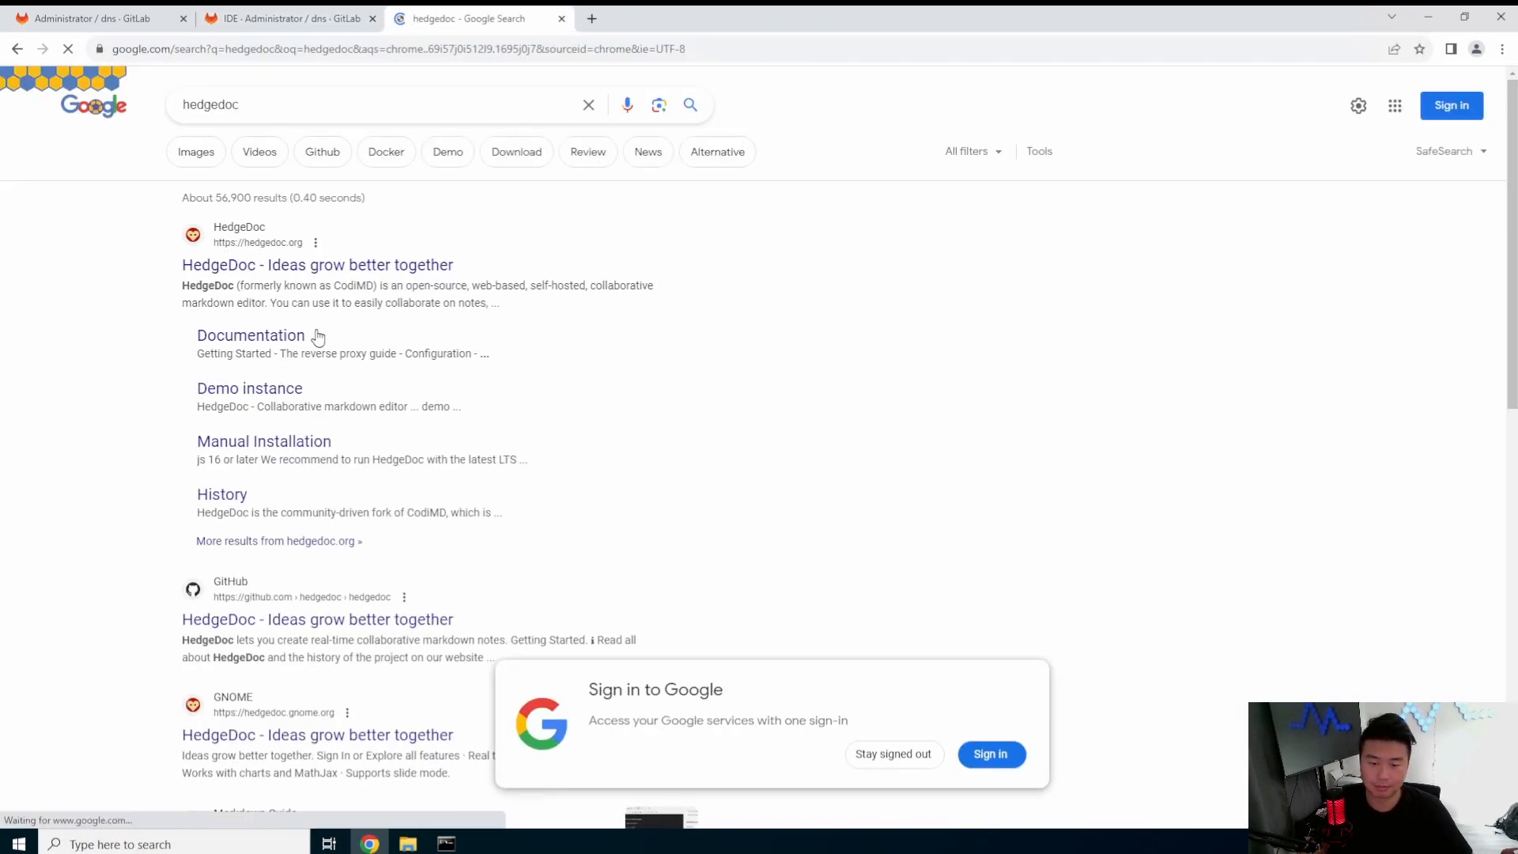
- Visit the HedgeDoc demo instance at demo.hedgedoc.org from the project home page, reloading after it failed
click(316, 264)
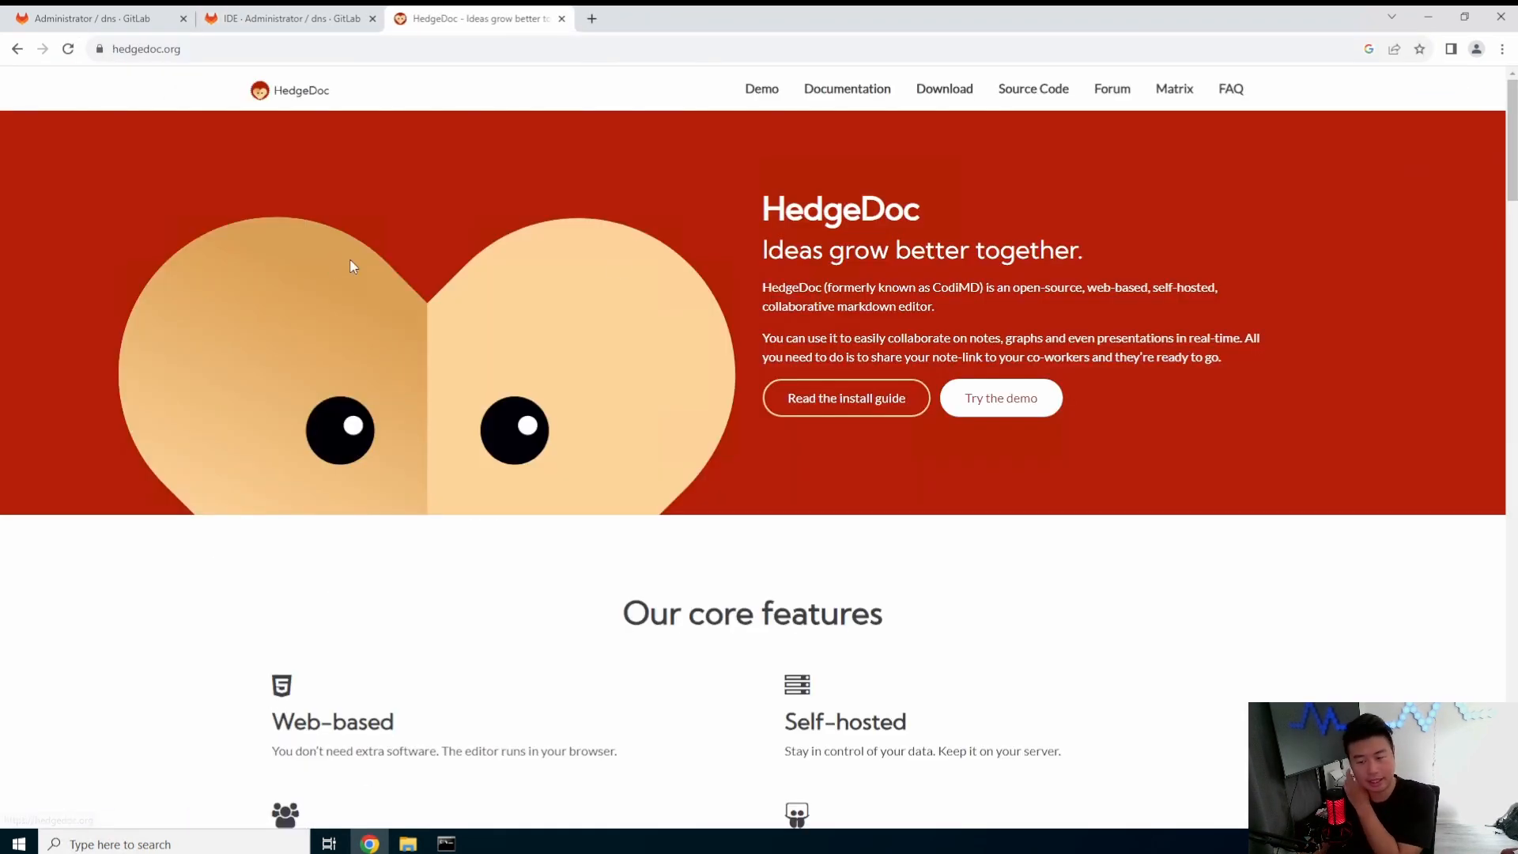
mouse_move(1067, 326)
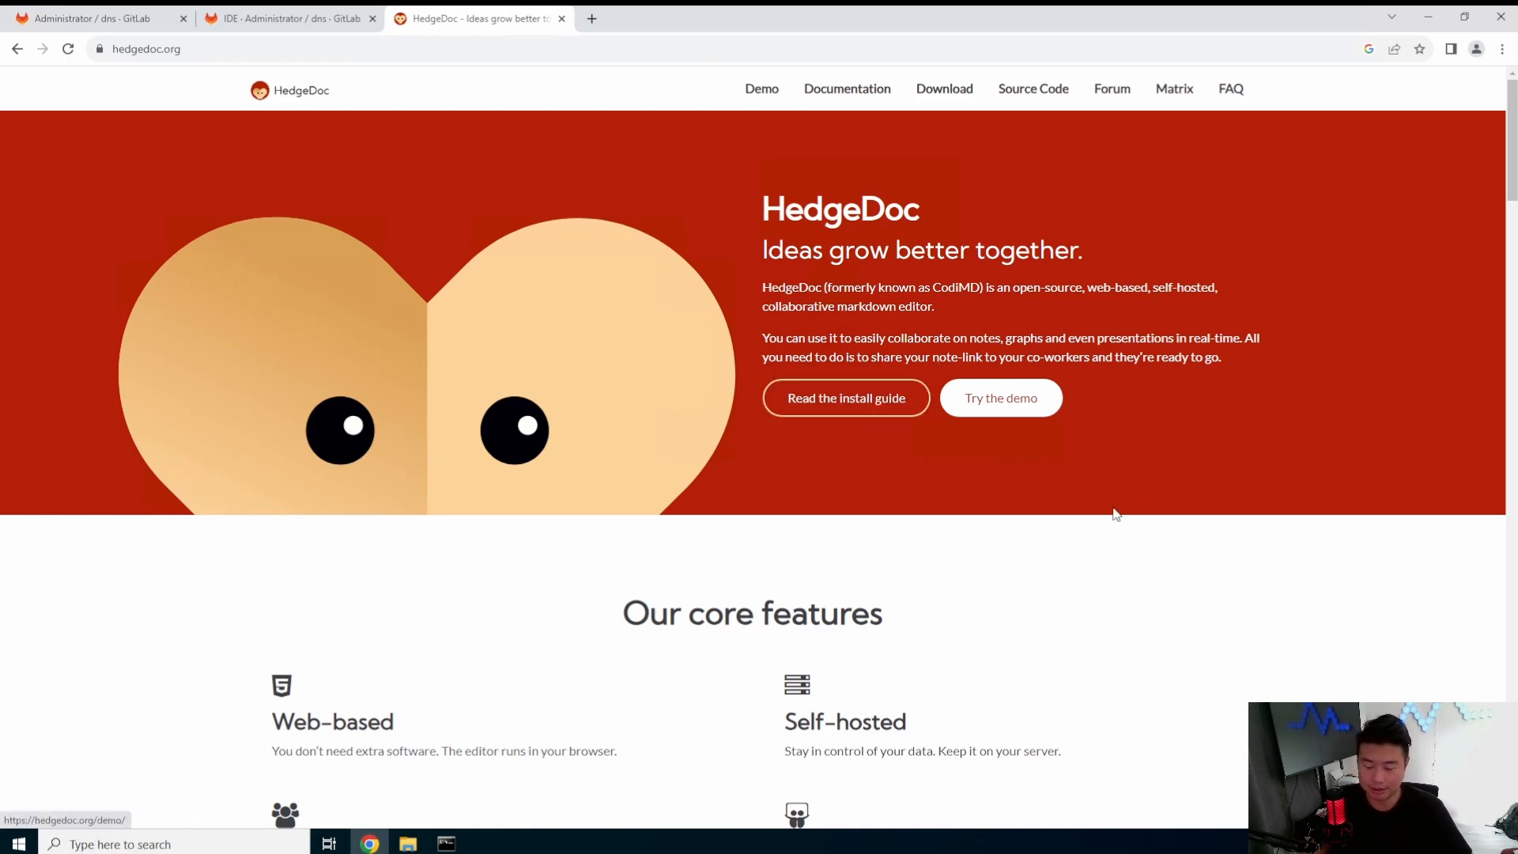
scroll(down, 3)
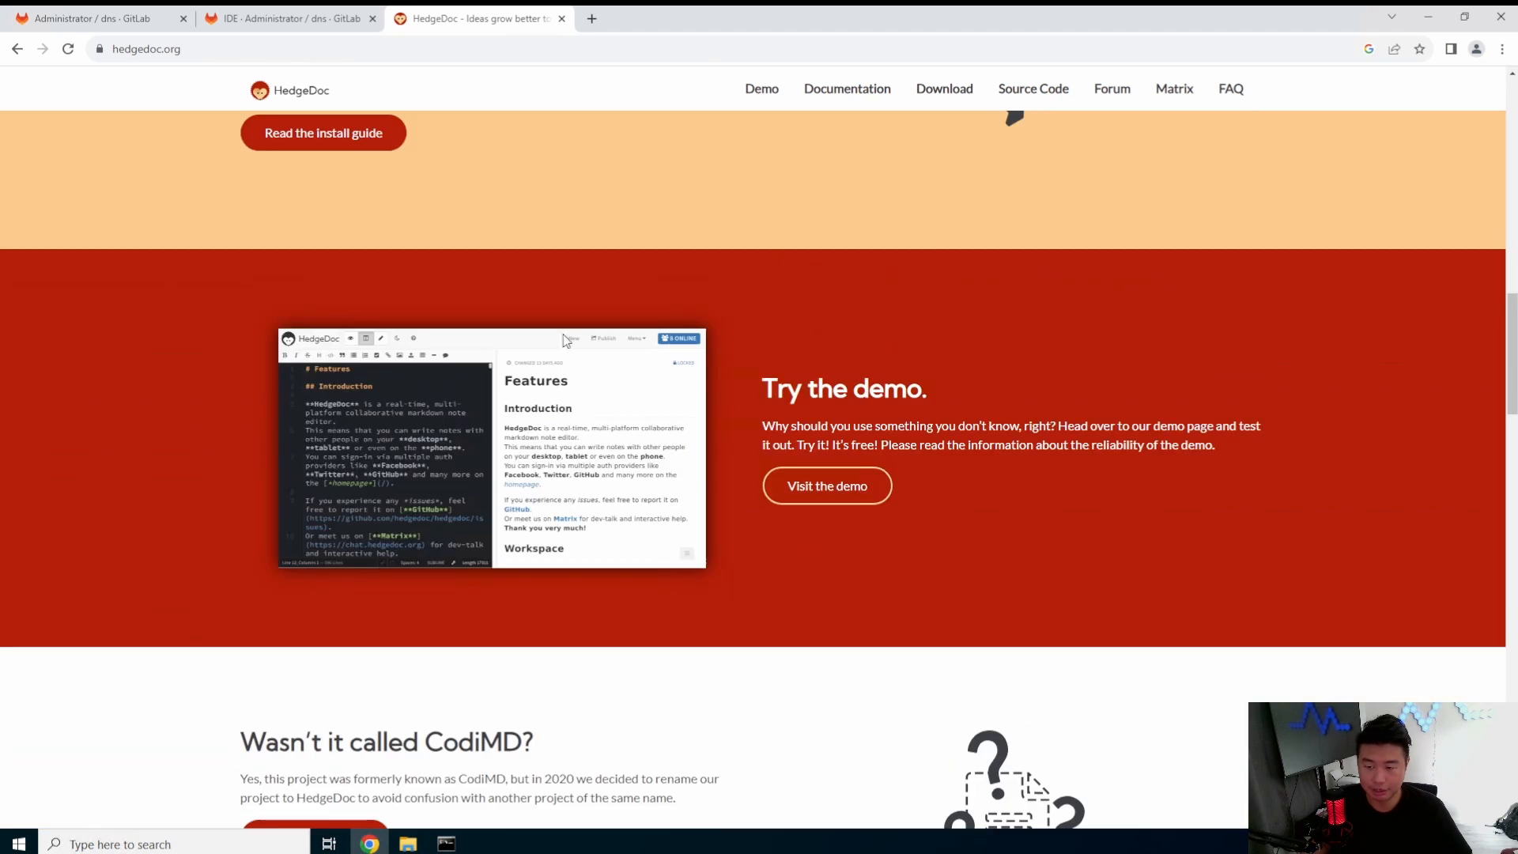
click(826, 486)
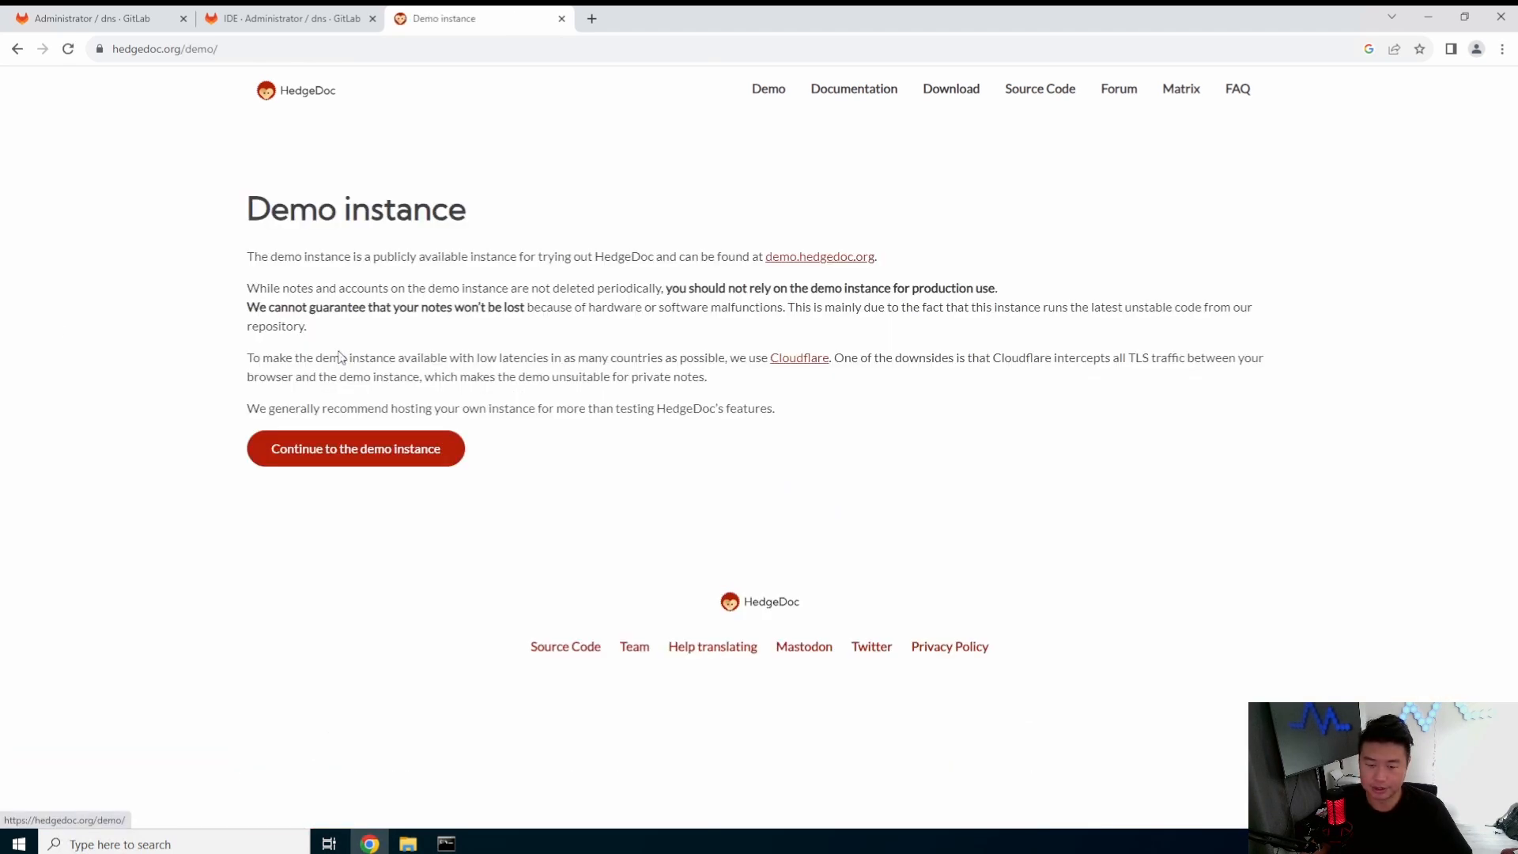
click(356, 447)
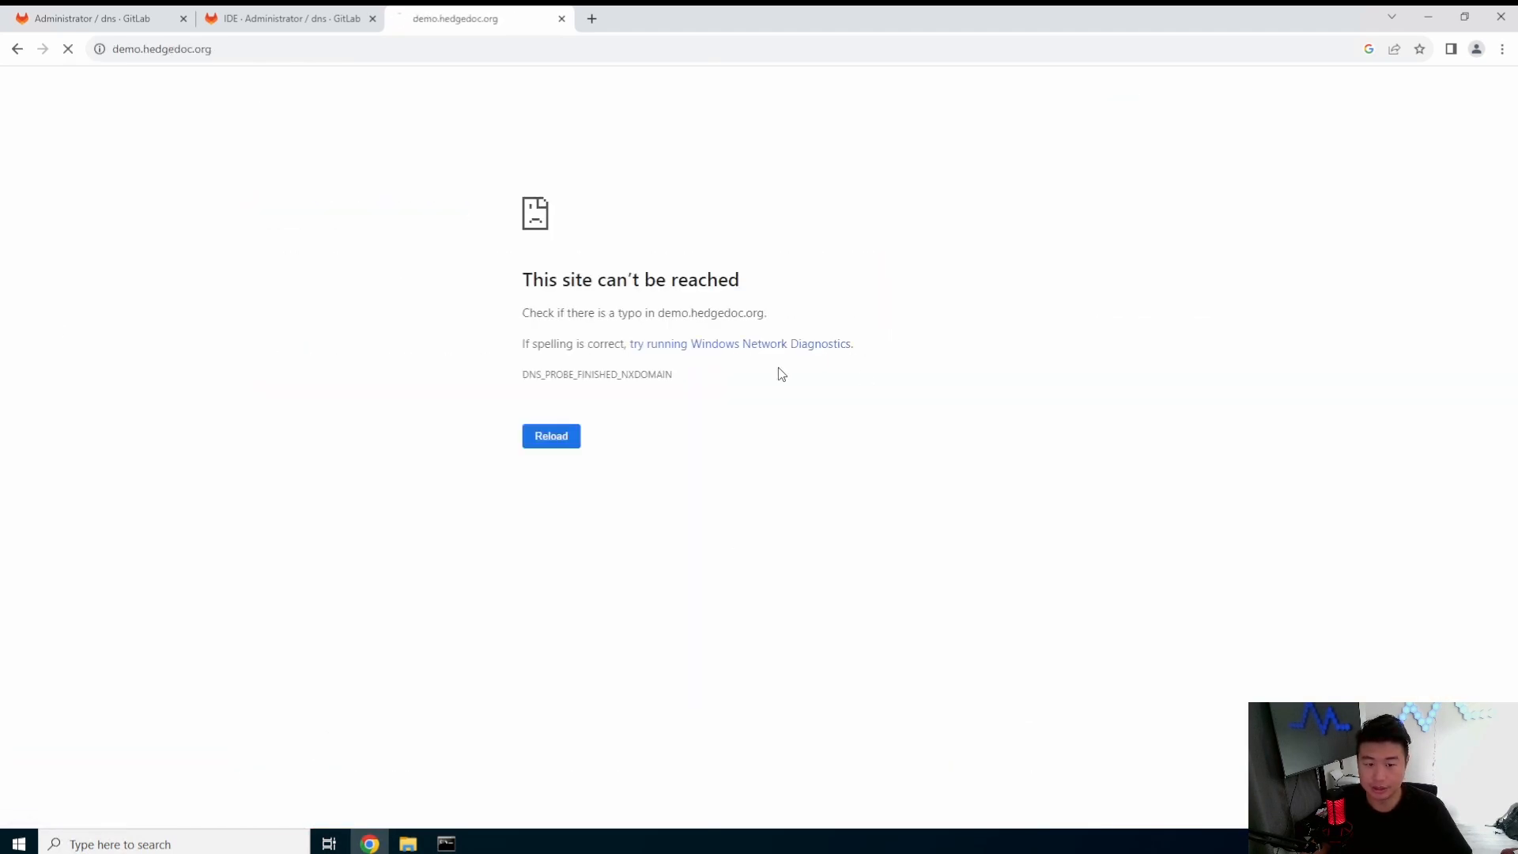
click(551, 437)
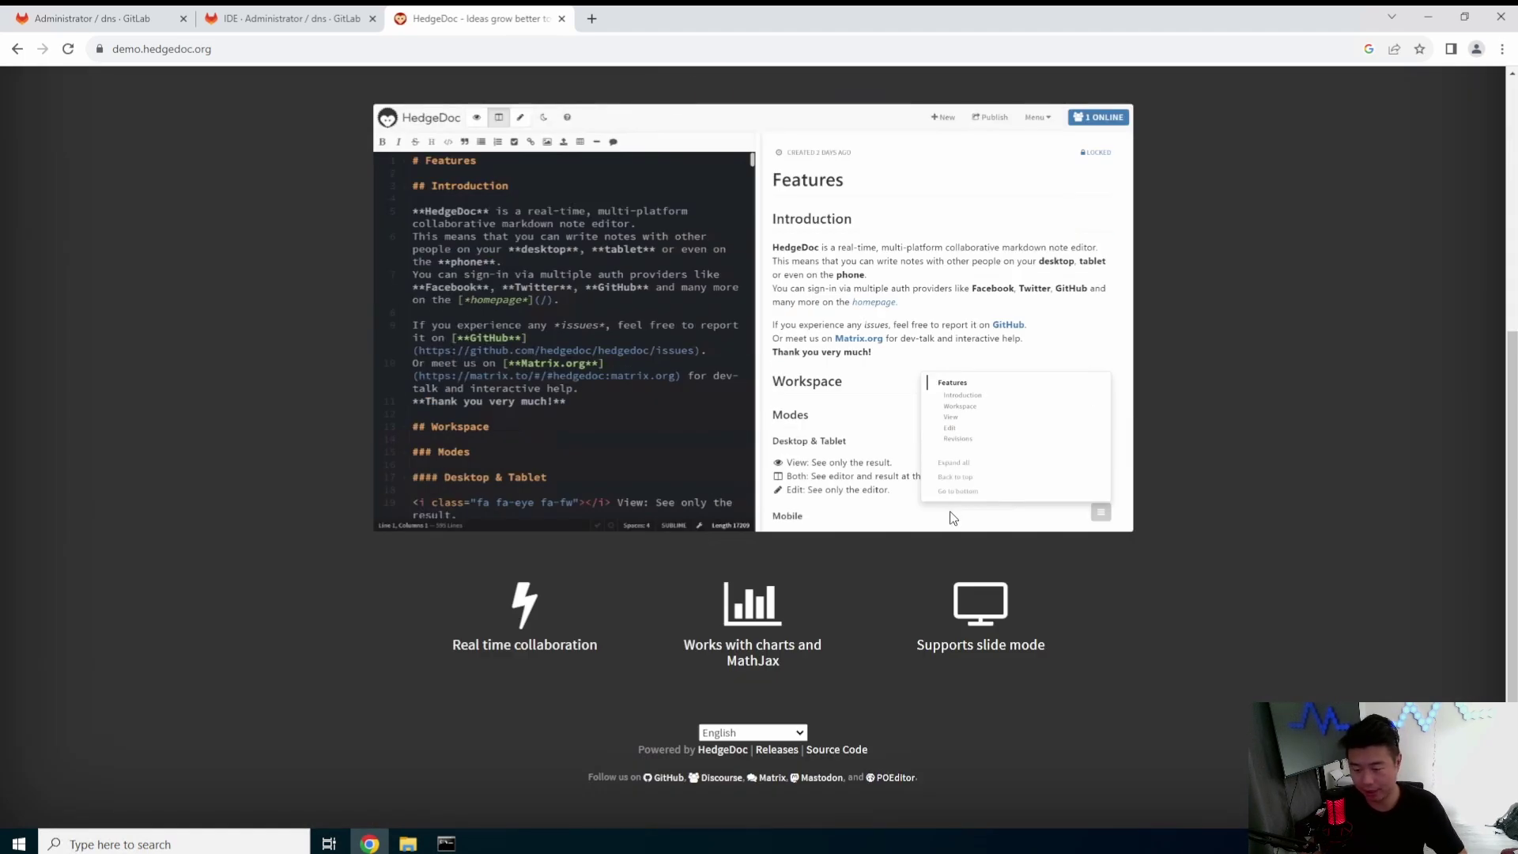
scroll(up, 3)
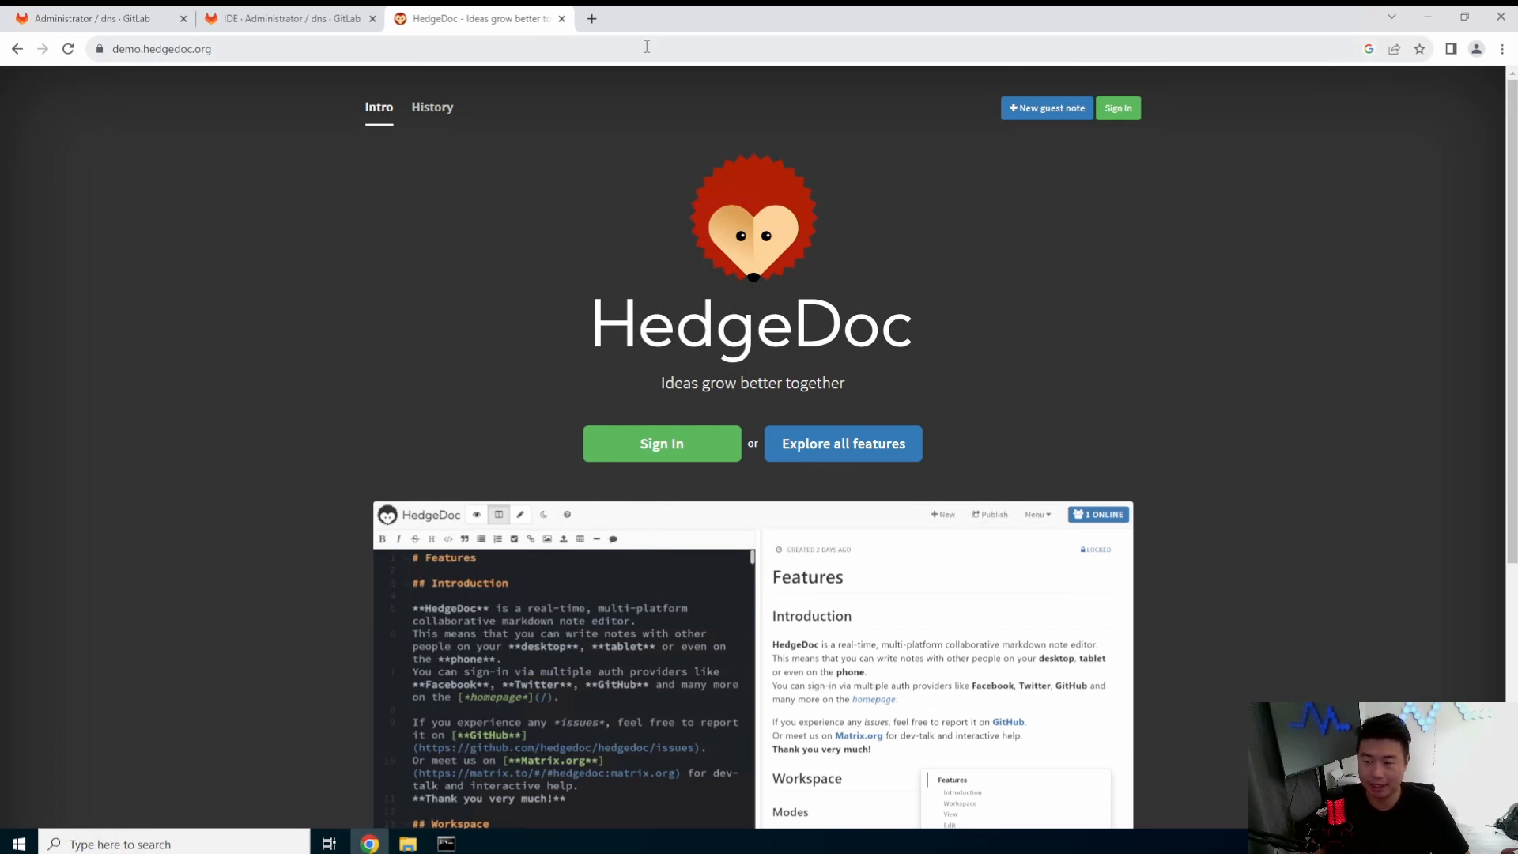
- Submit a fresh 'hedgedoc' search from the address bar
click(162, 49)
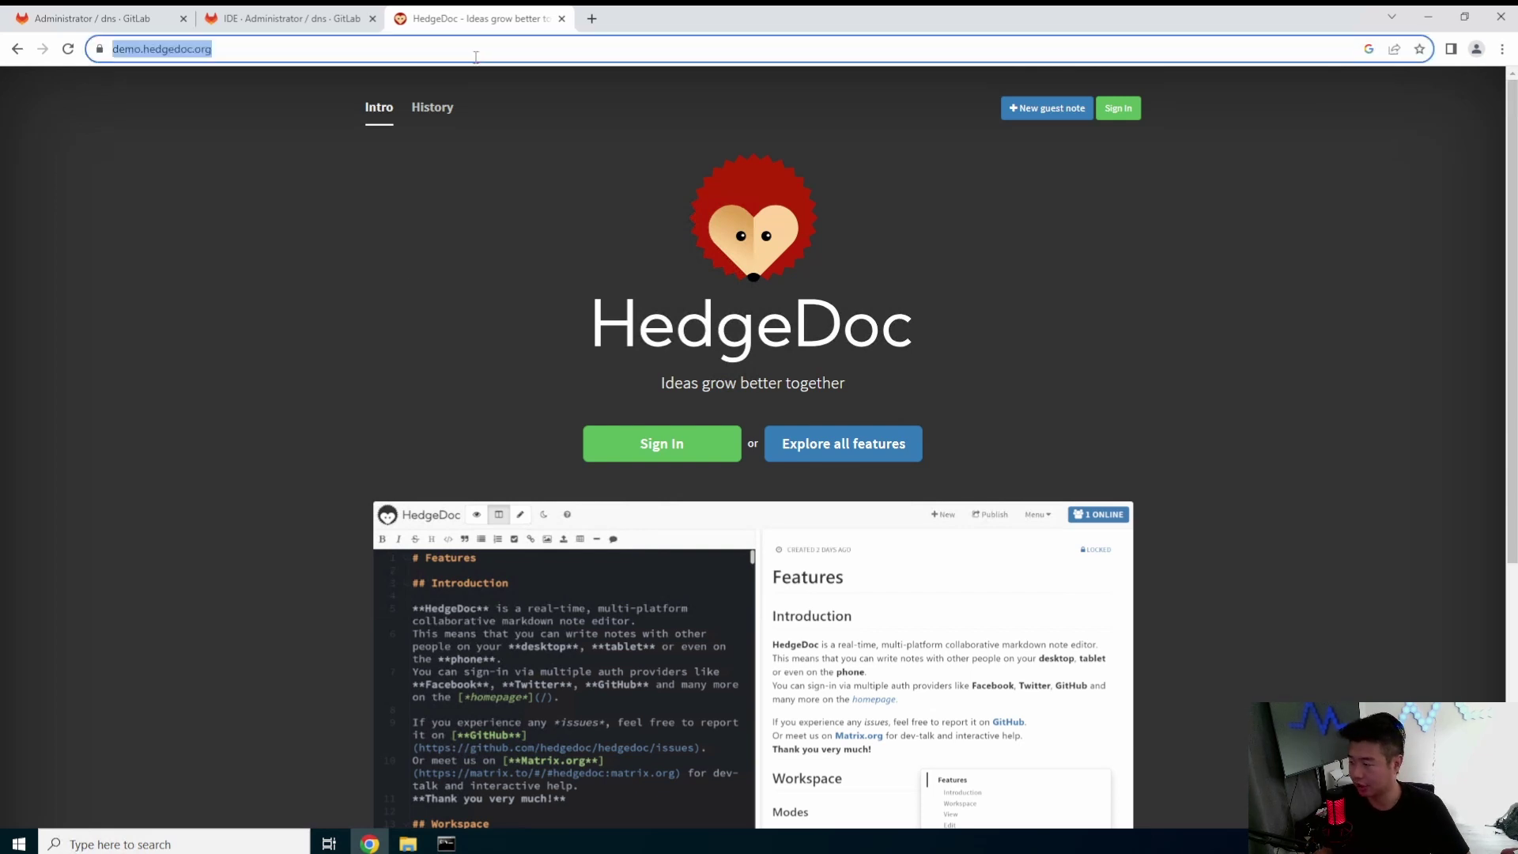
text(hedgedoc)
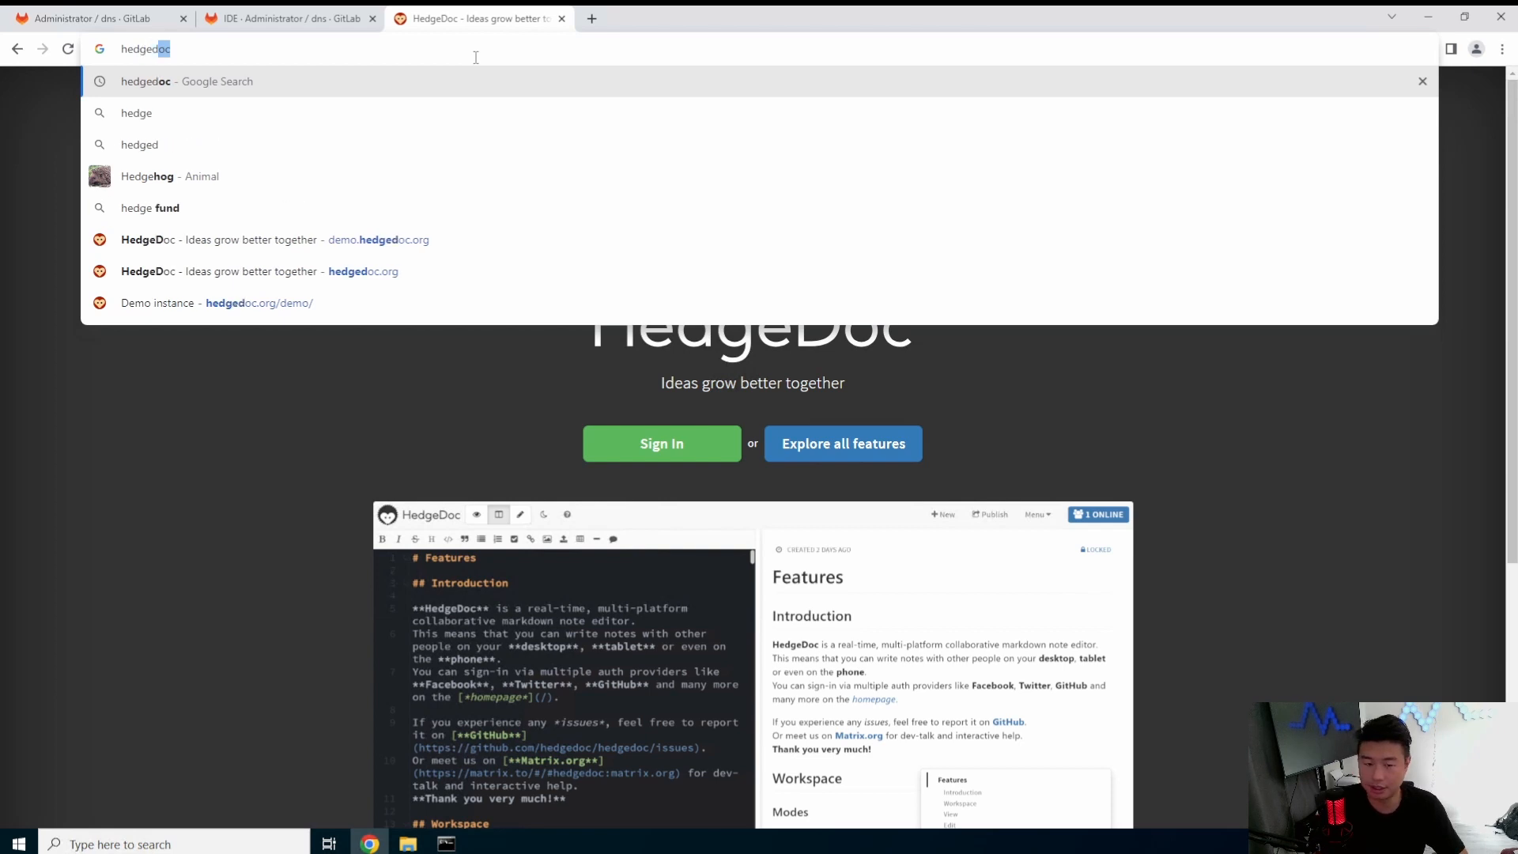
key(Return)
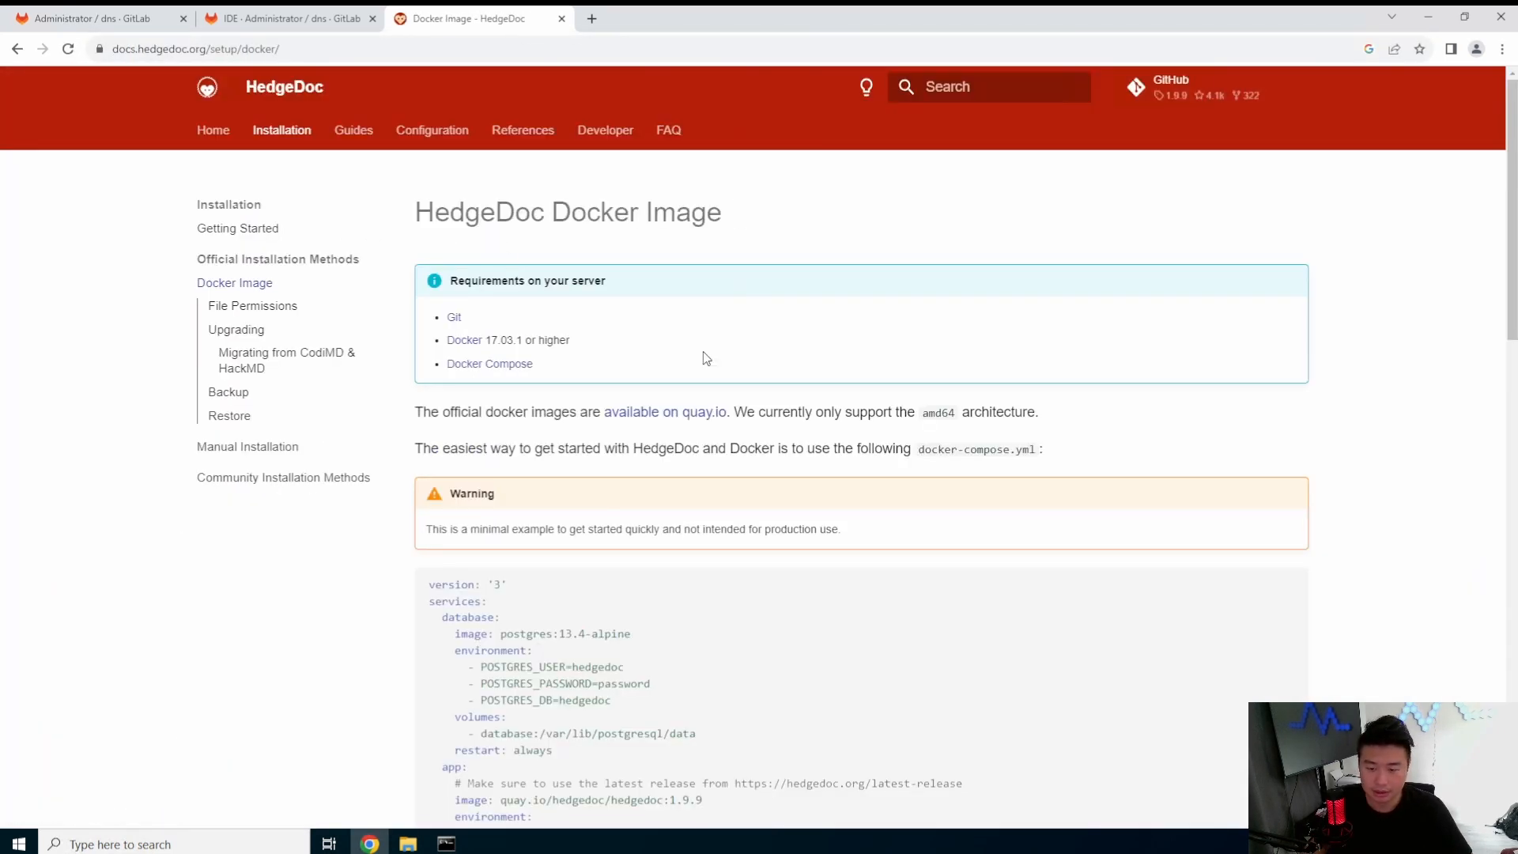
scroll(down, 3)
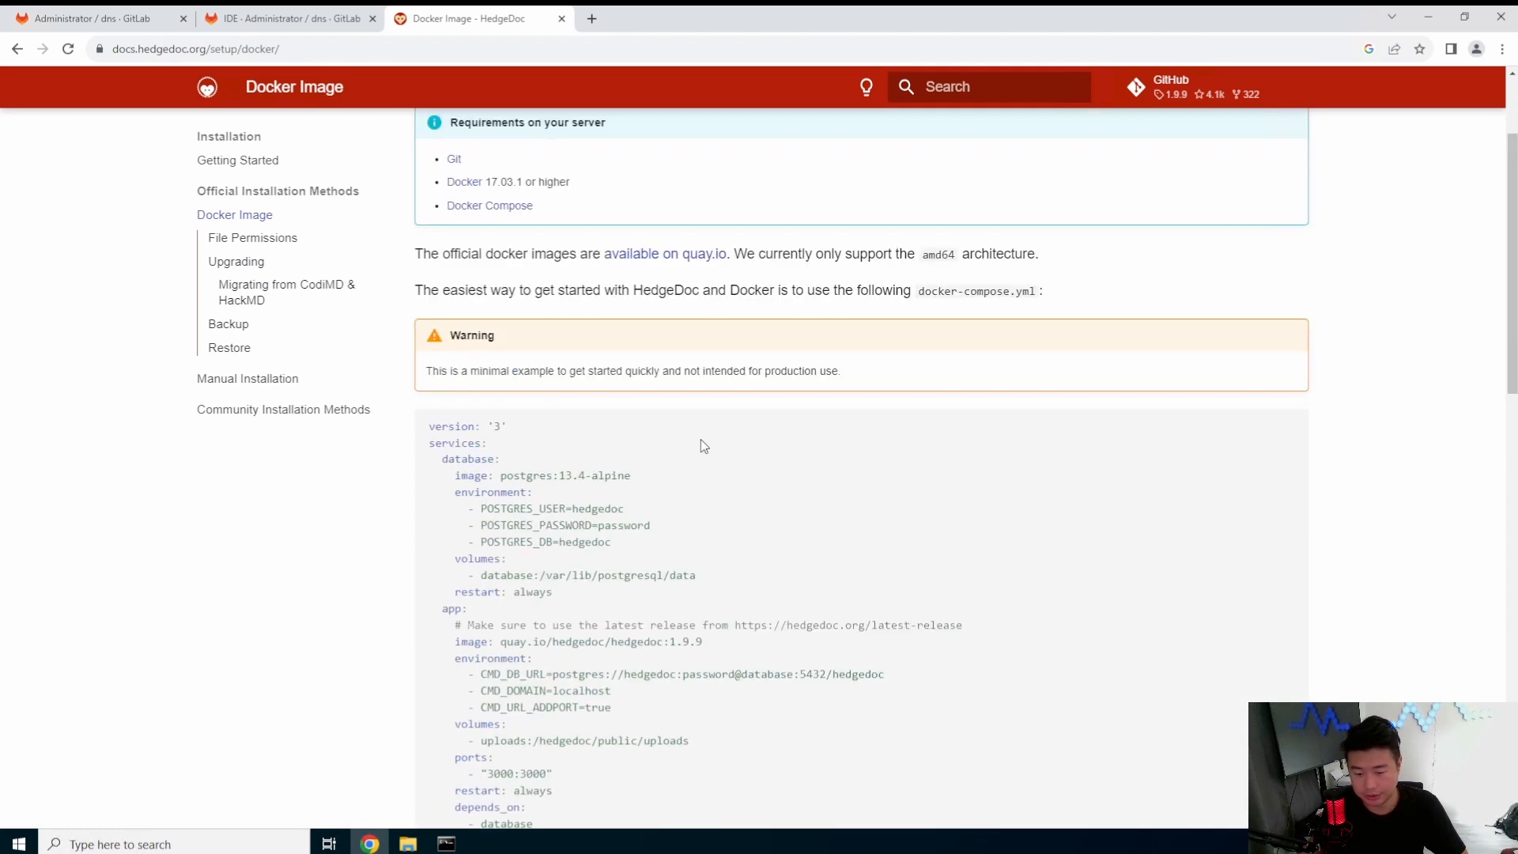
scroll(down, 3)
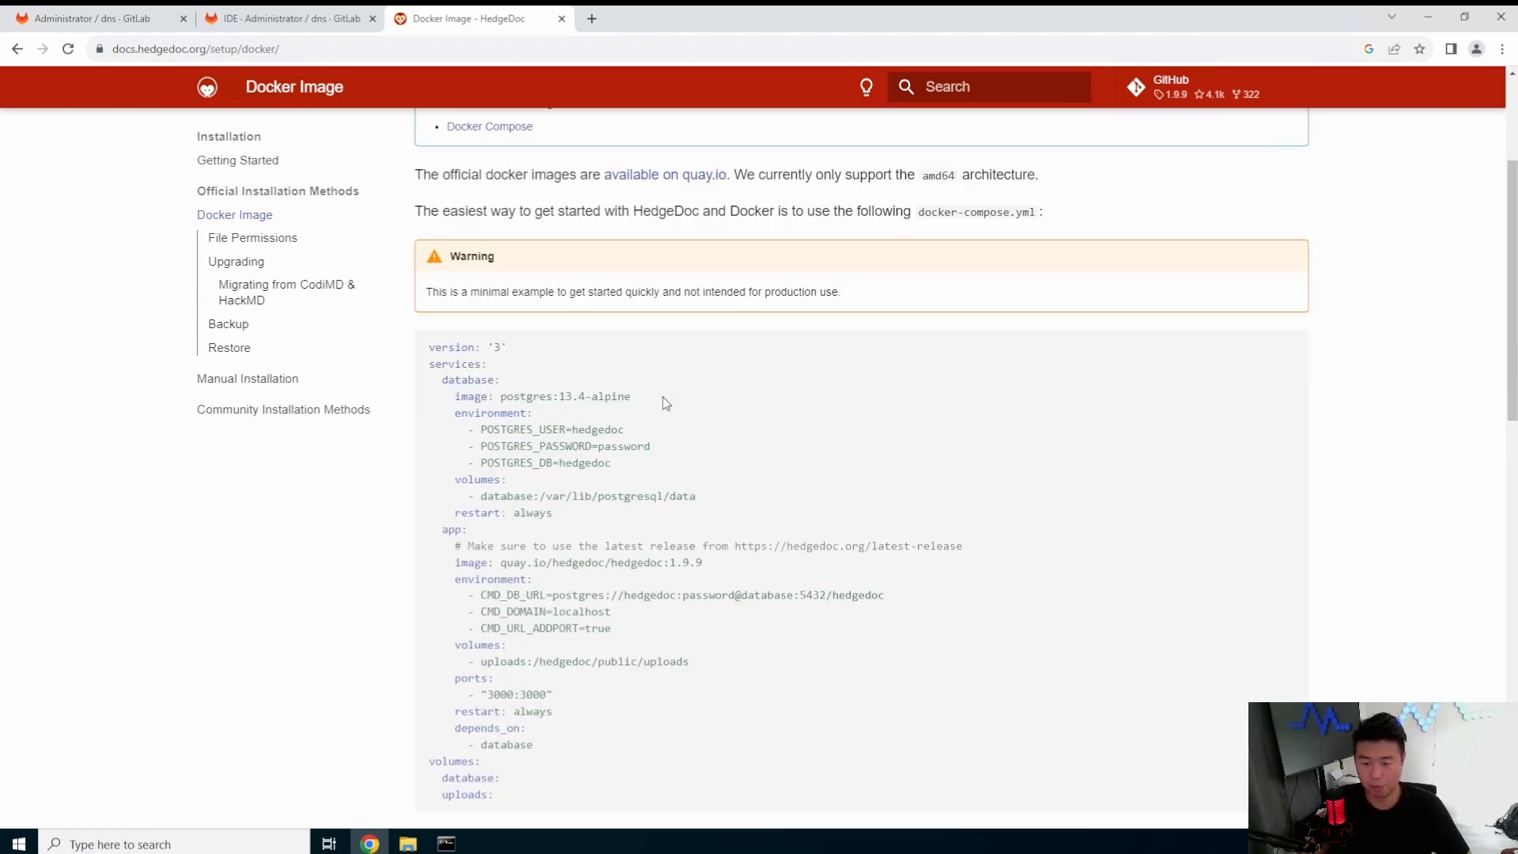
scroll(down, 3)
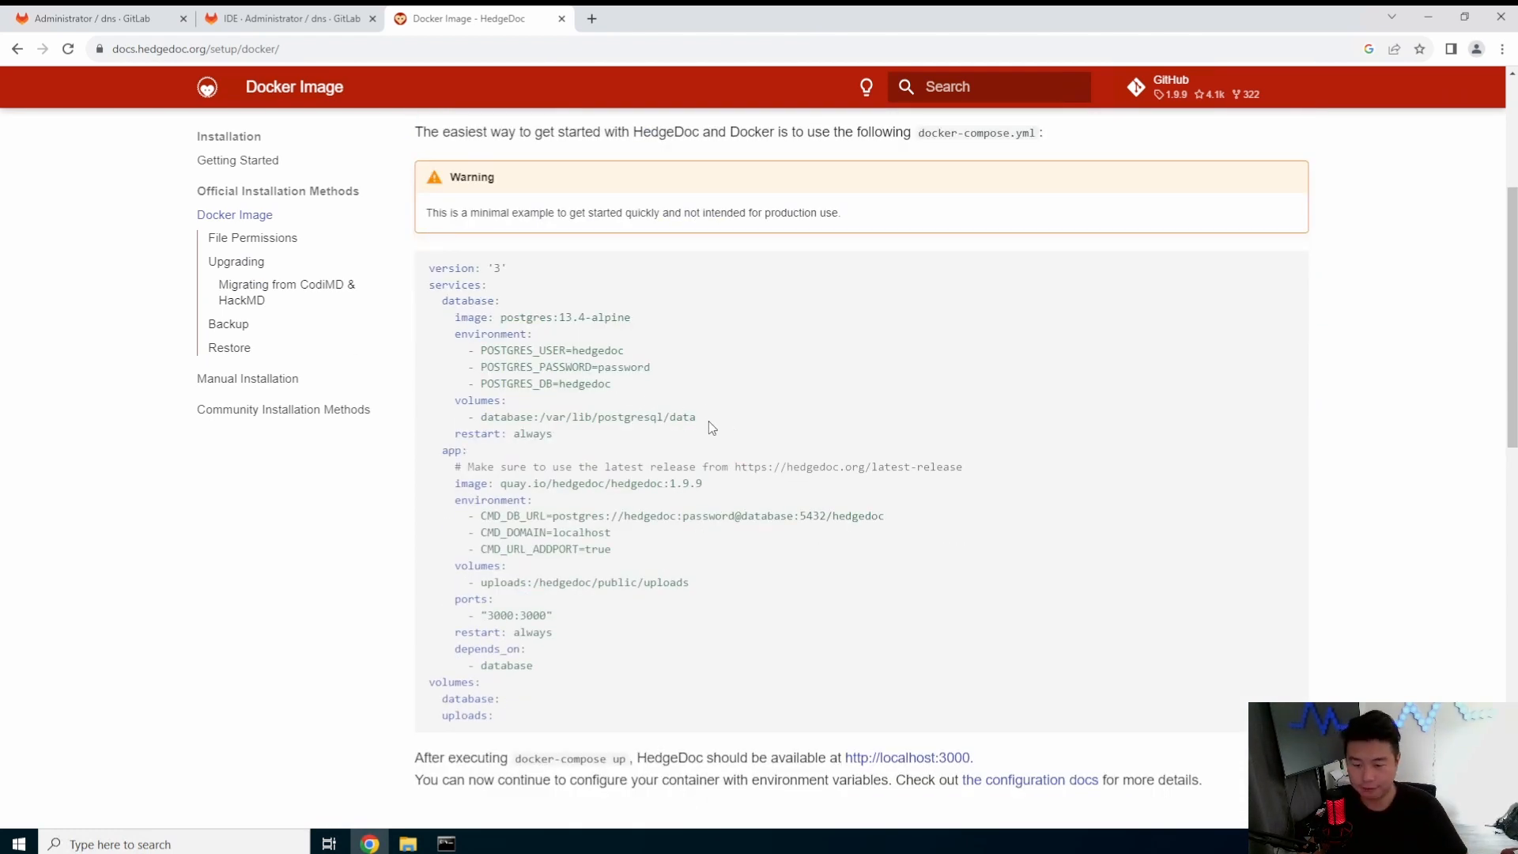
double_click(685, 484)
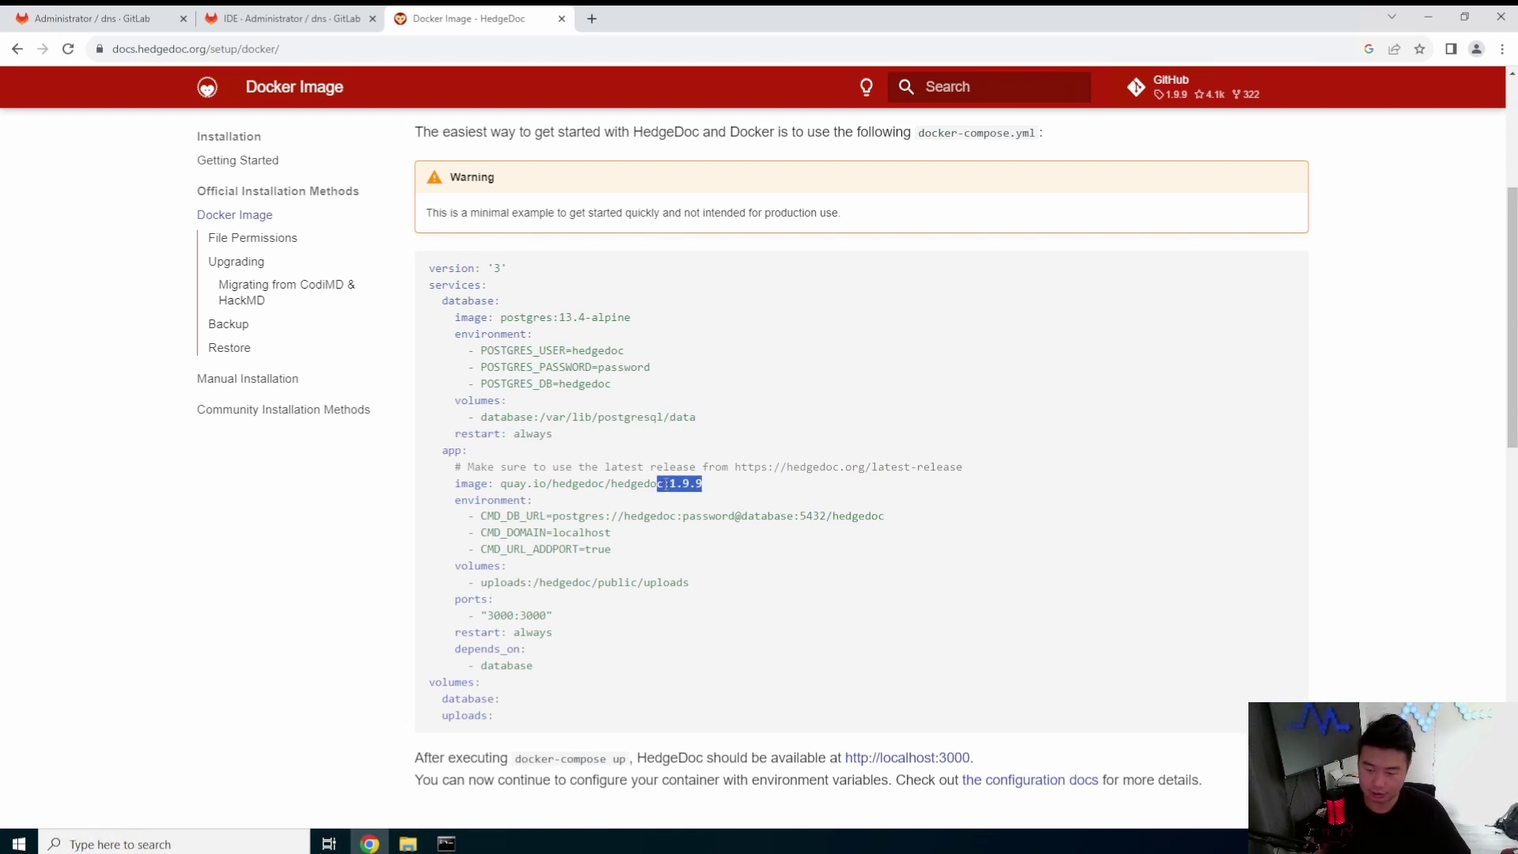
click(667, 484)
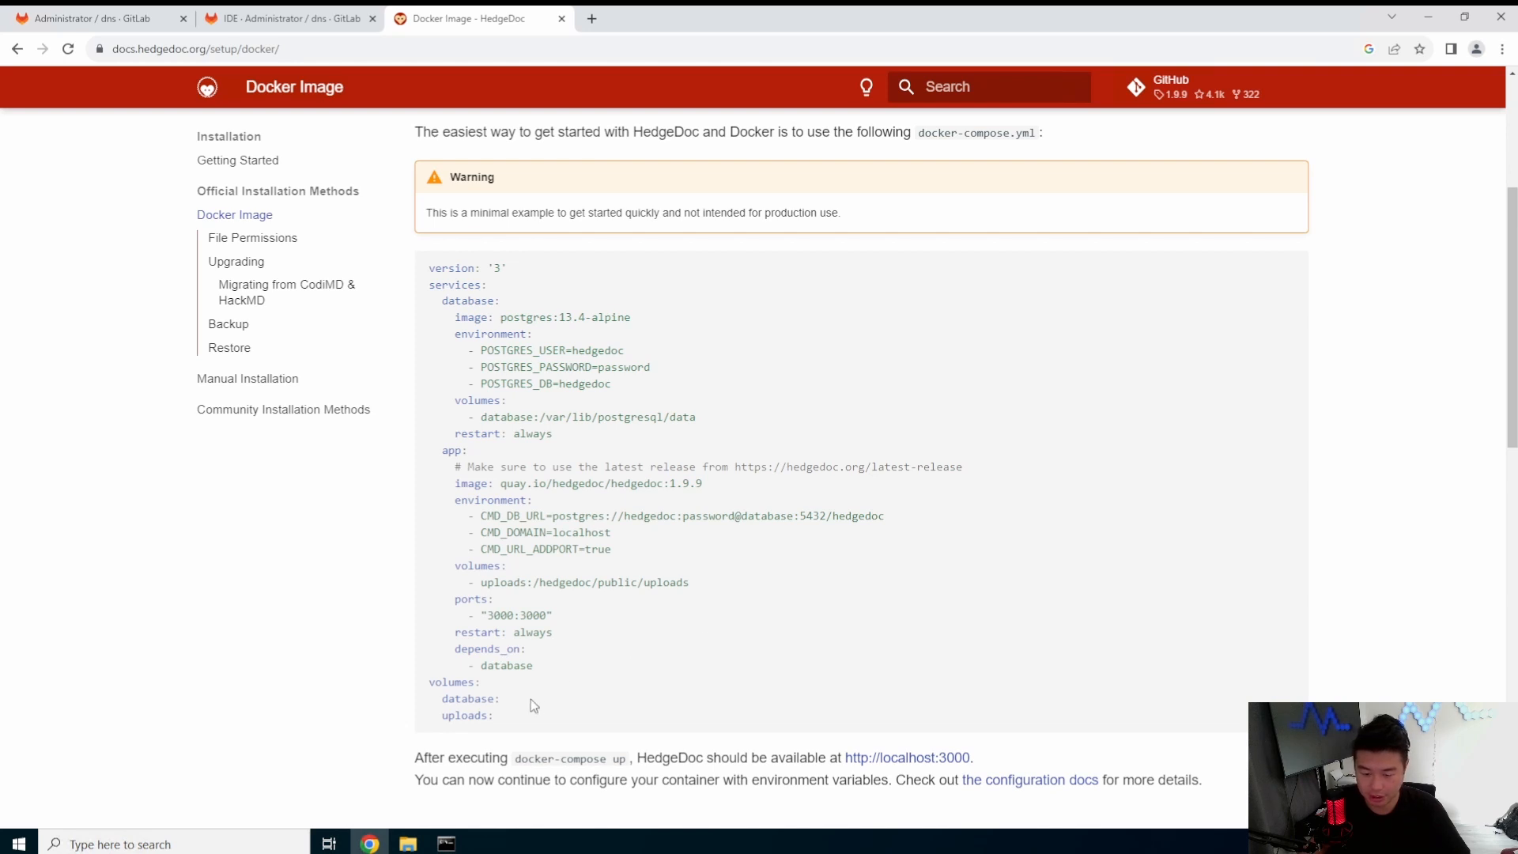
mouse_move(707, 568)
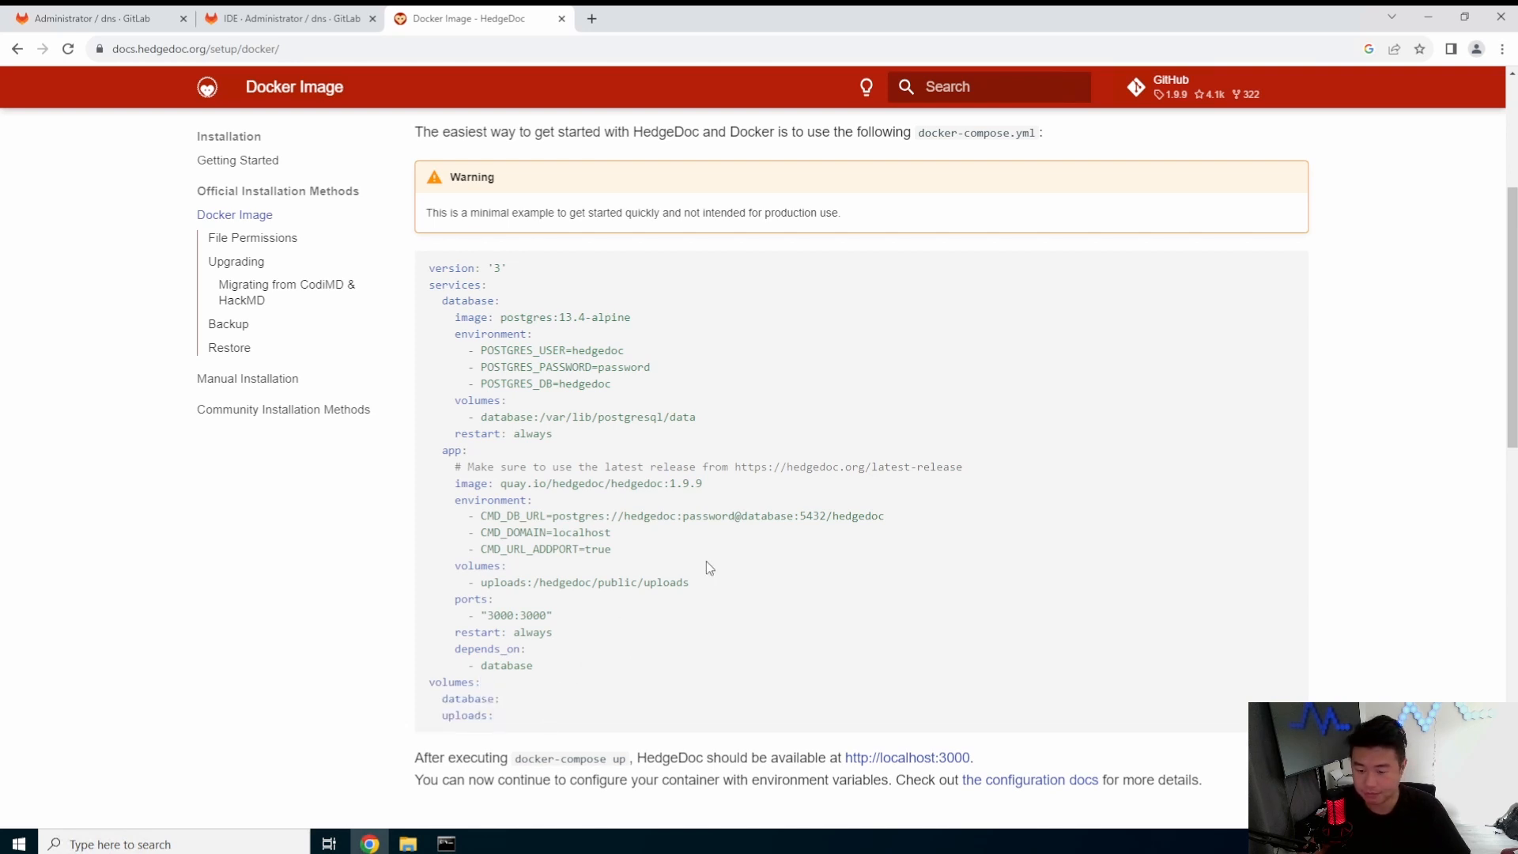
mouse_move(650, 404)
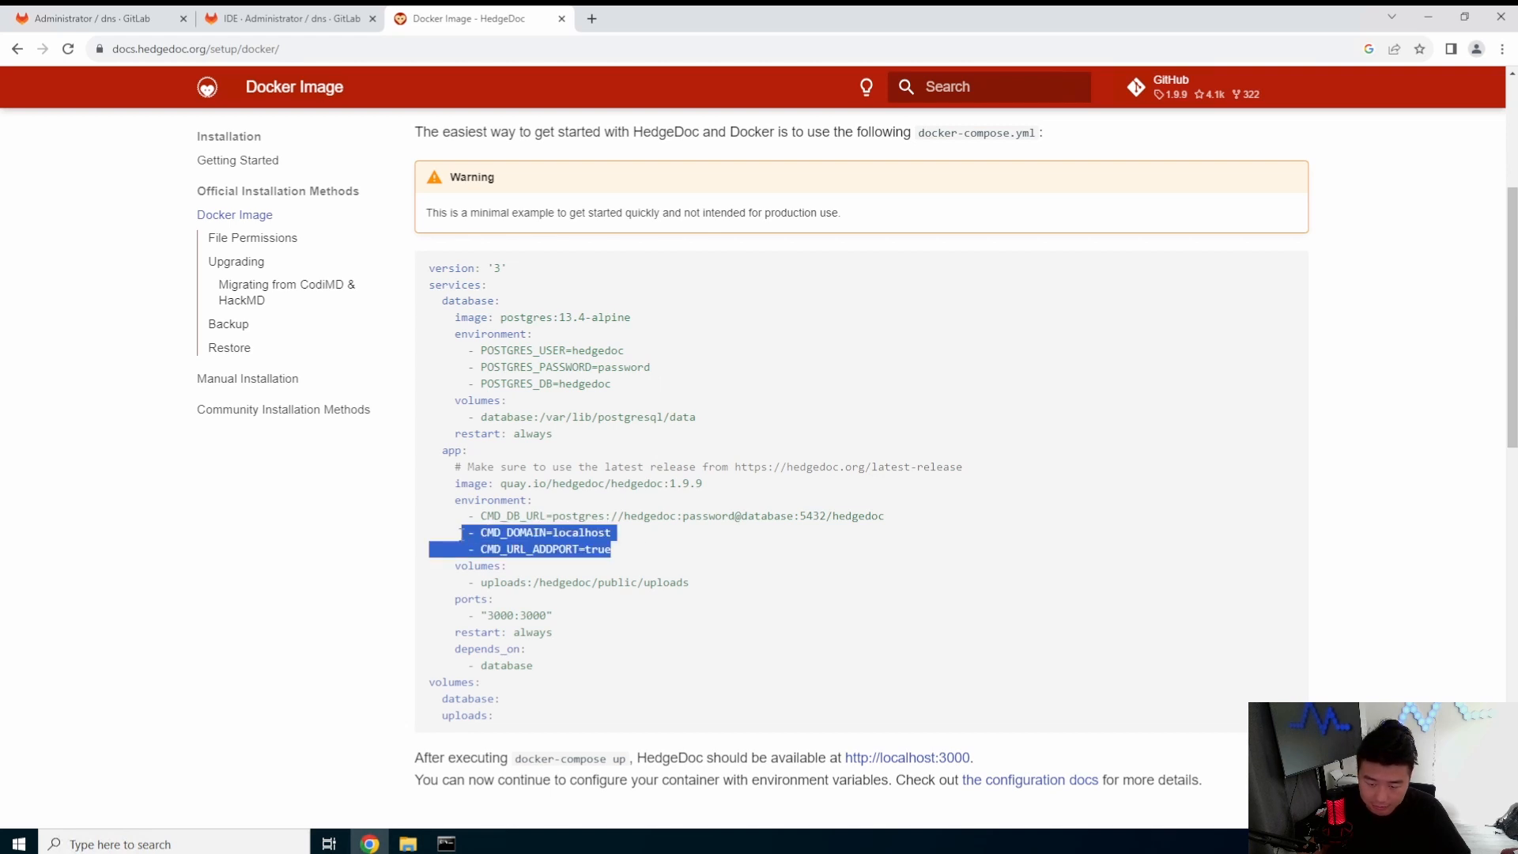
double_click(581, 533)
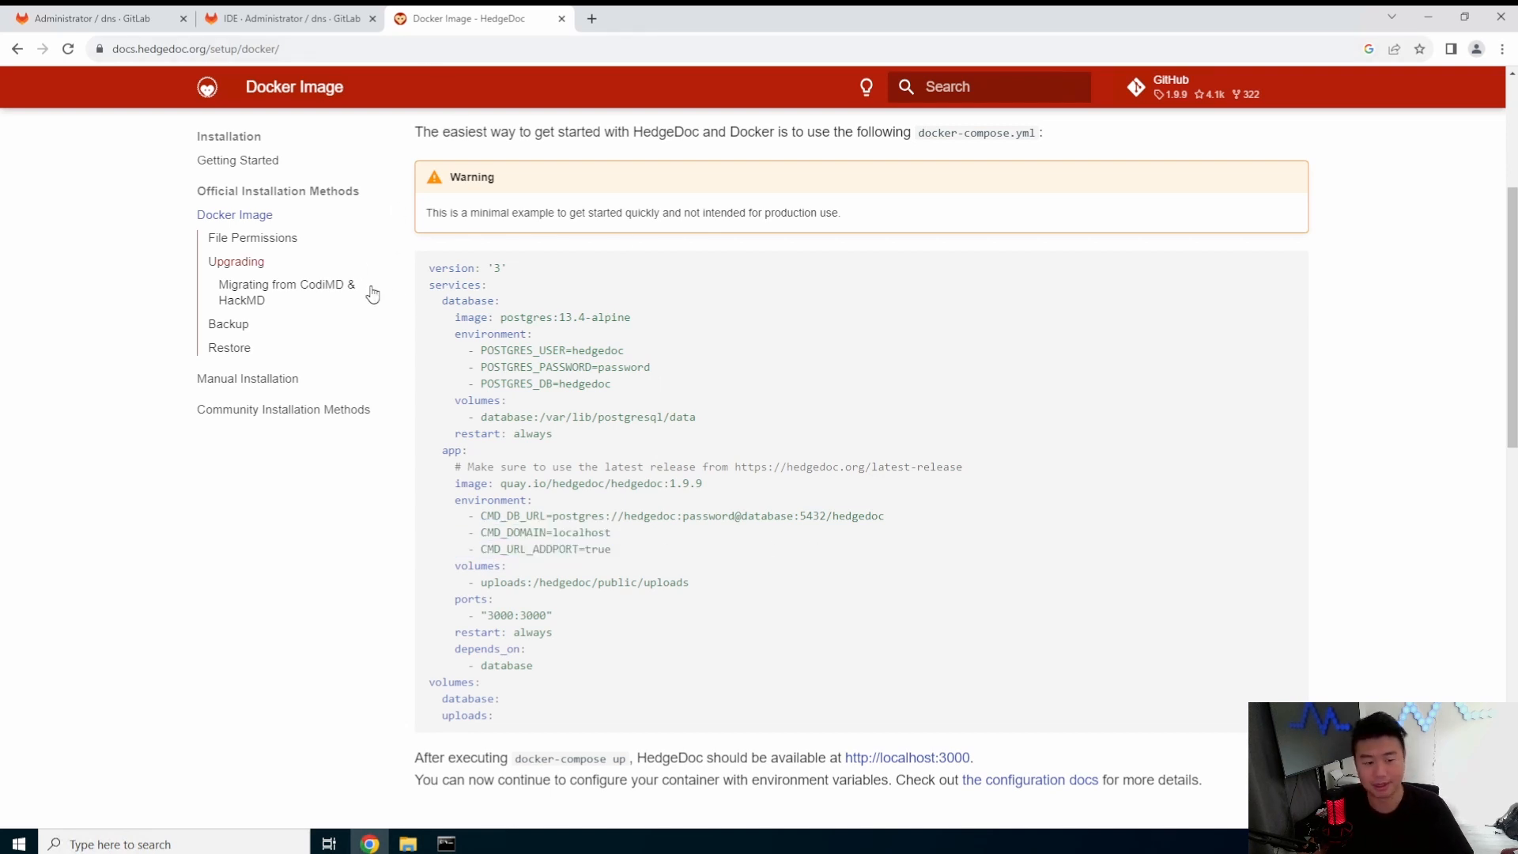
mouse_move(265, 269)
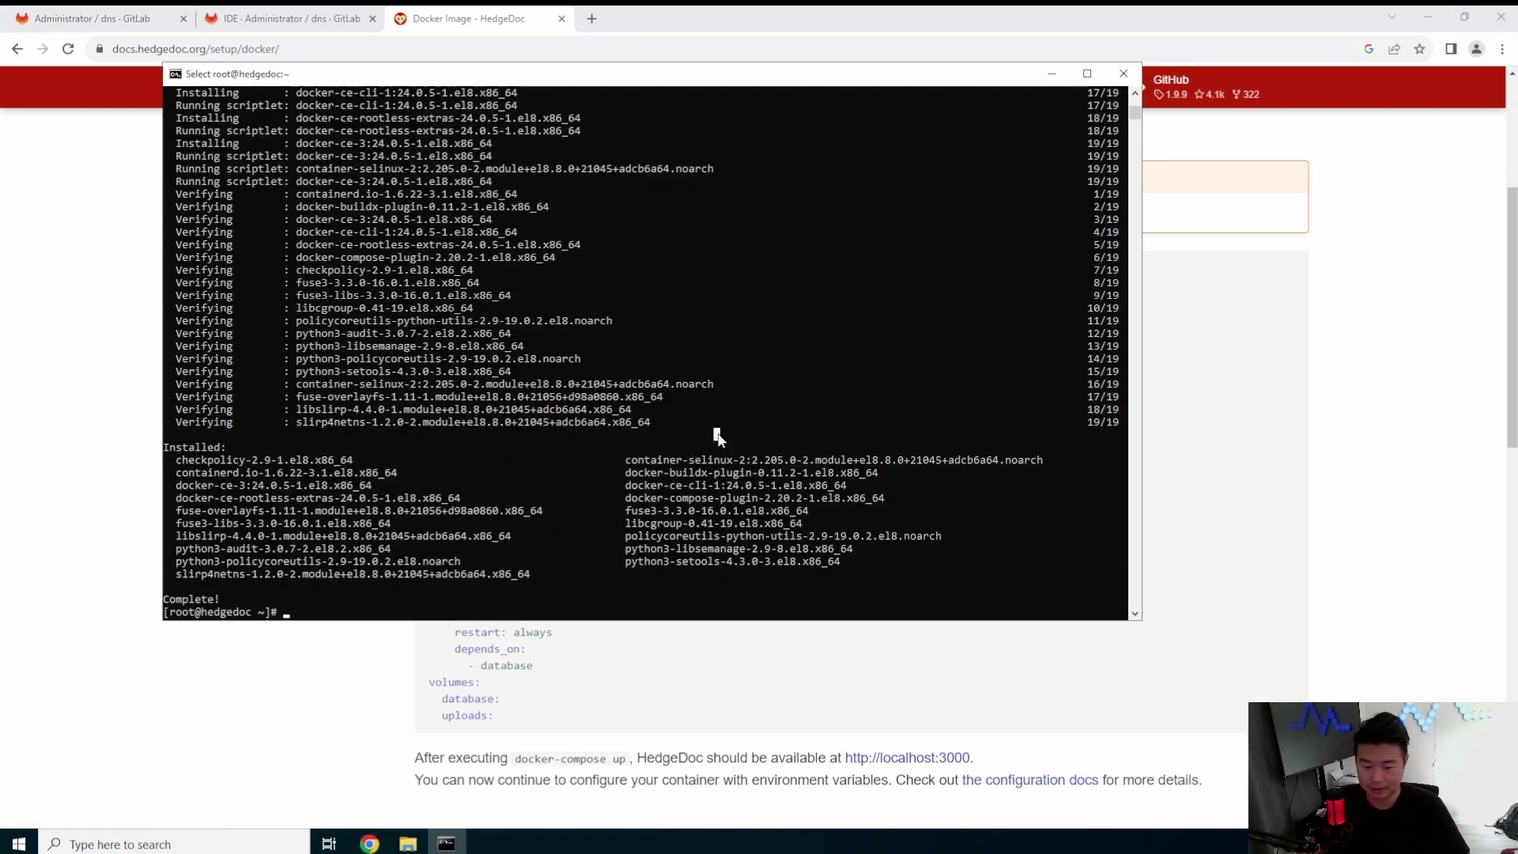
- Enable and start the docker service with systemctl, then chmod +x /usr/local/bin/docker-compose
text(sys)
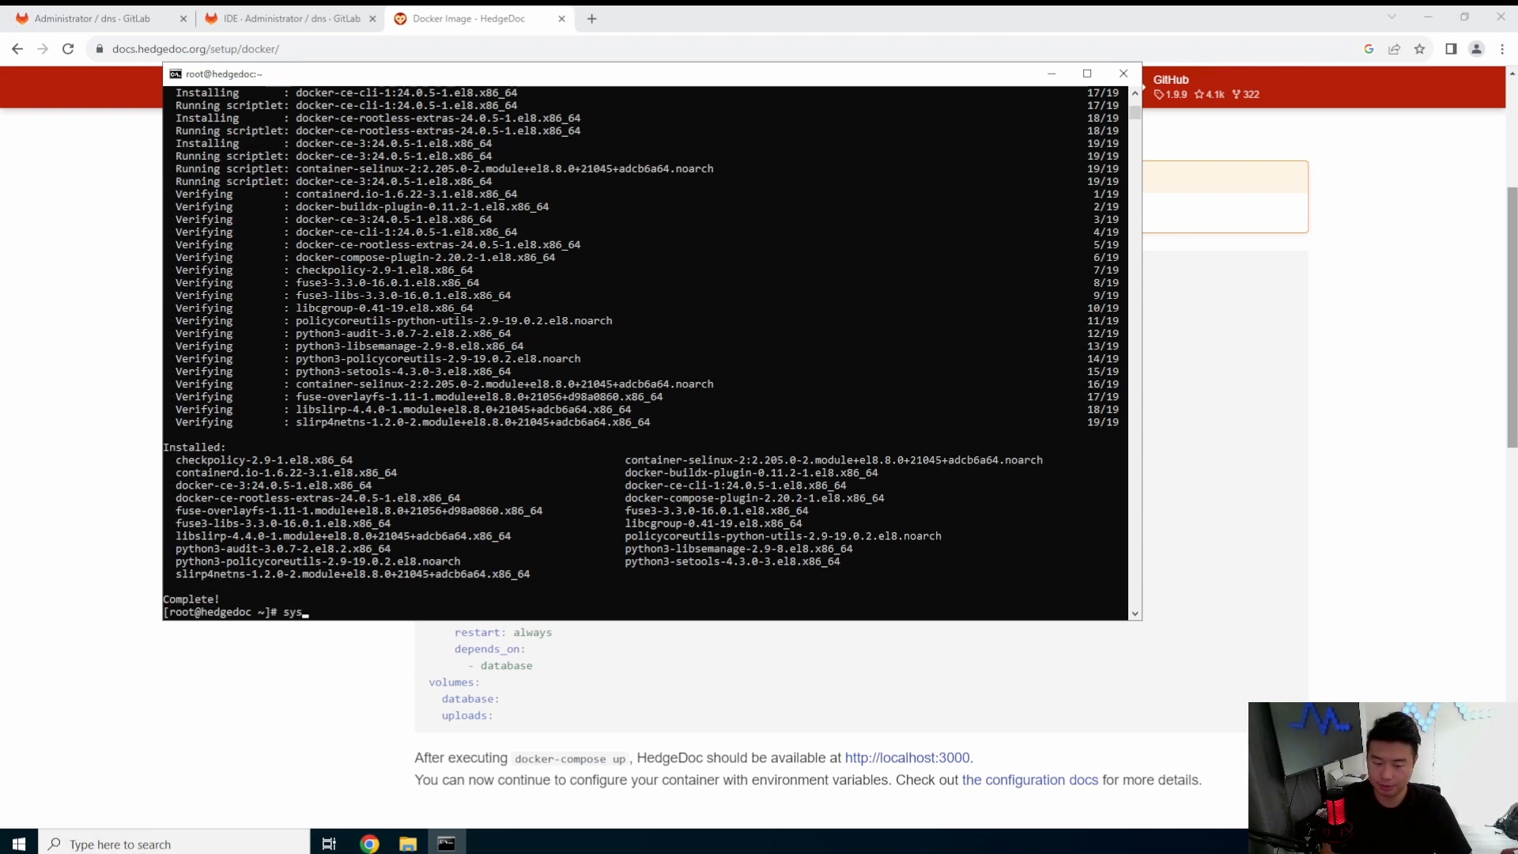
text(temctl do)
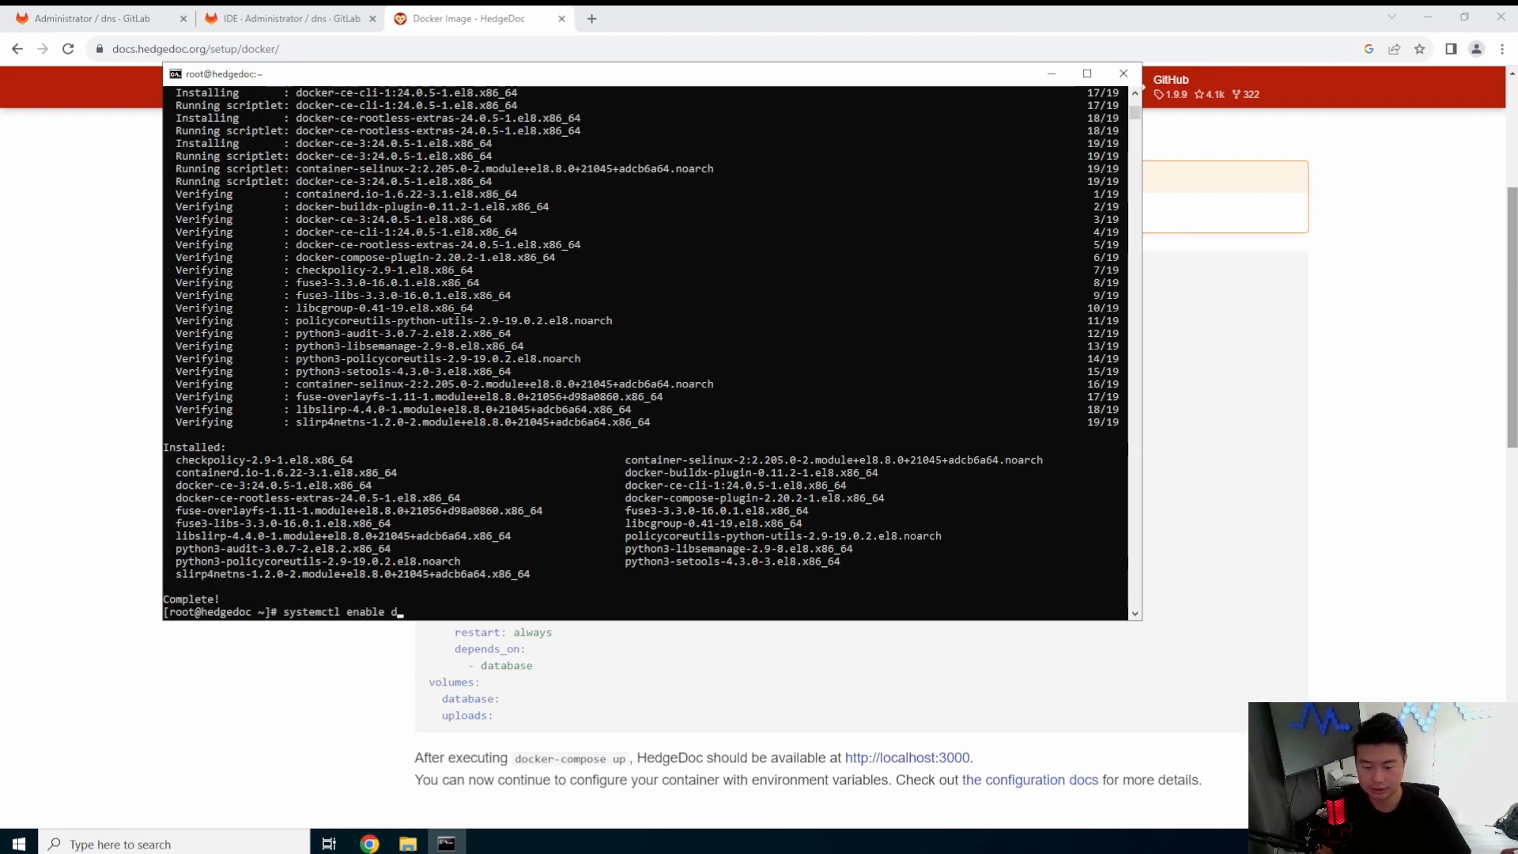
key(Return)
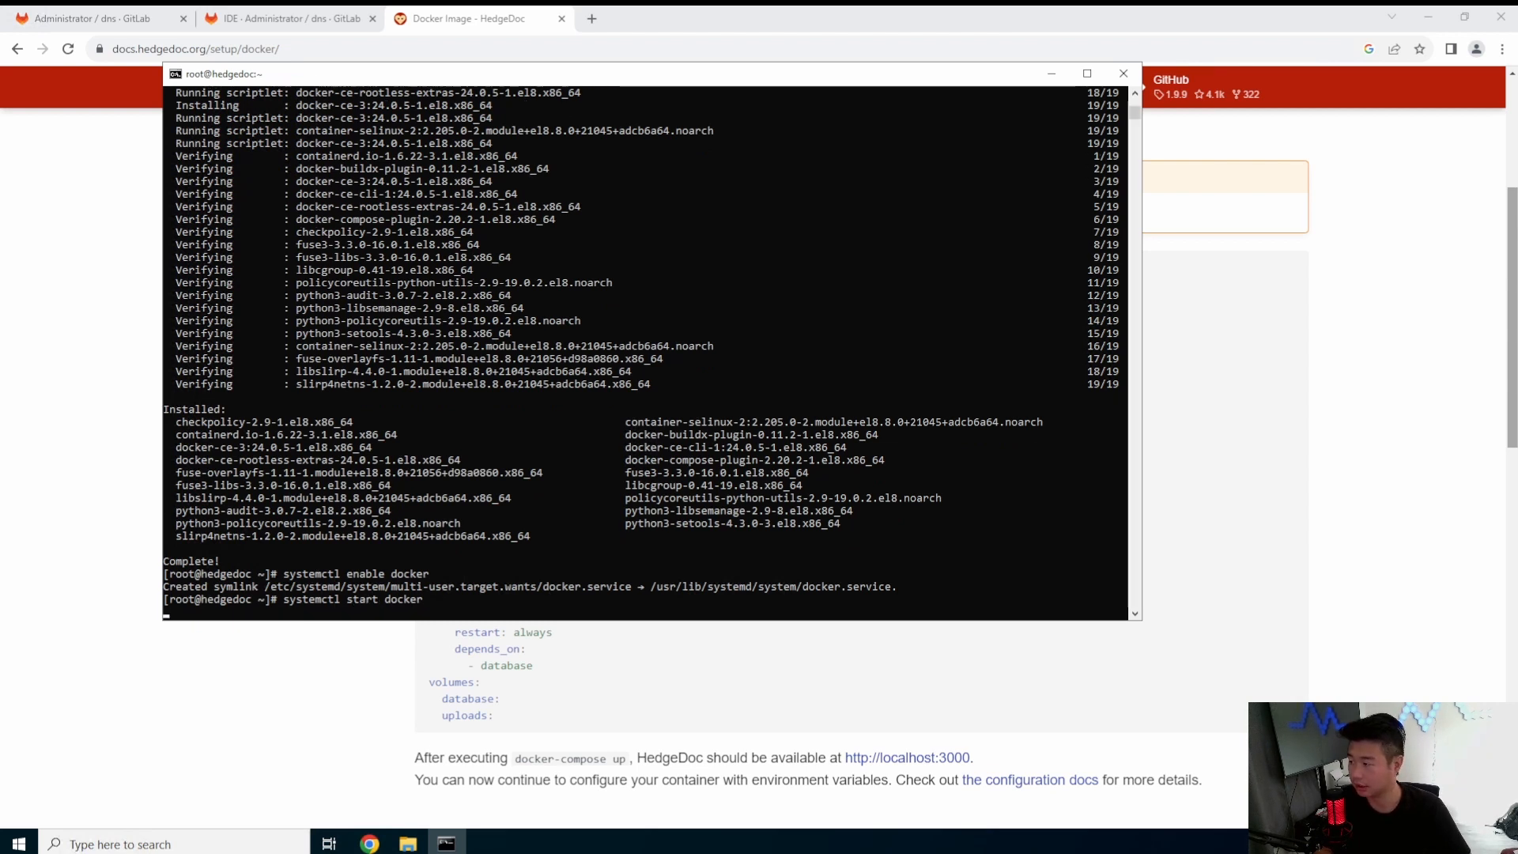
key(Return)
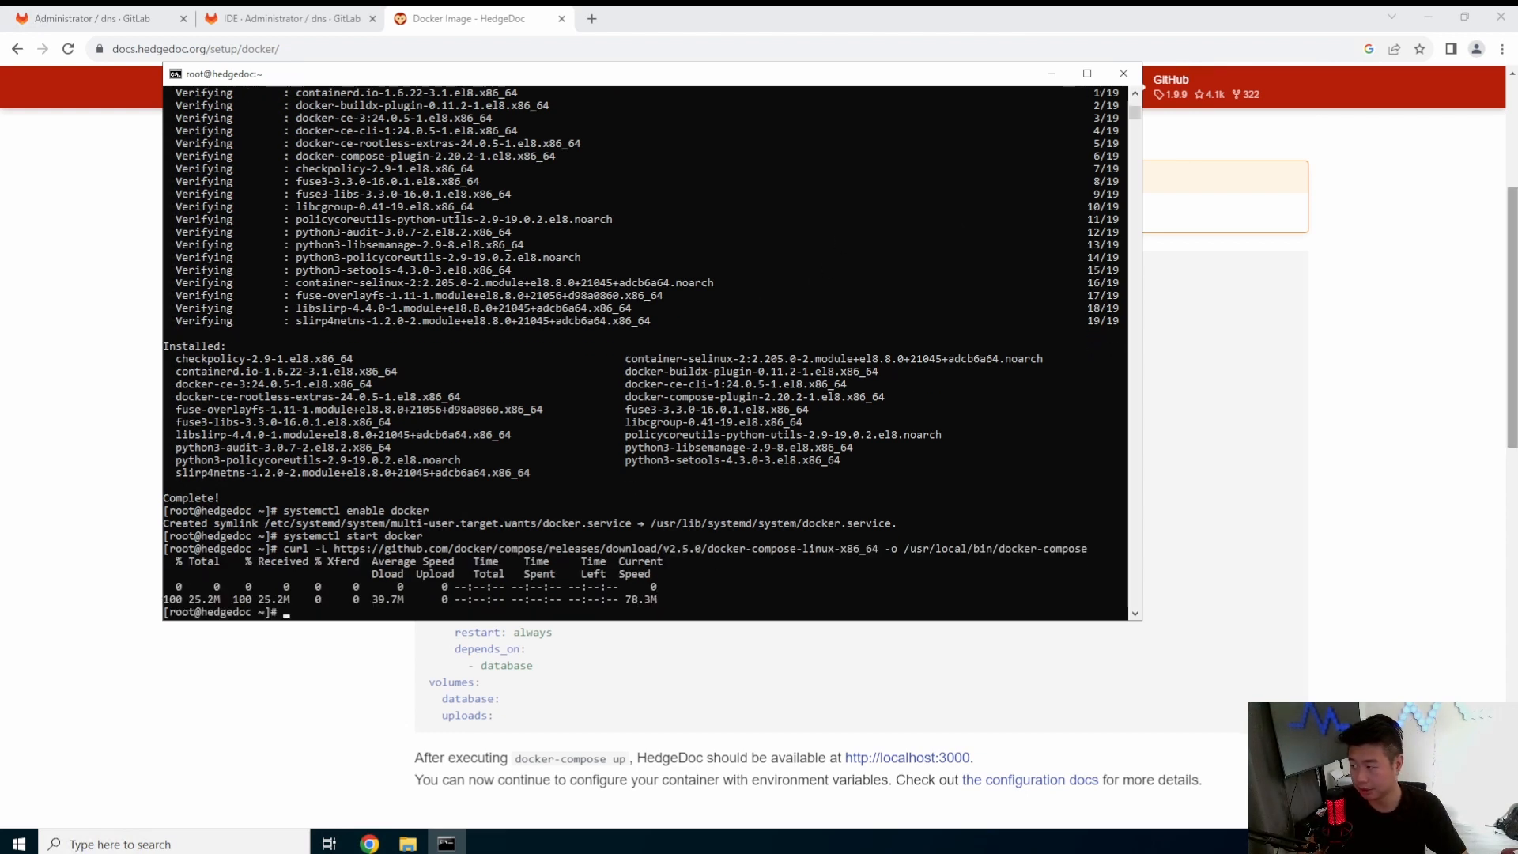
text(chmod +x /usr/local/bin/docker-compose)
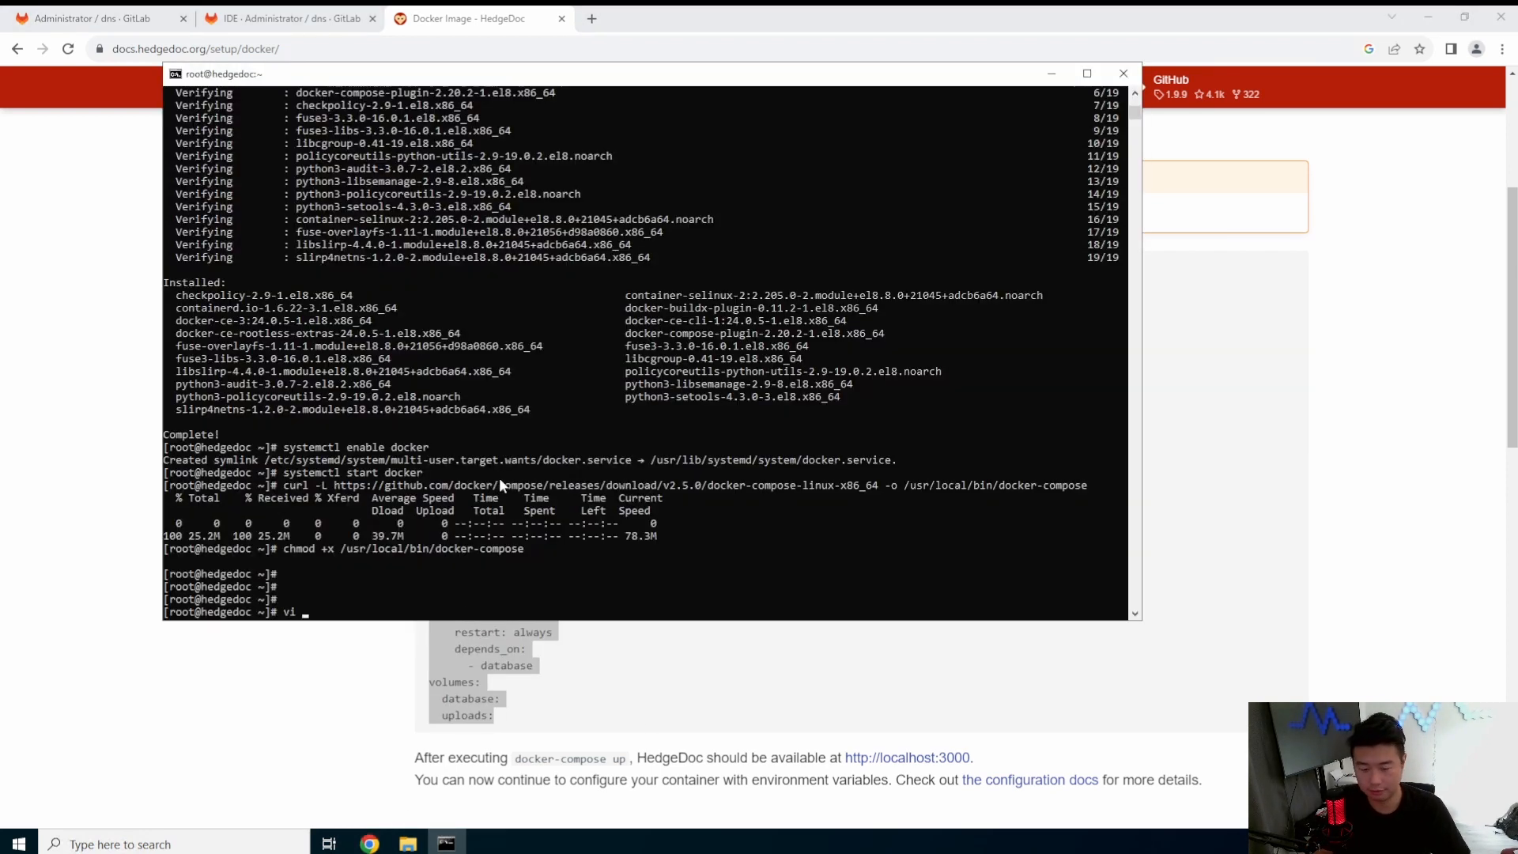
- Edit docker-compose.yml in vi: prefix volumes with ./ and set CMD_DOMAIN to hedgedoc.dragon.local, then save
text(docker-compose.yml)
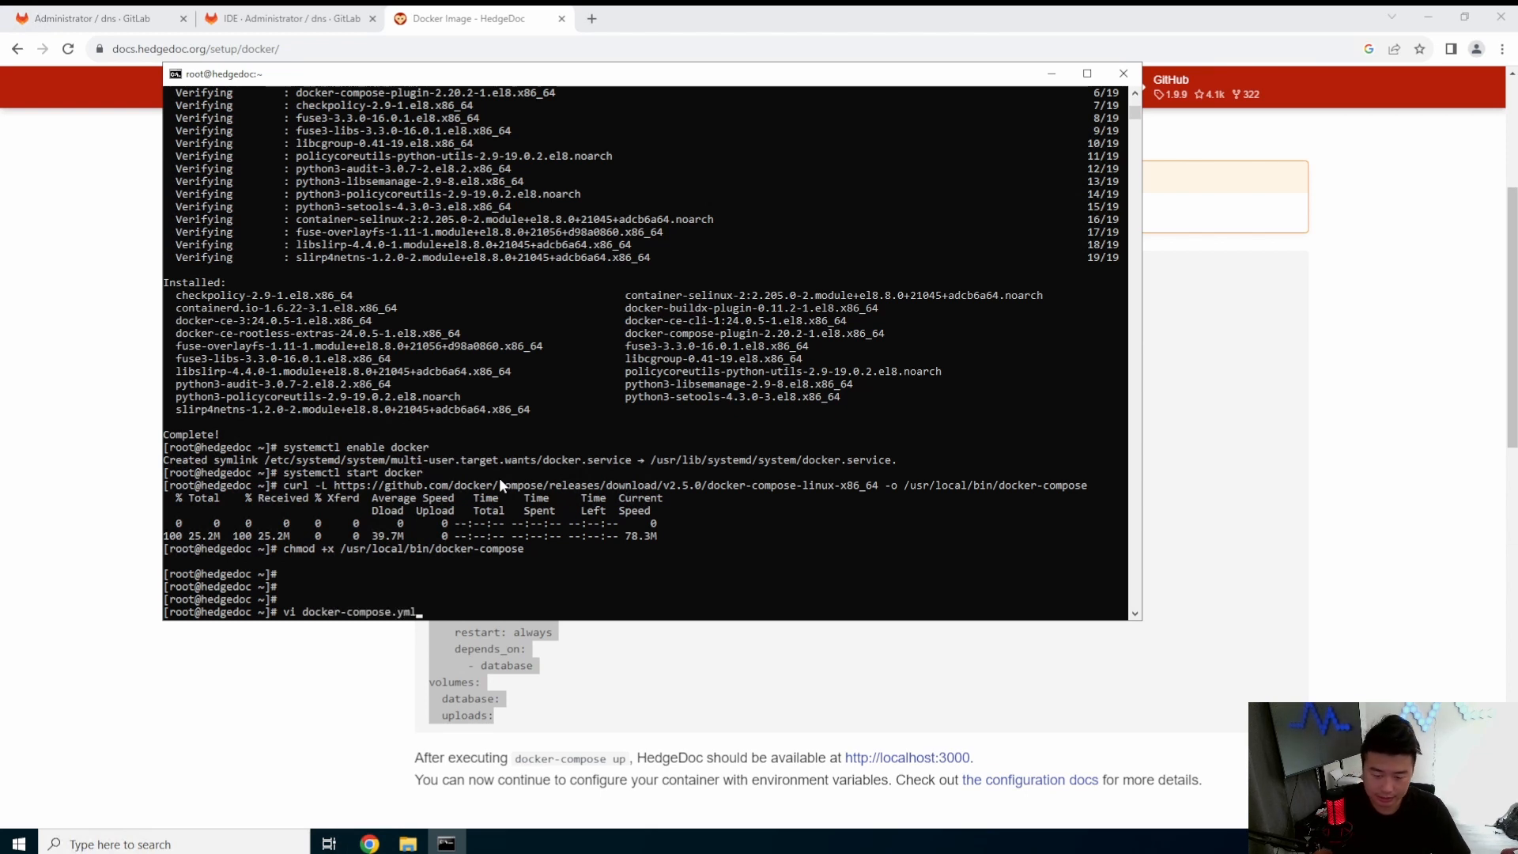
key(Return)
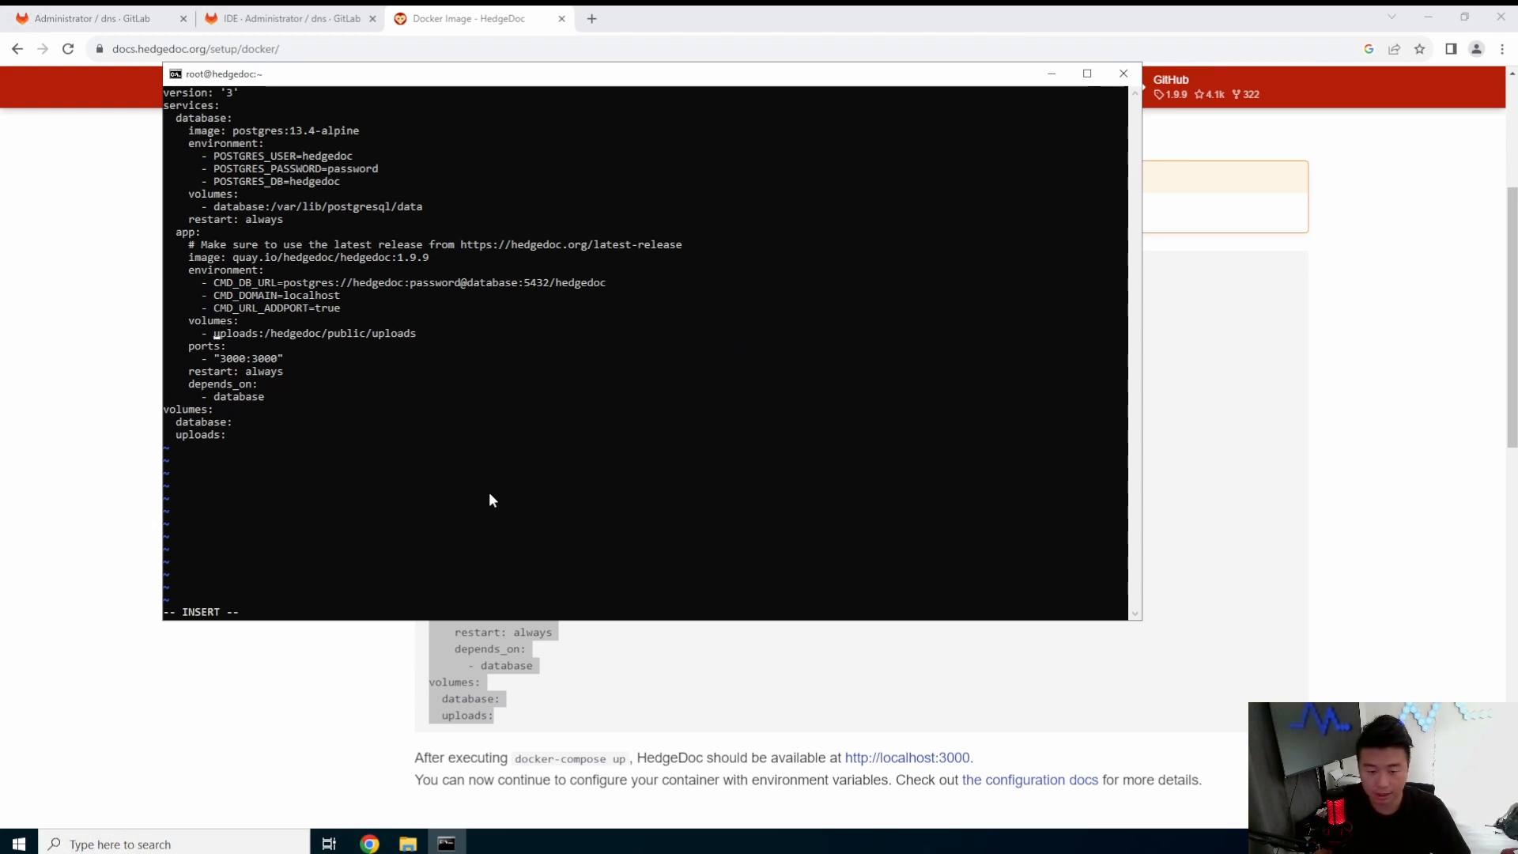
text(./)
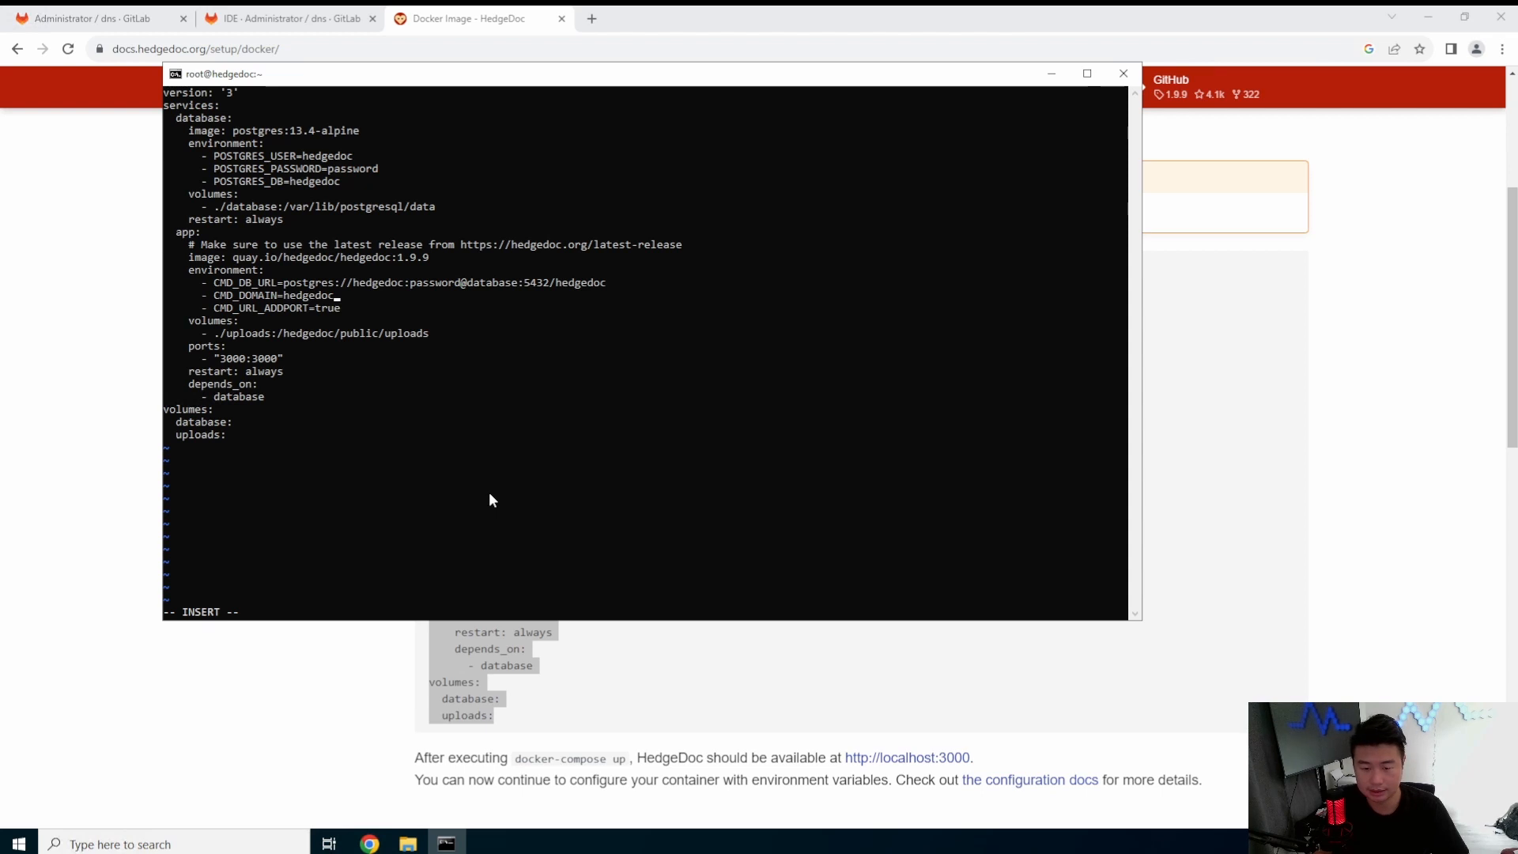
text(.dragon.local)
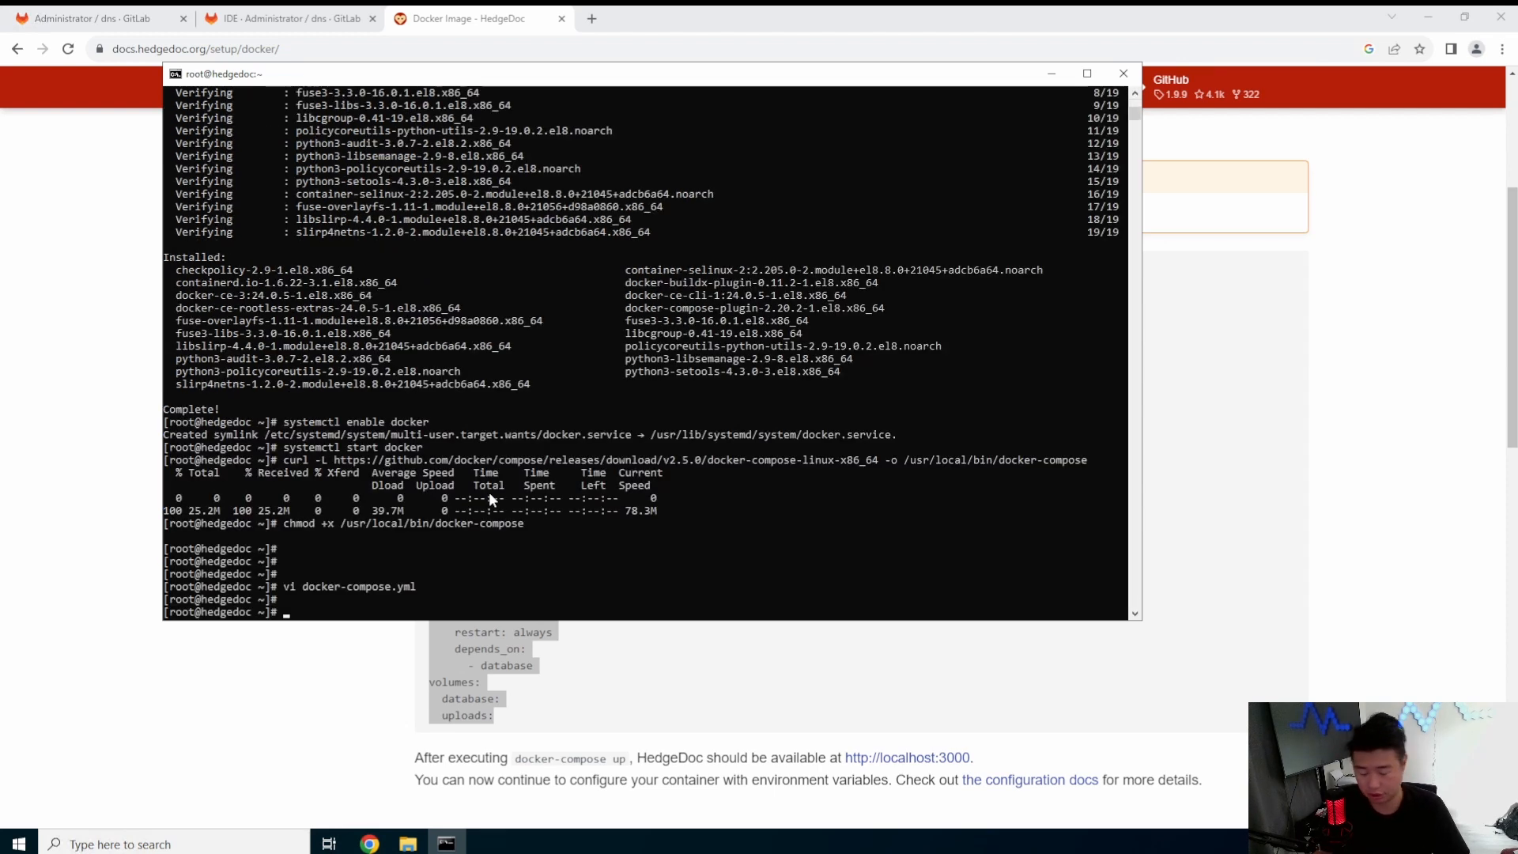
- Run docker-compose up -d to pull and start the HedgeDoc database and app containers
text(docker-)
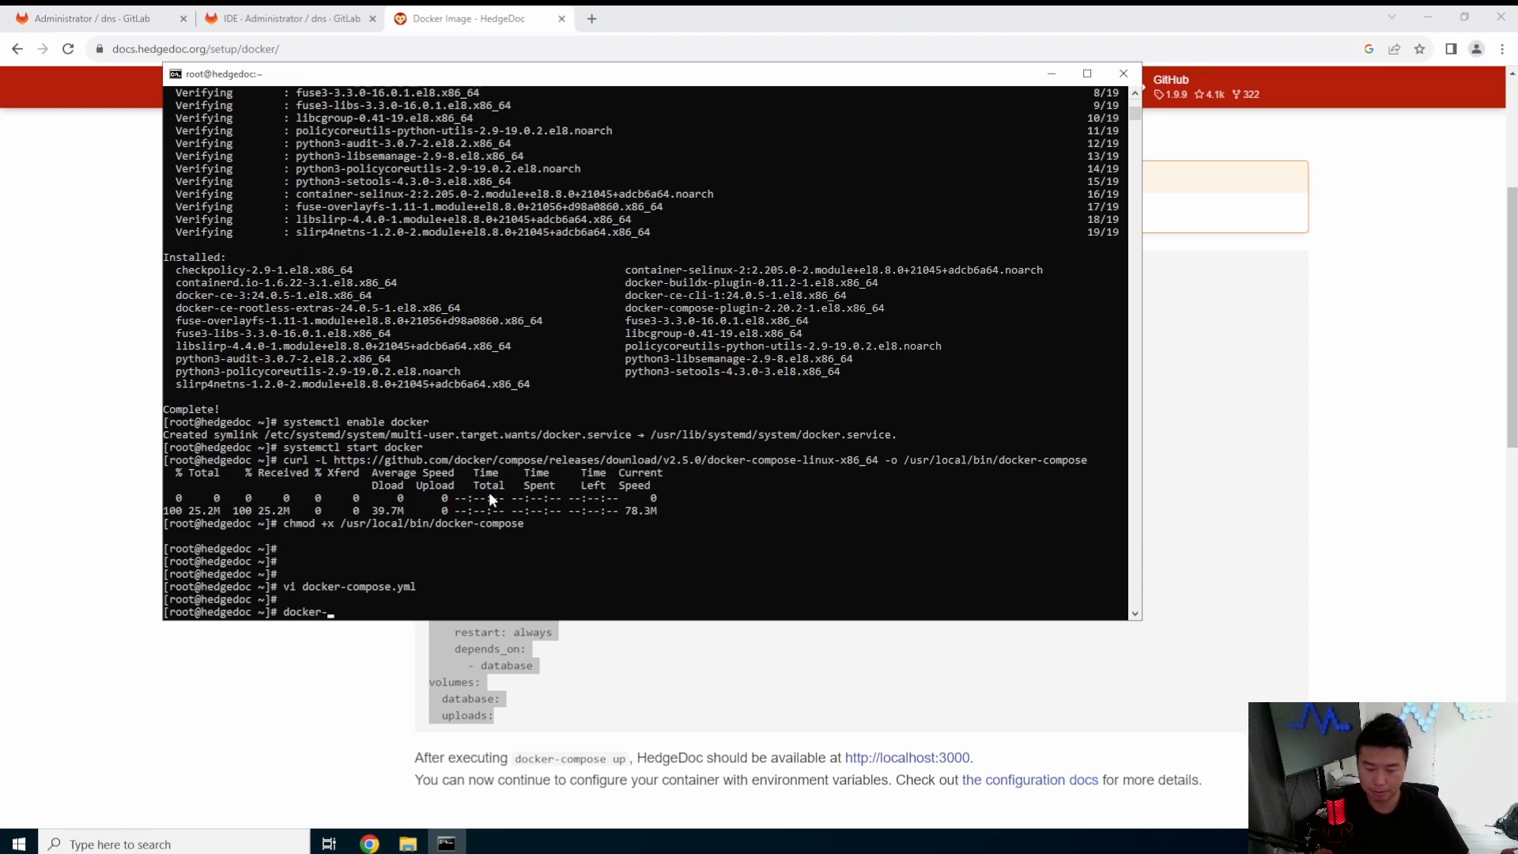
text(compose up)
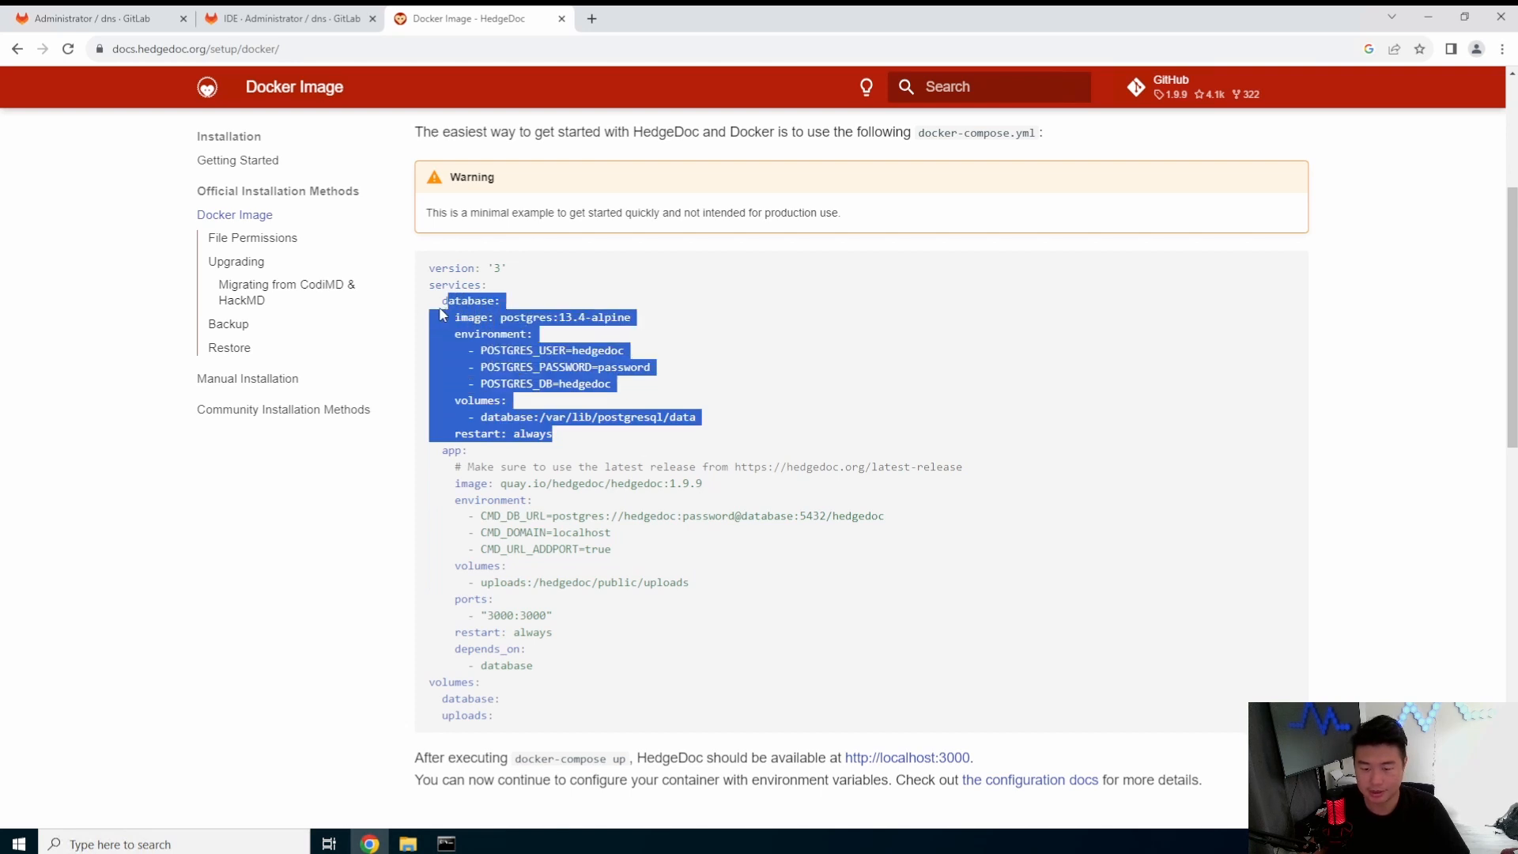
mouse_move(443, 311)
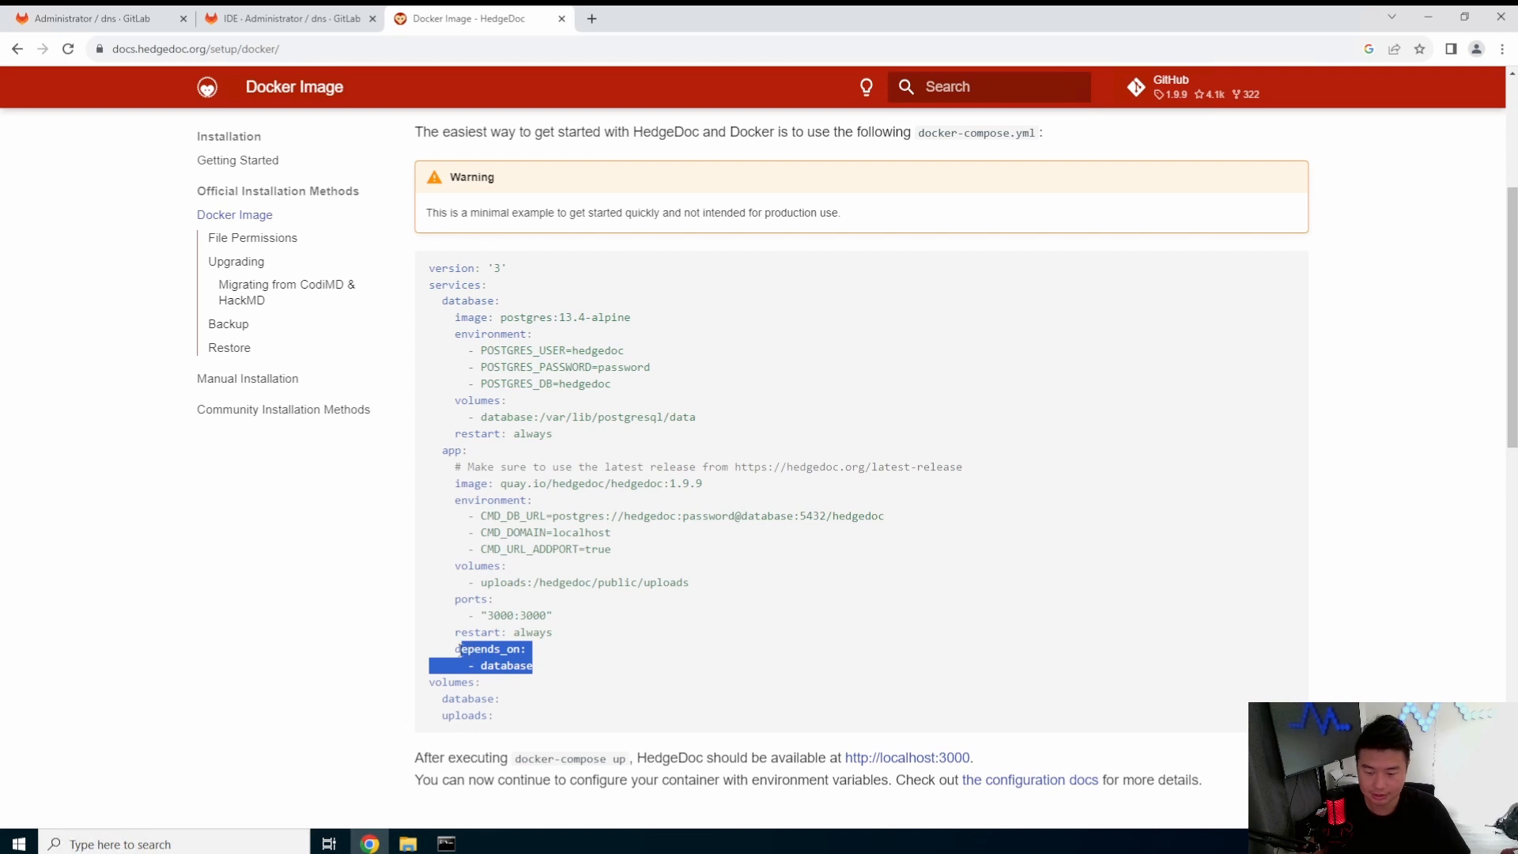
- Clear the highlighted compose sections, check docker ps -a in the terminal, and start a new Chrome tab
click(508, 658)
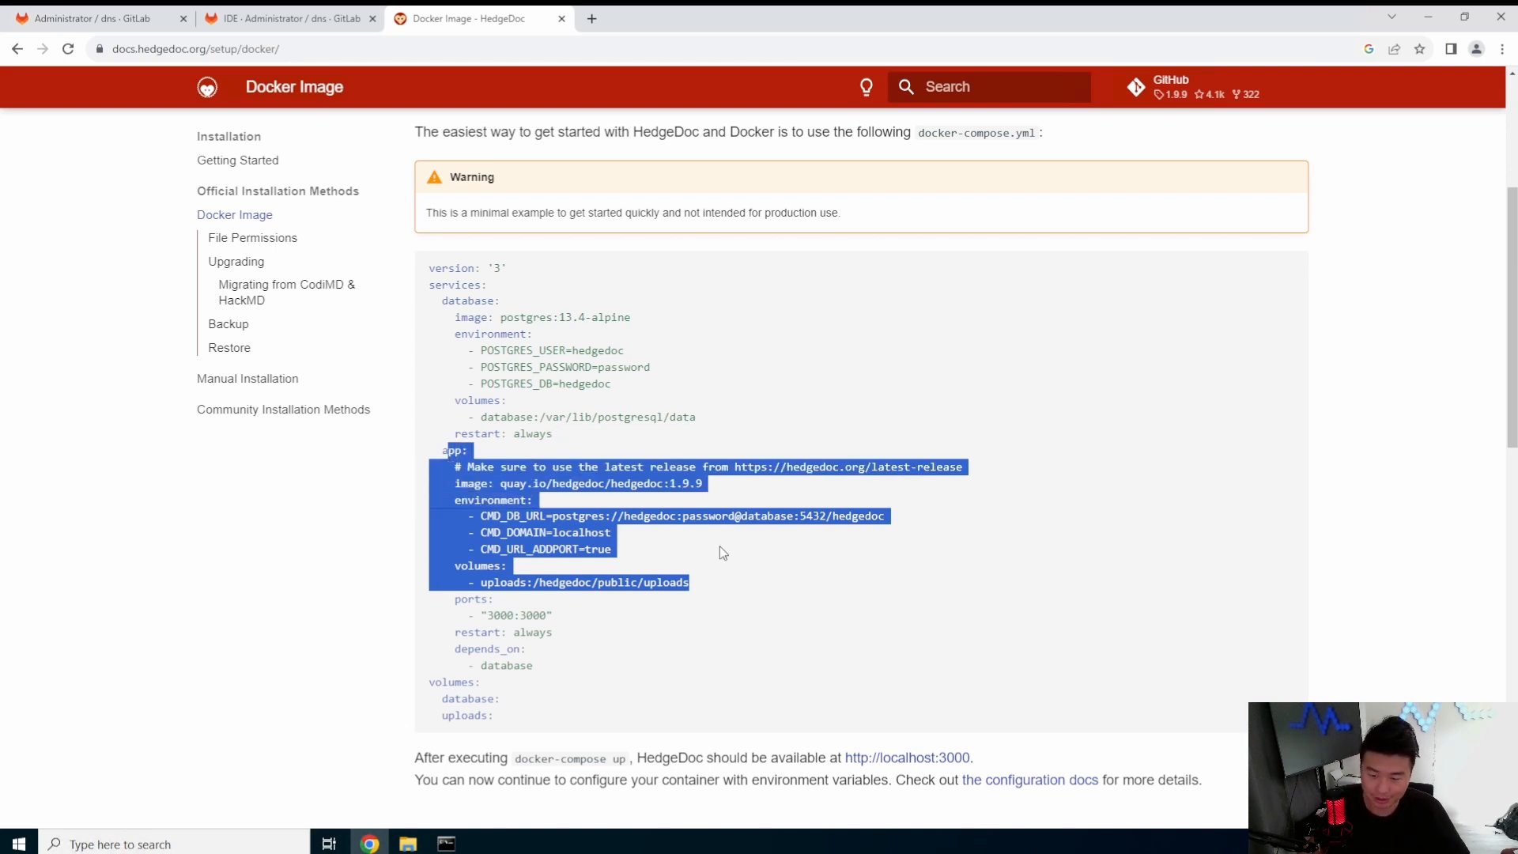
click(549, 697)
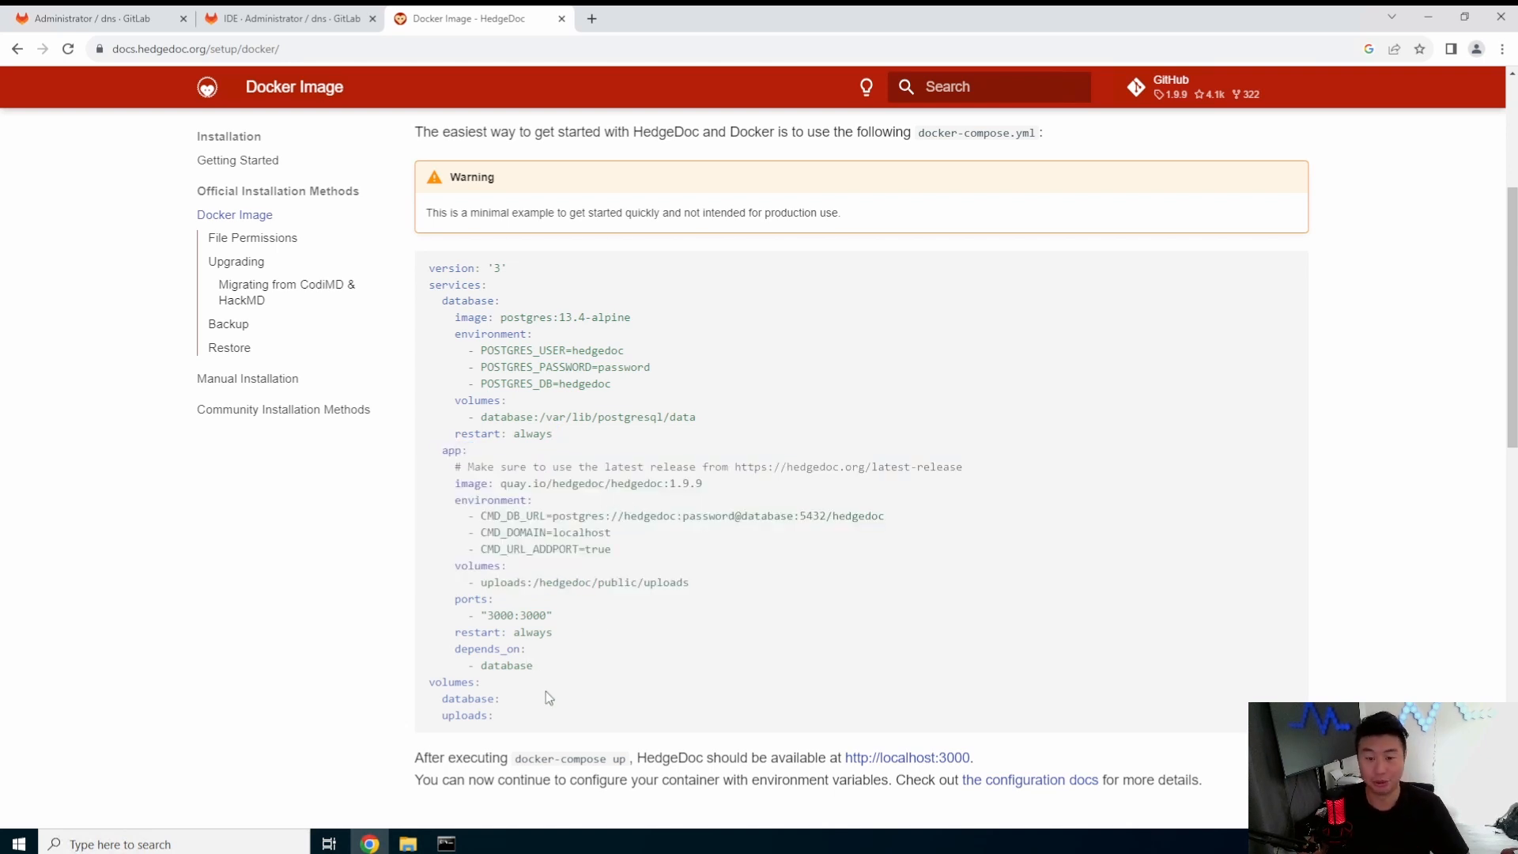
mouse_move(444, 838)
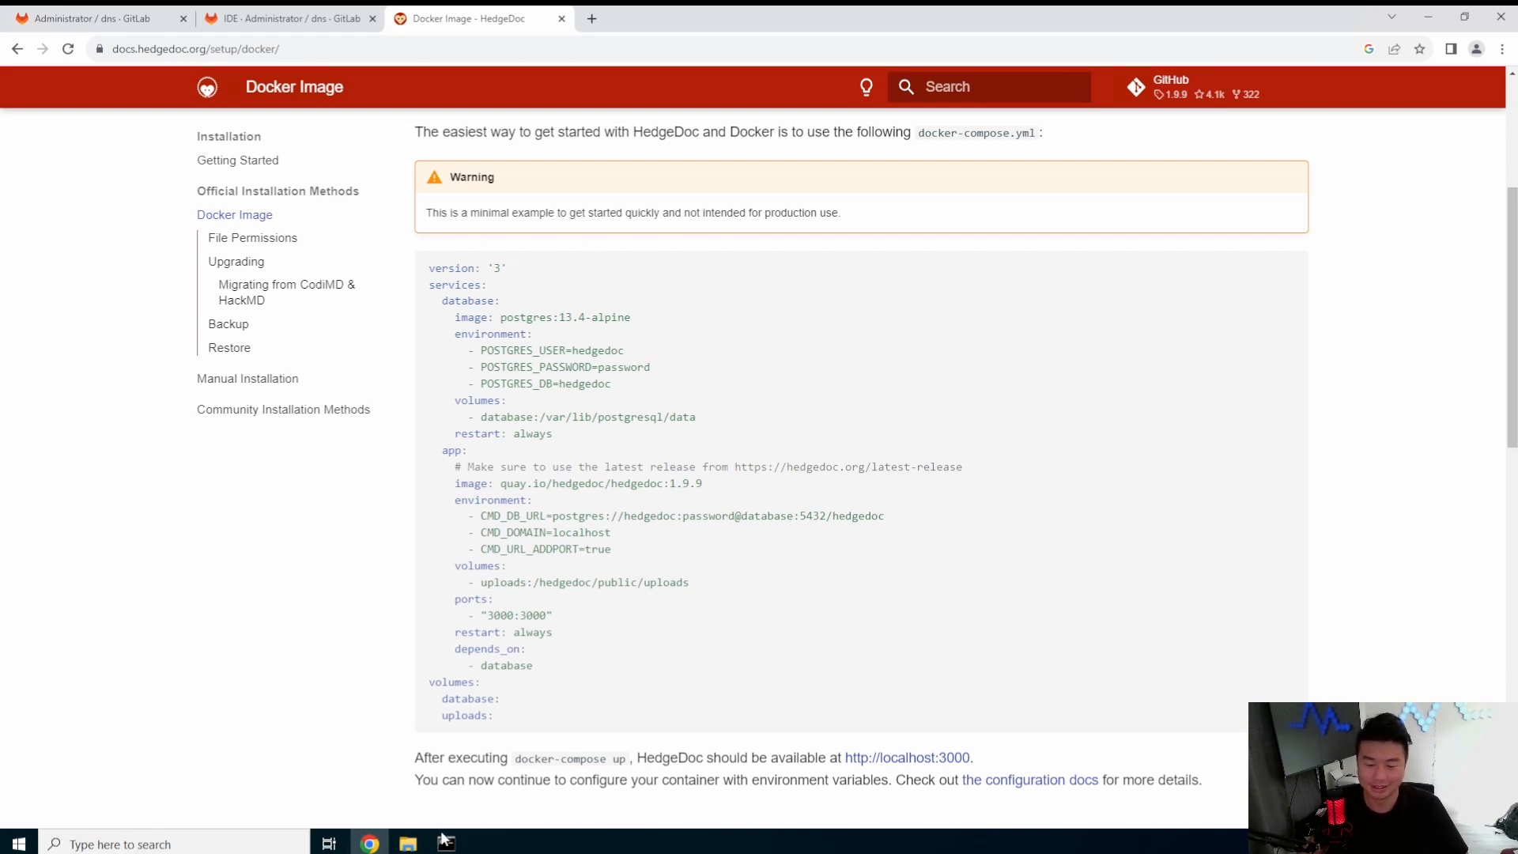
click(446, 843)
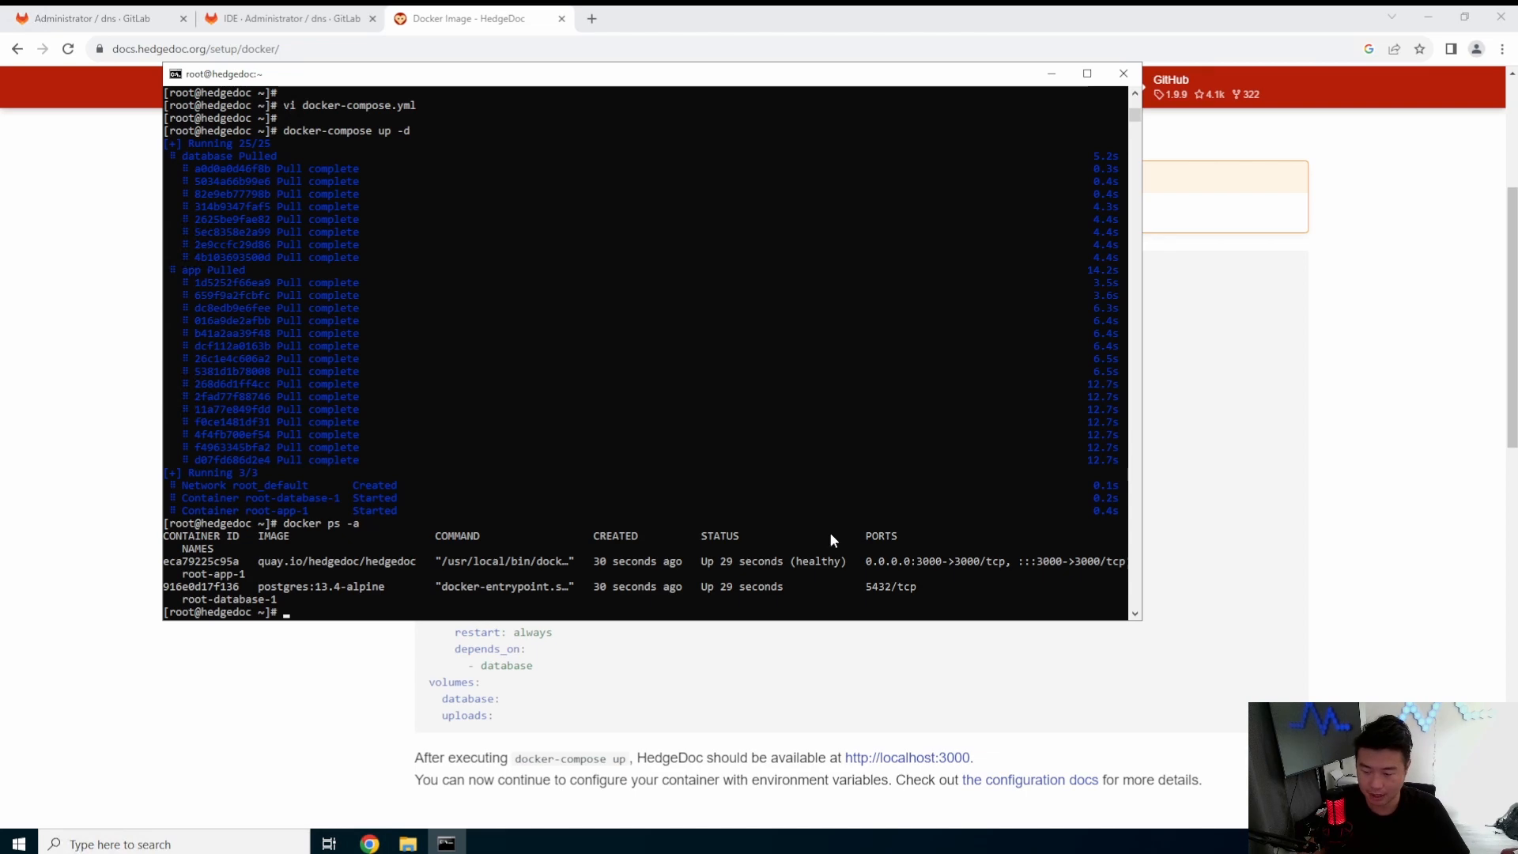
double_click(930, 560)
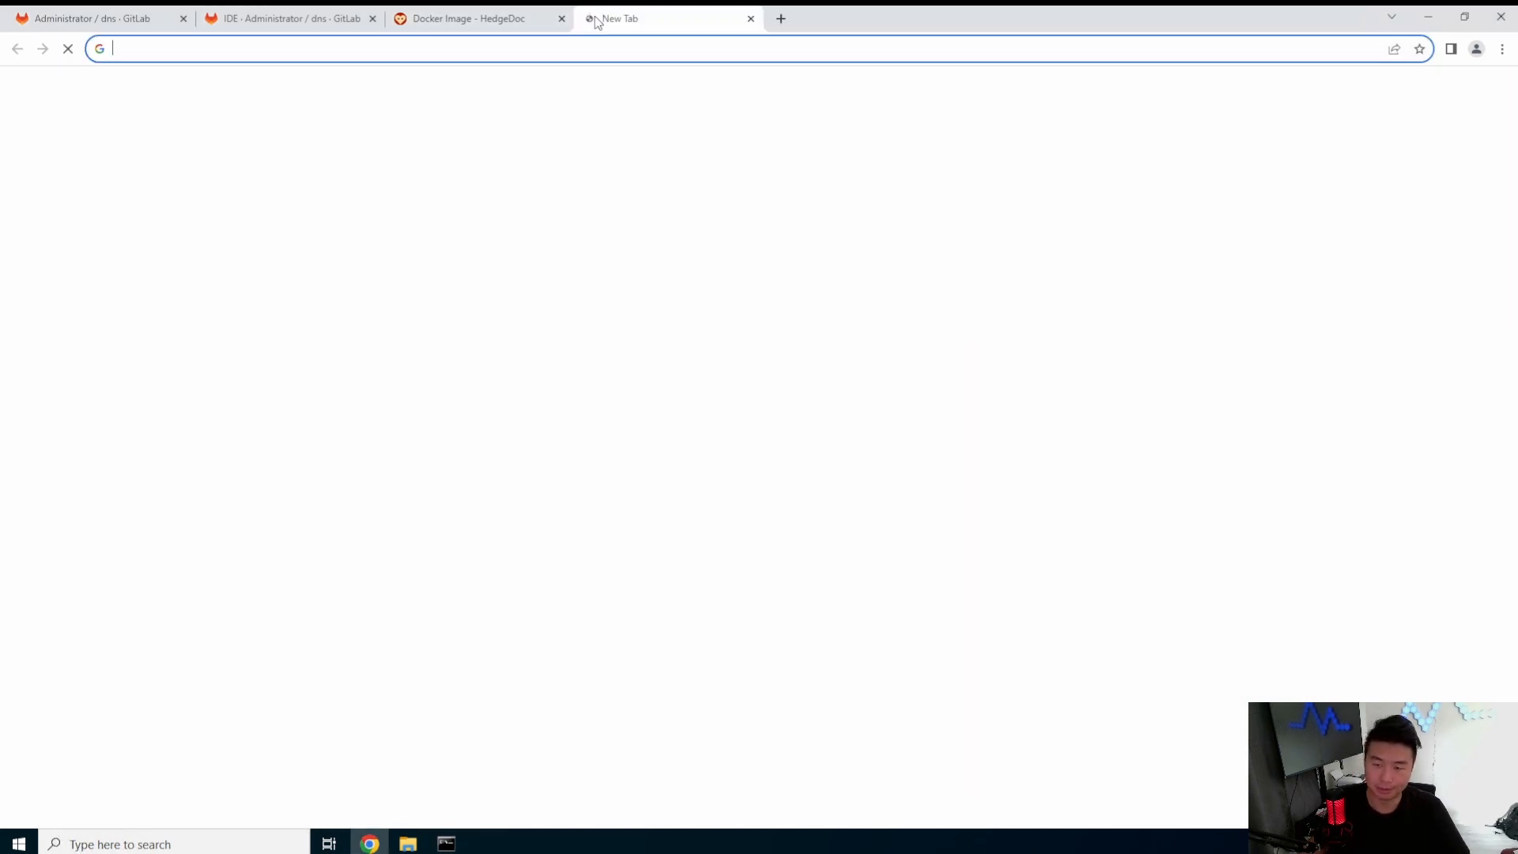
text(http://gitlab.dragon.local)
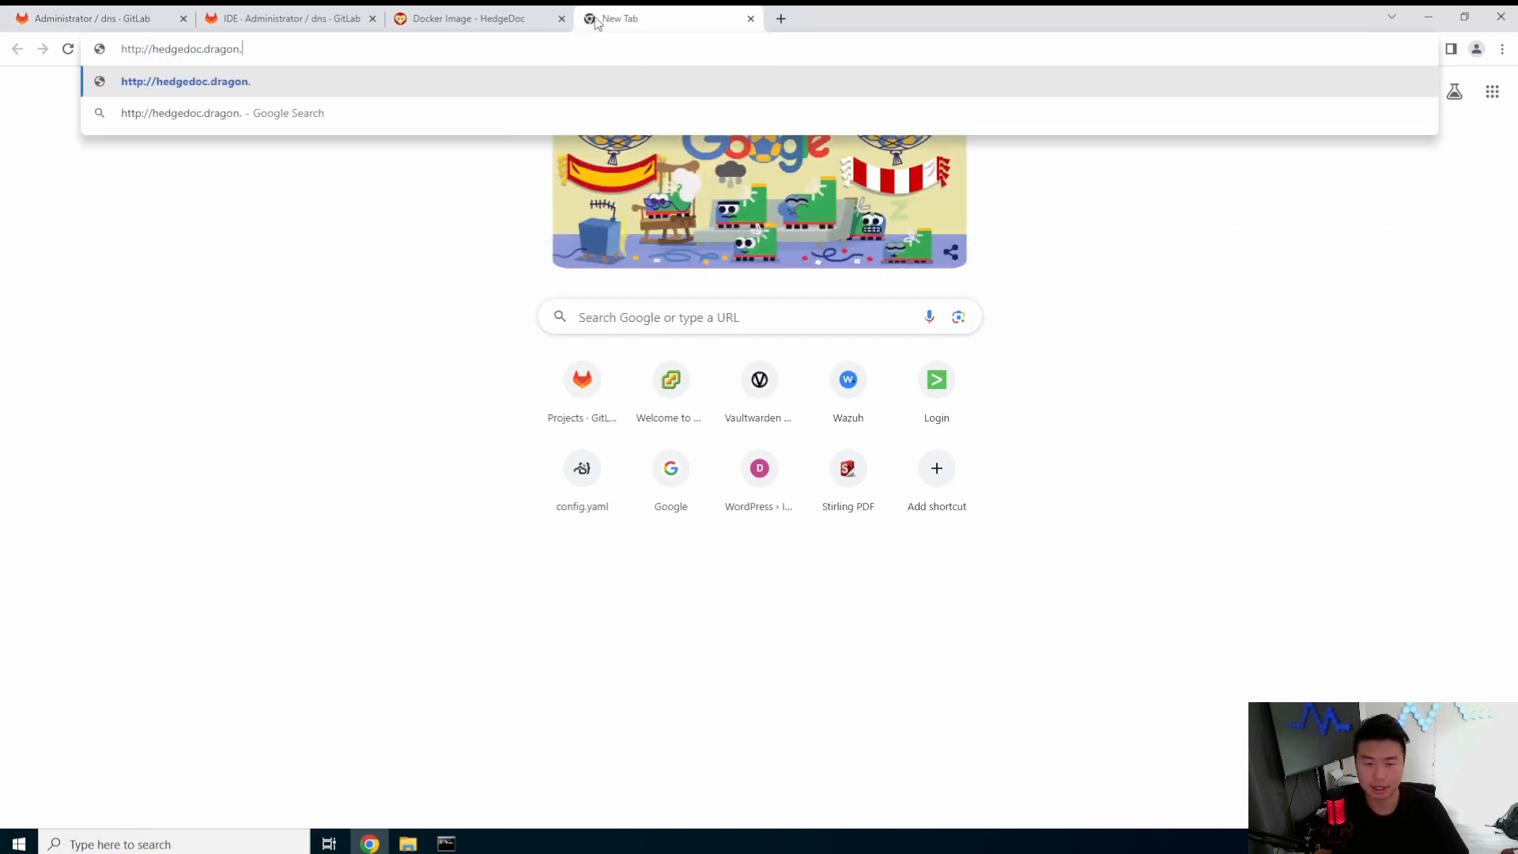
text(local:3000)
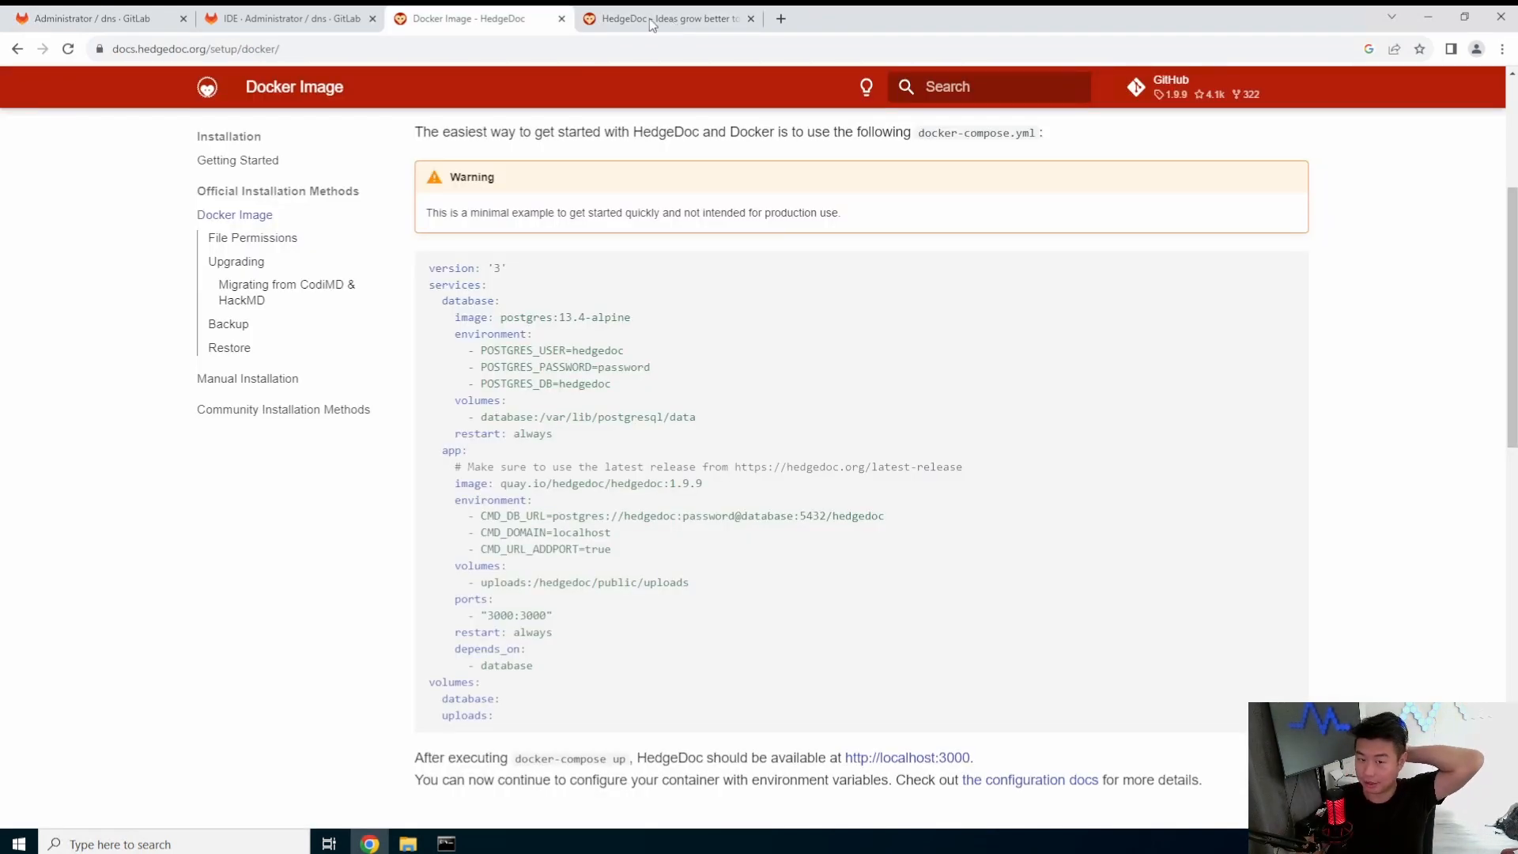
click(666, 19)
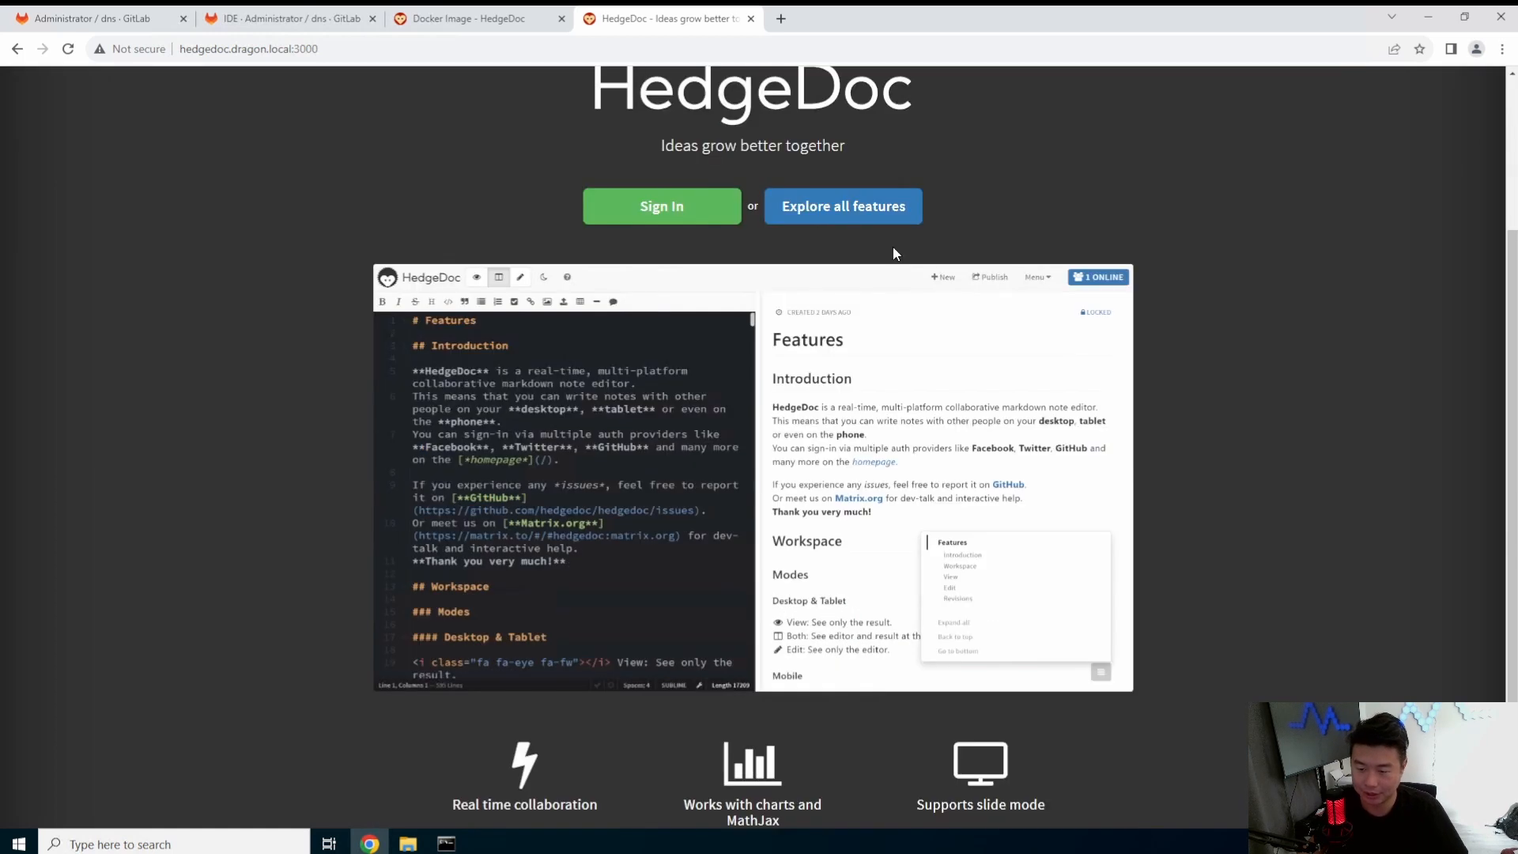
- Open the Features example note and scroll through its content
click(843, 206)
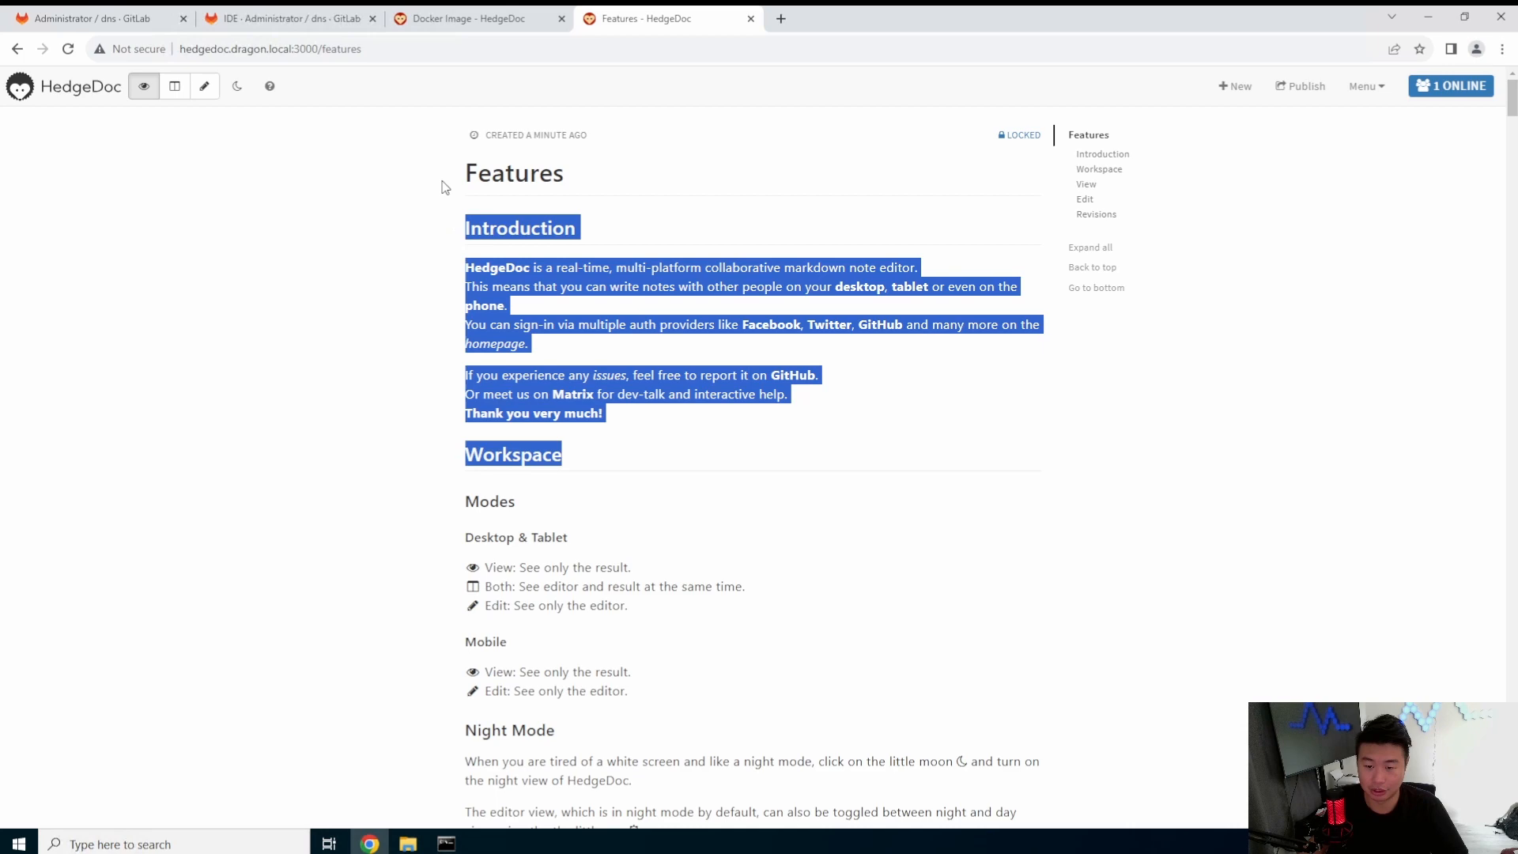
scroll(down, 3)
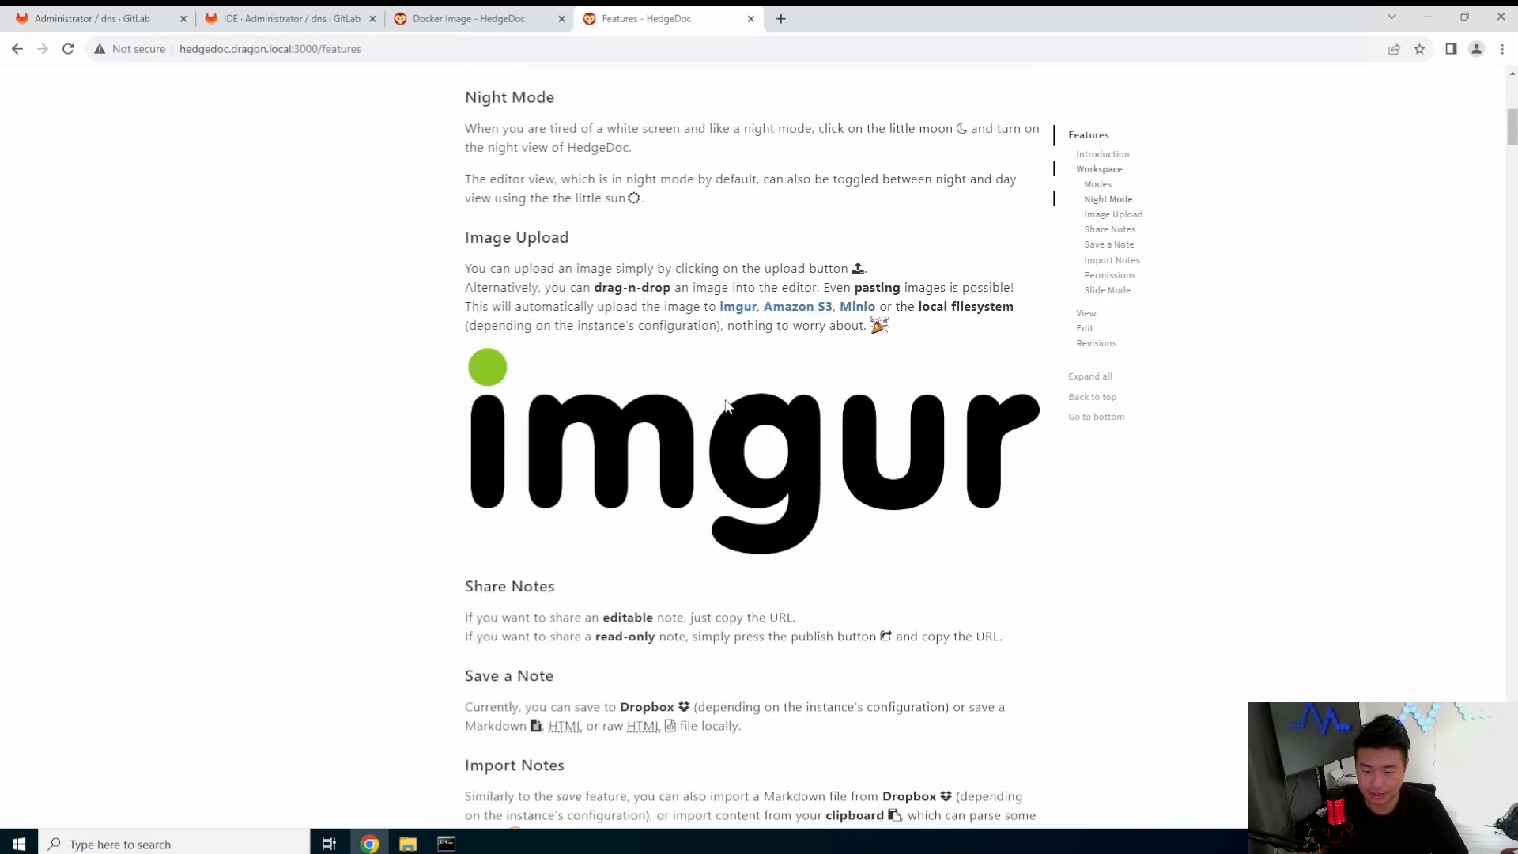
scroll(down, 3)
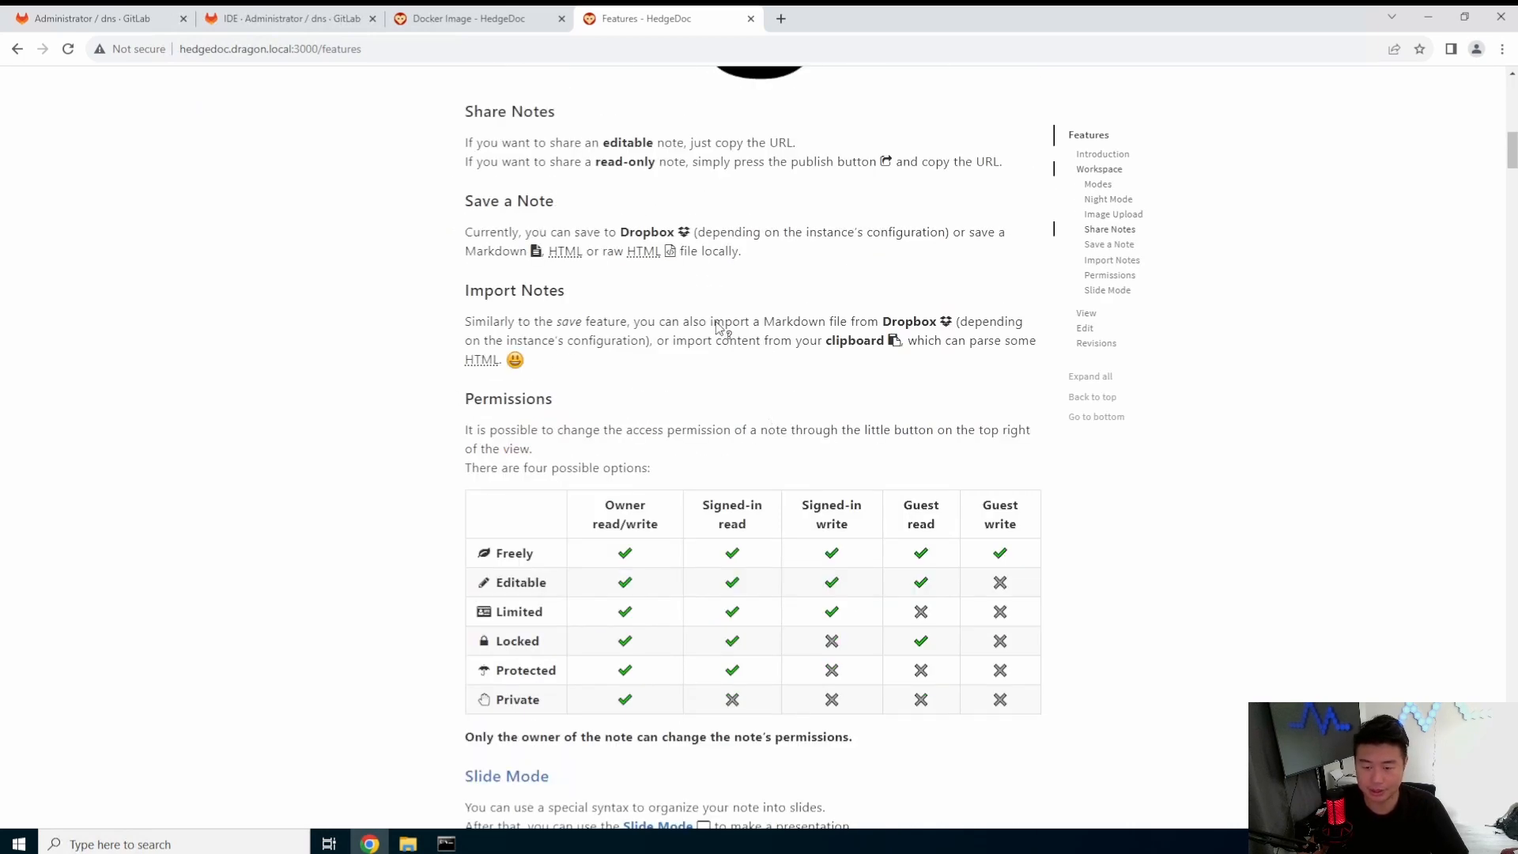
mouse_move(791, 262)
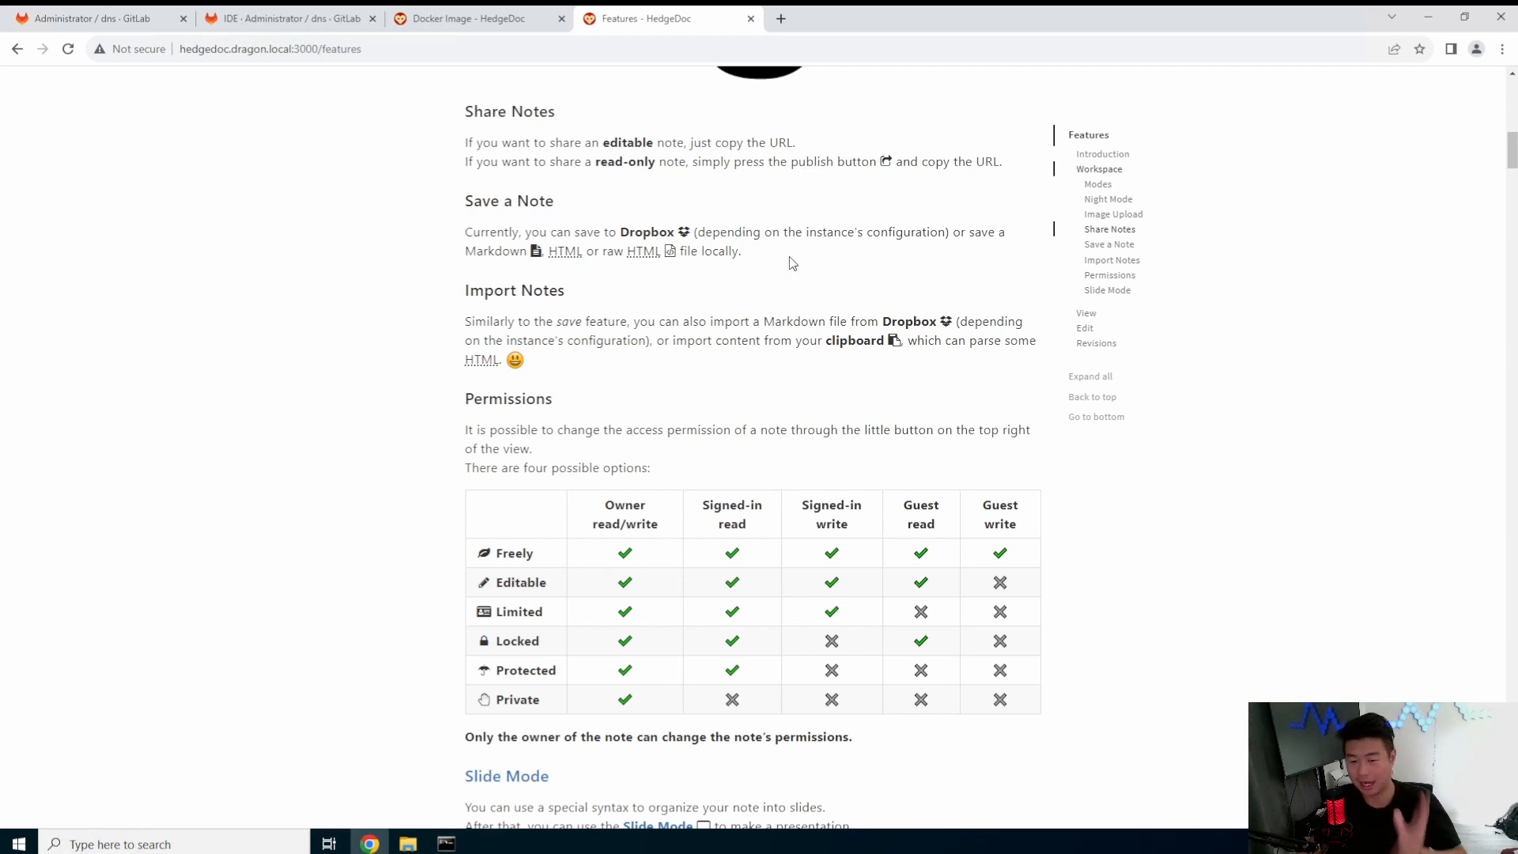
mouse_move(941, 337)
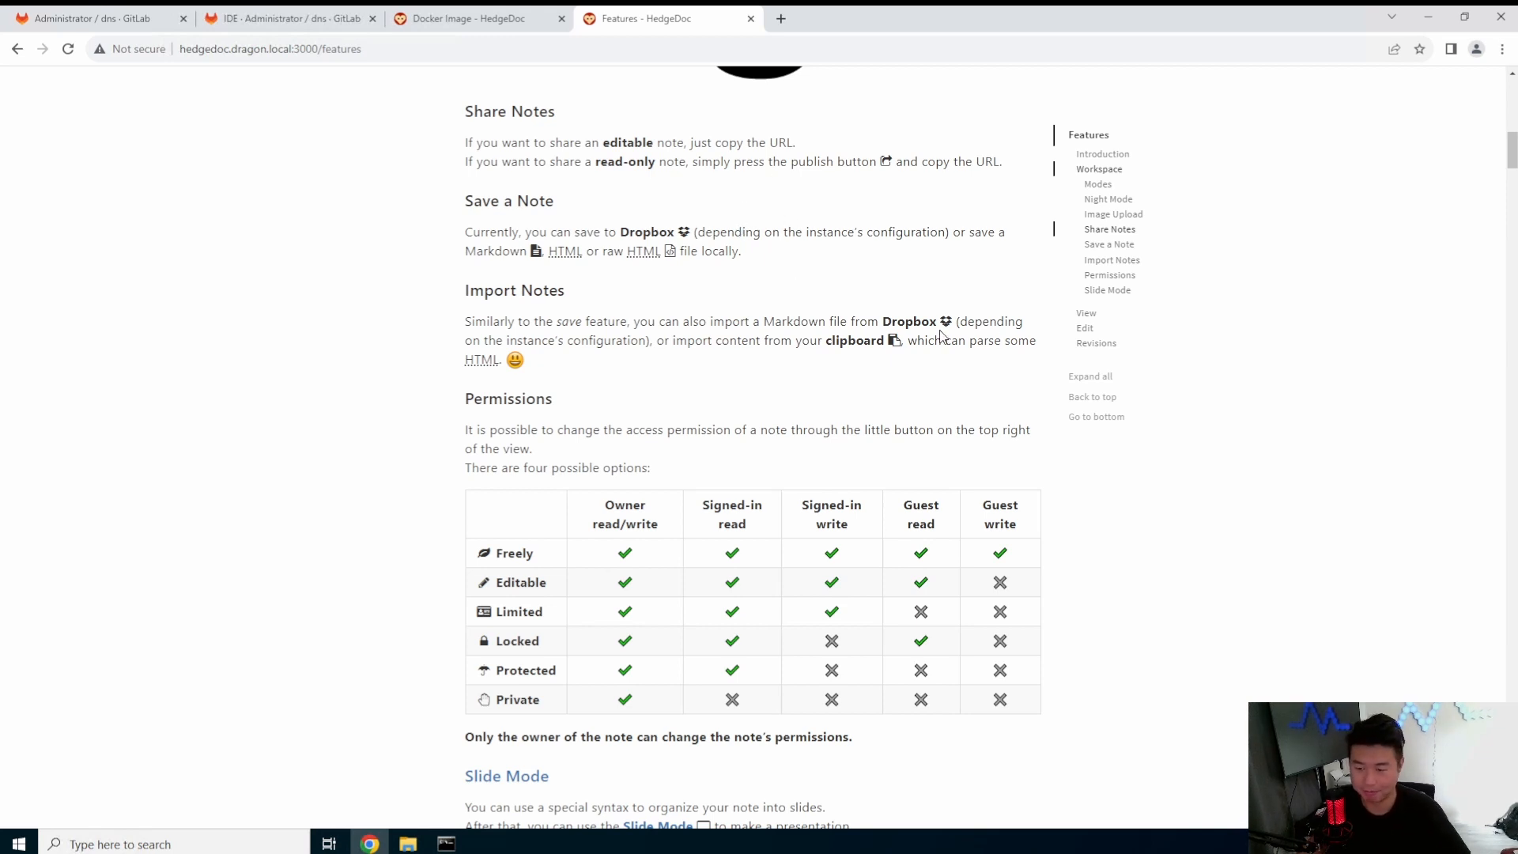
scroll(down, 3)
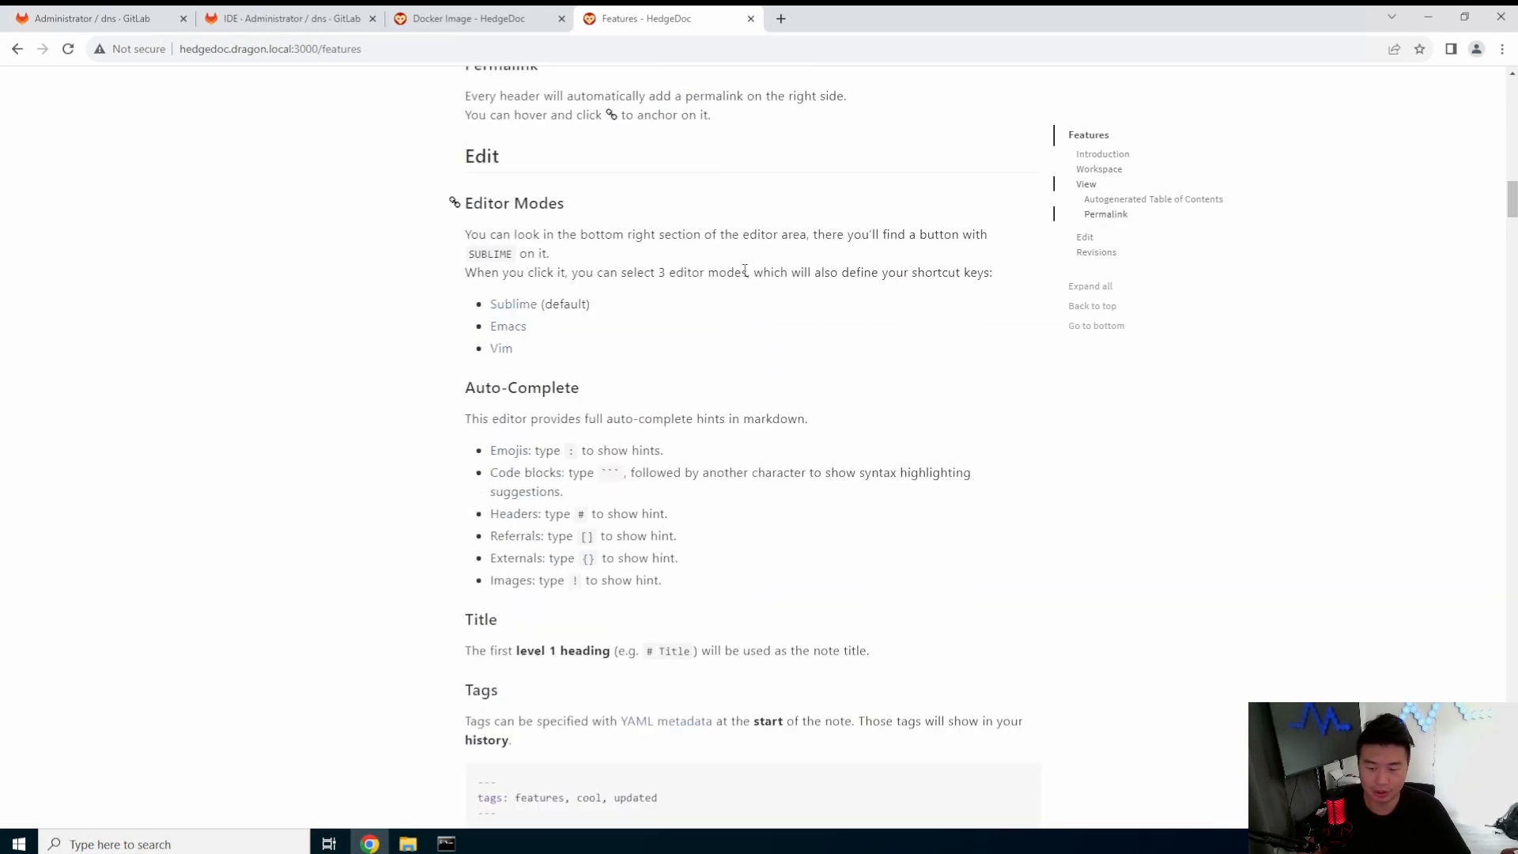
scroll(down, 3)
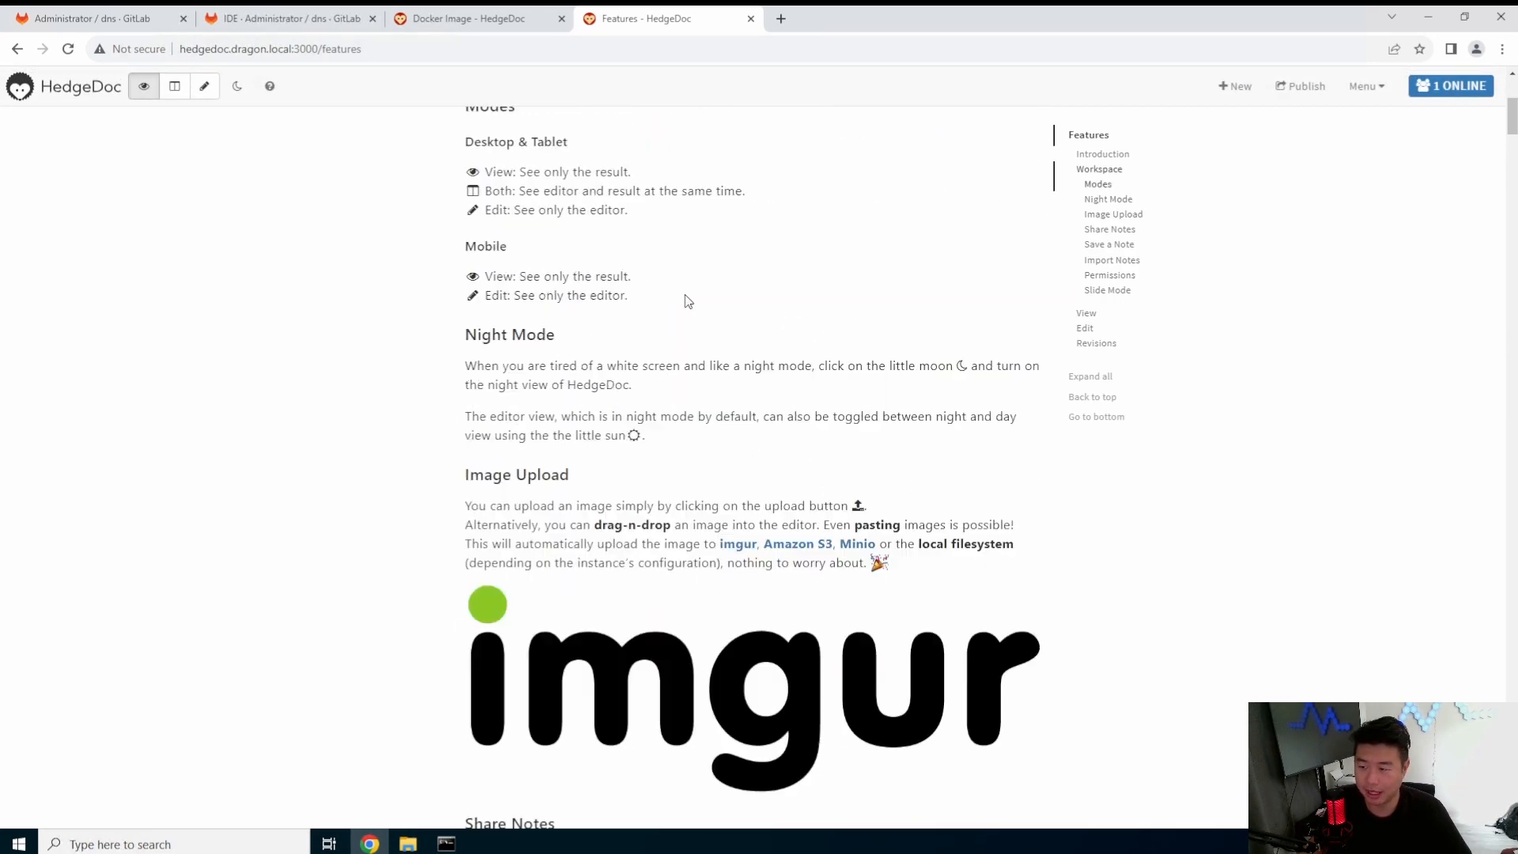
- Switch to Both view, select the word Facebook, attempt an edit and dismiss the note-is-locked warning
click(174, 85)
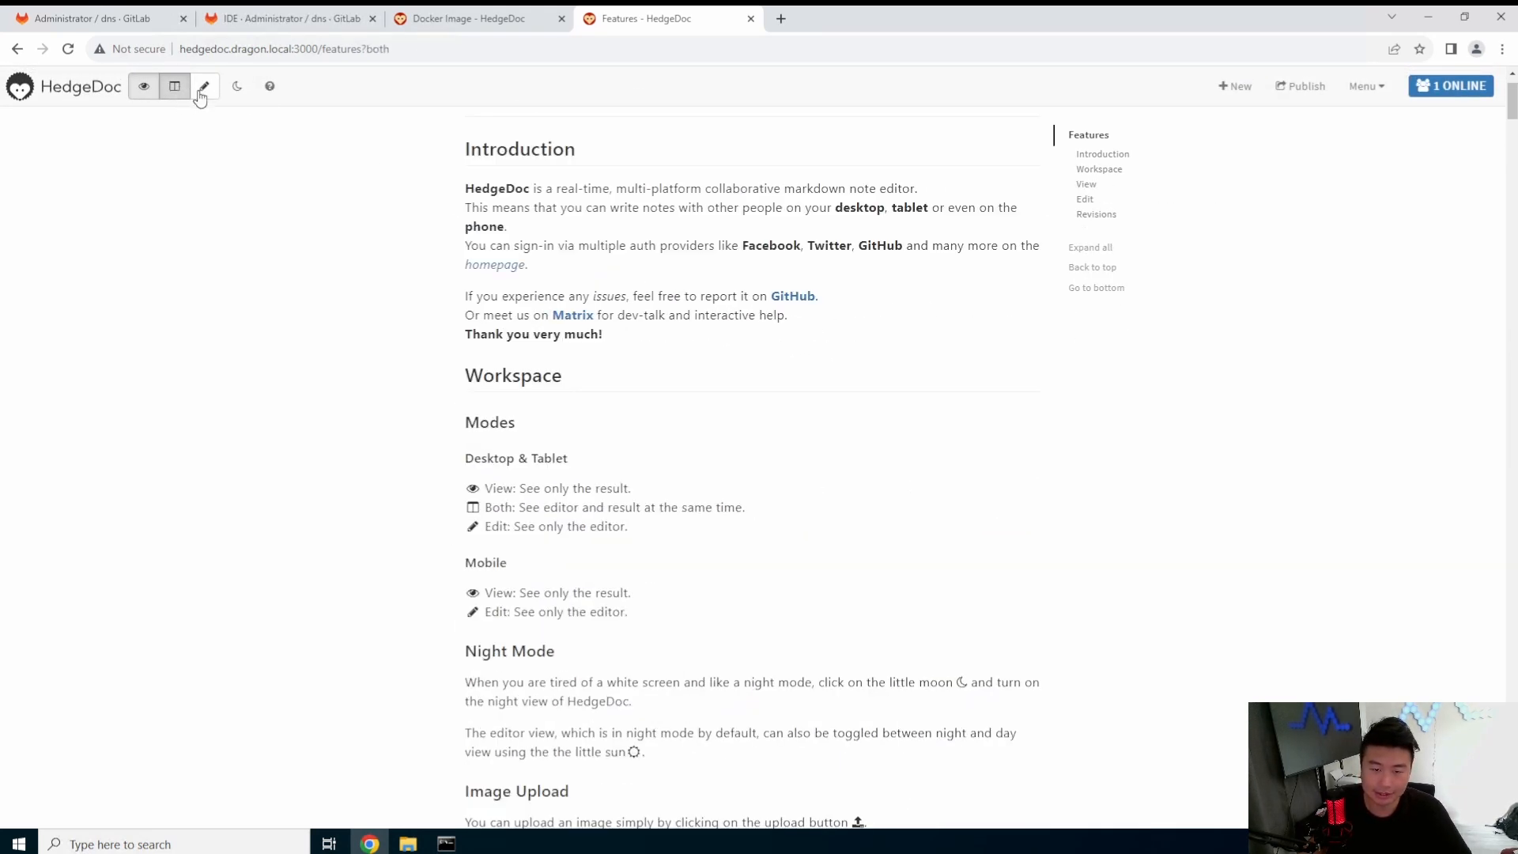
click(174, 85)
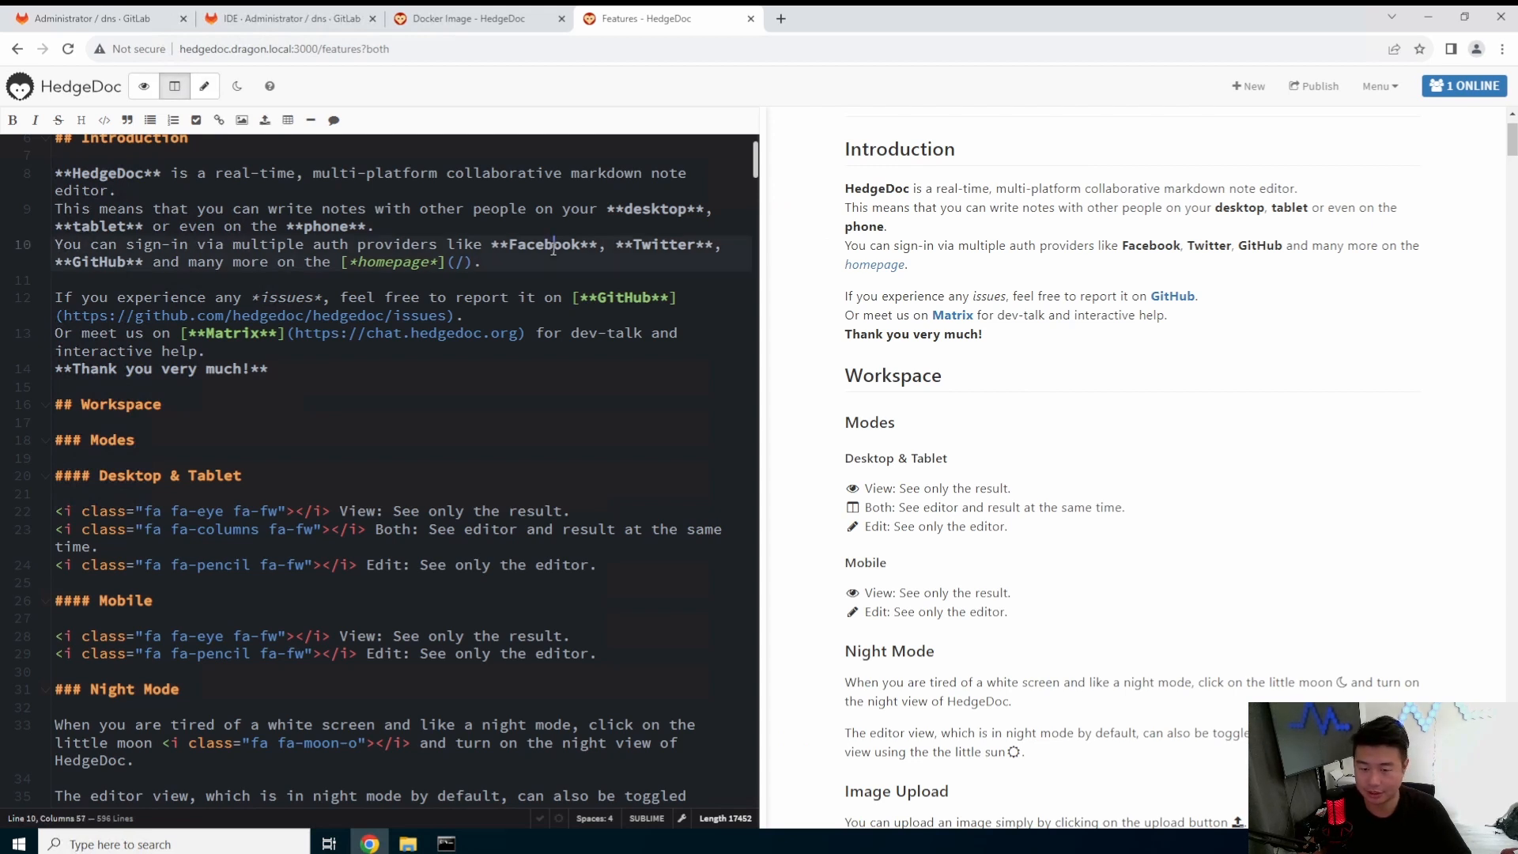
double_click(547, 244)
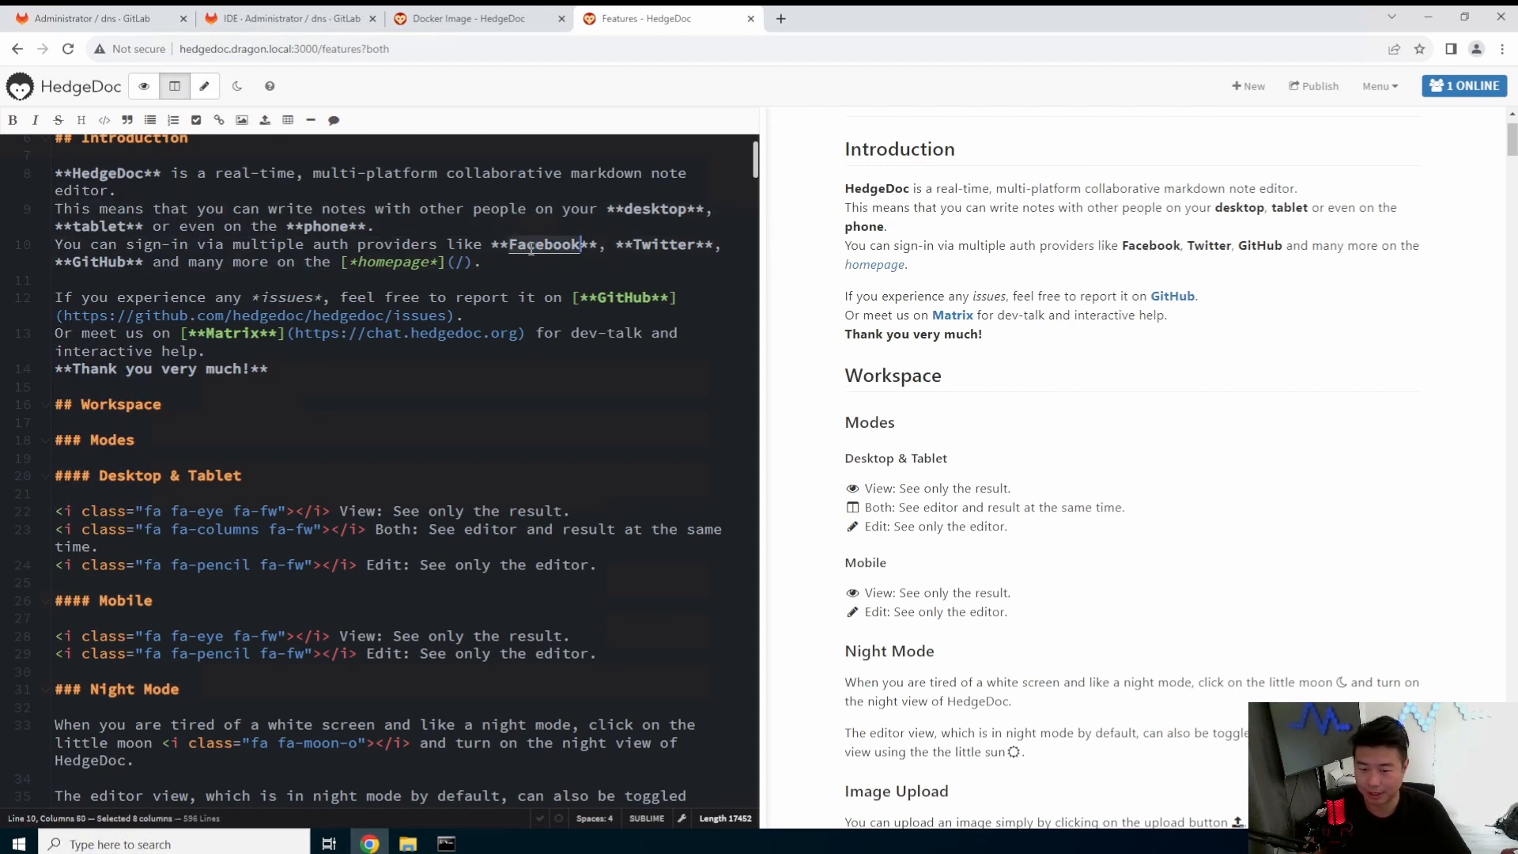
click(489, 243)
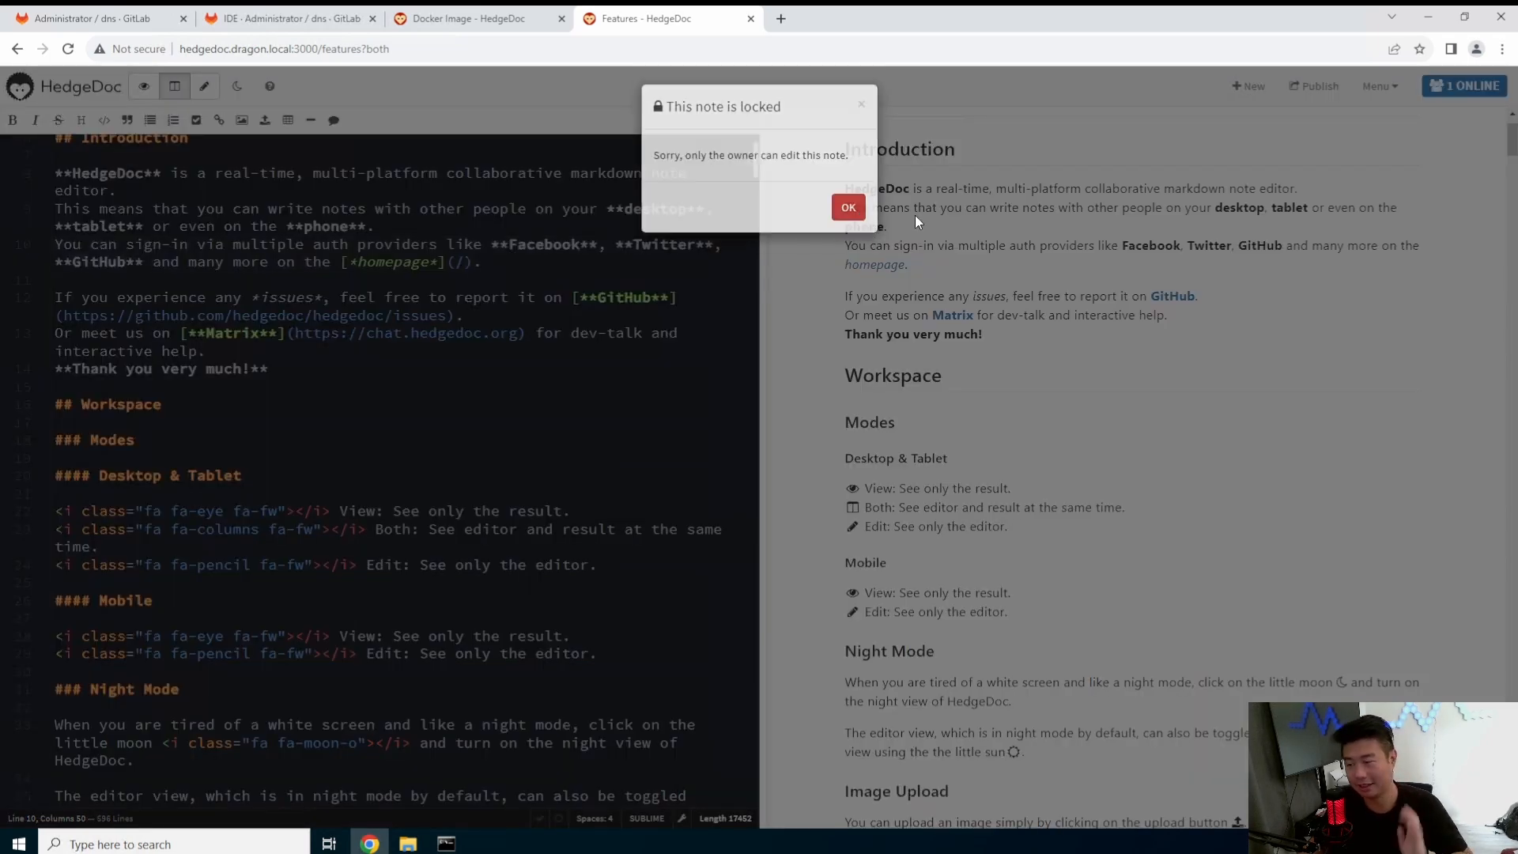
click(847, 207)
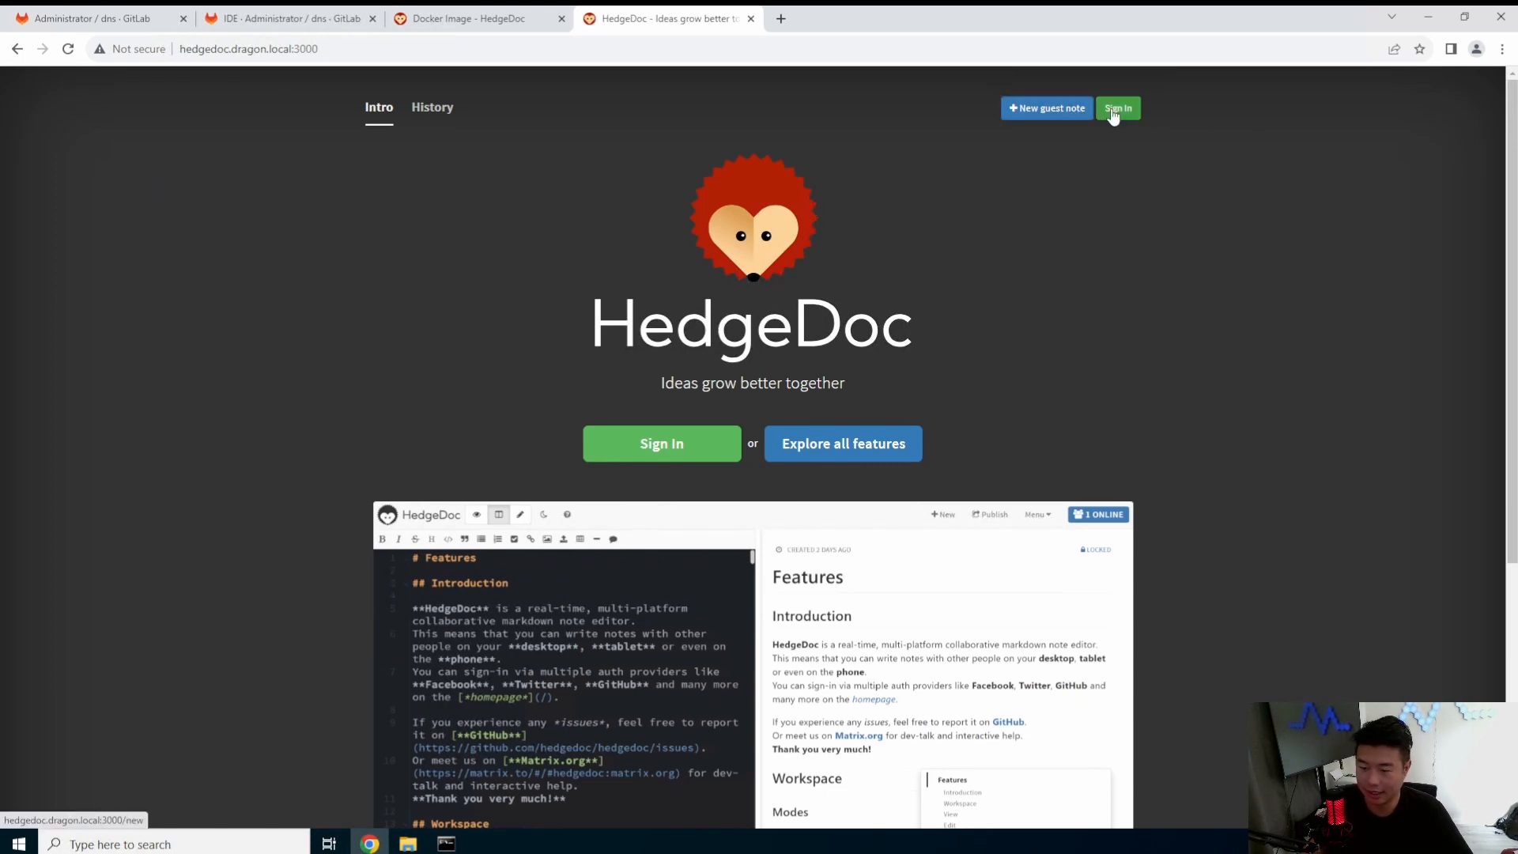
mouse_move(1129, 116)
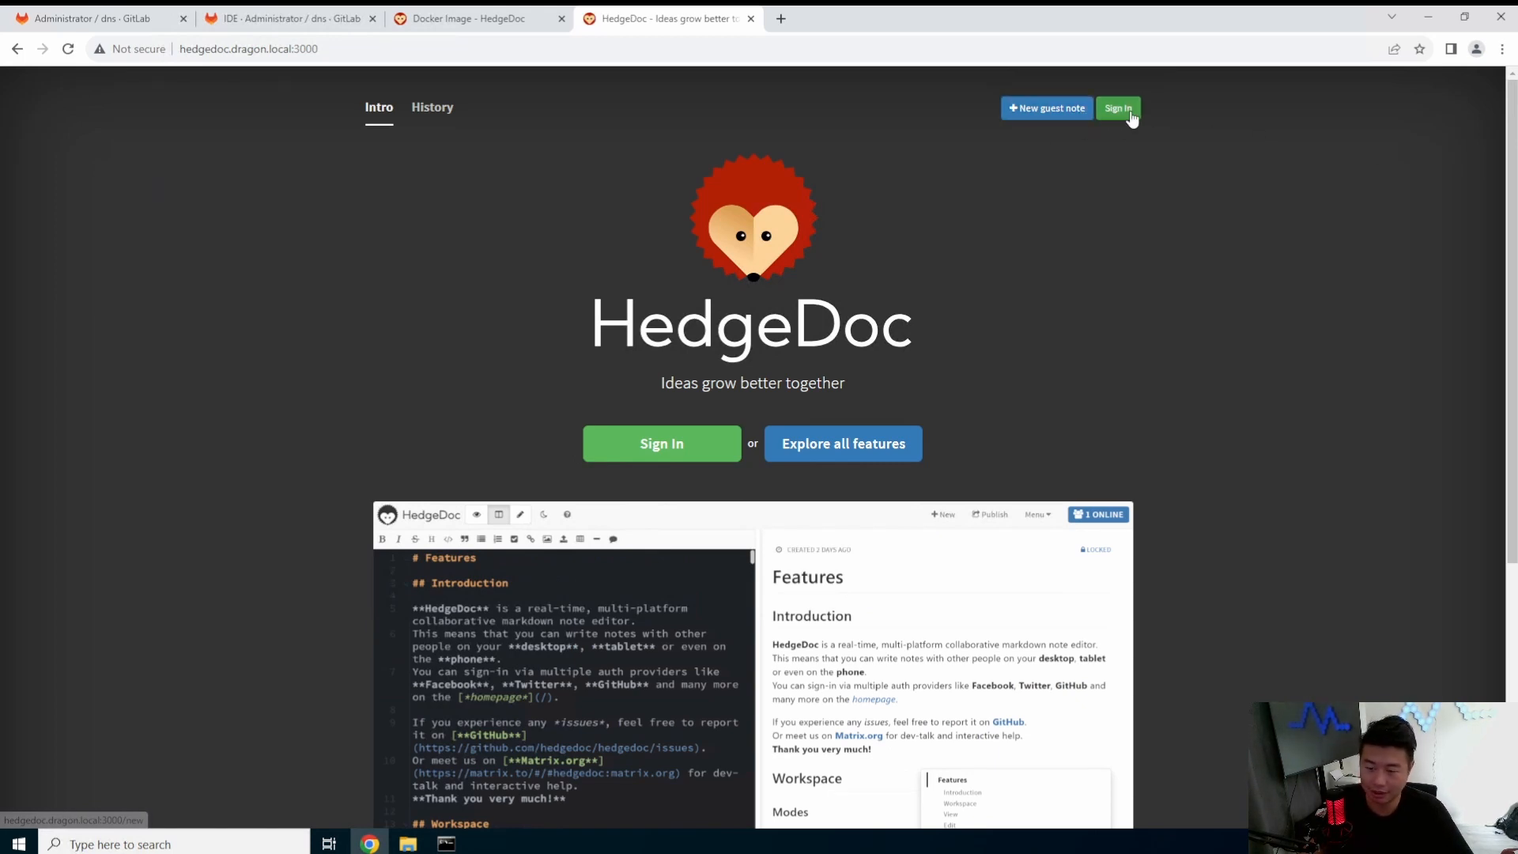
- Create a new guest note, then reopen the Features note in a new tab via the HedgeDoc logo
click(1045, 108)
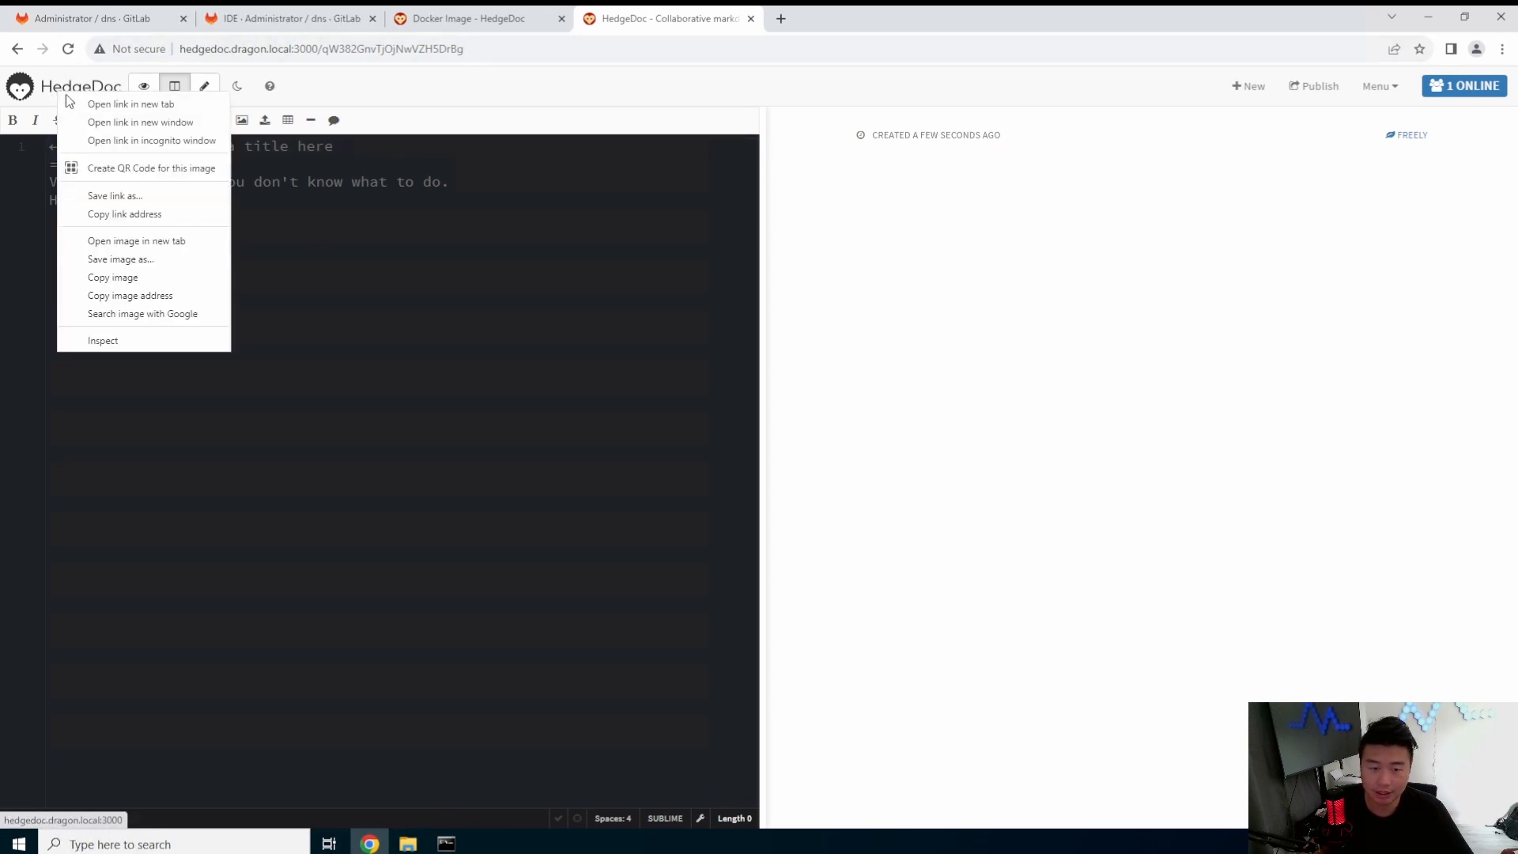
click(132, 105)
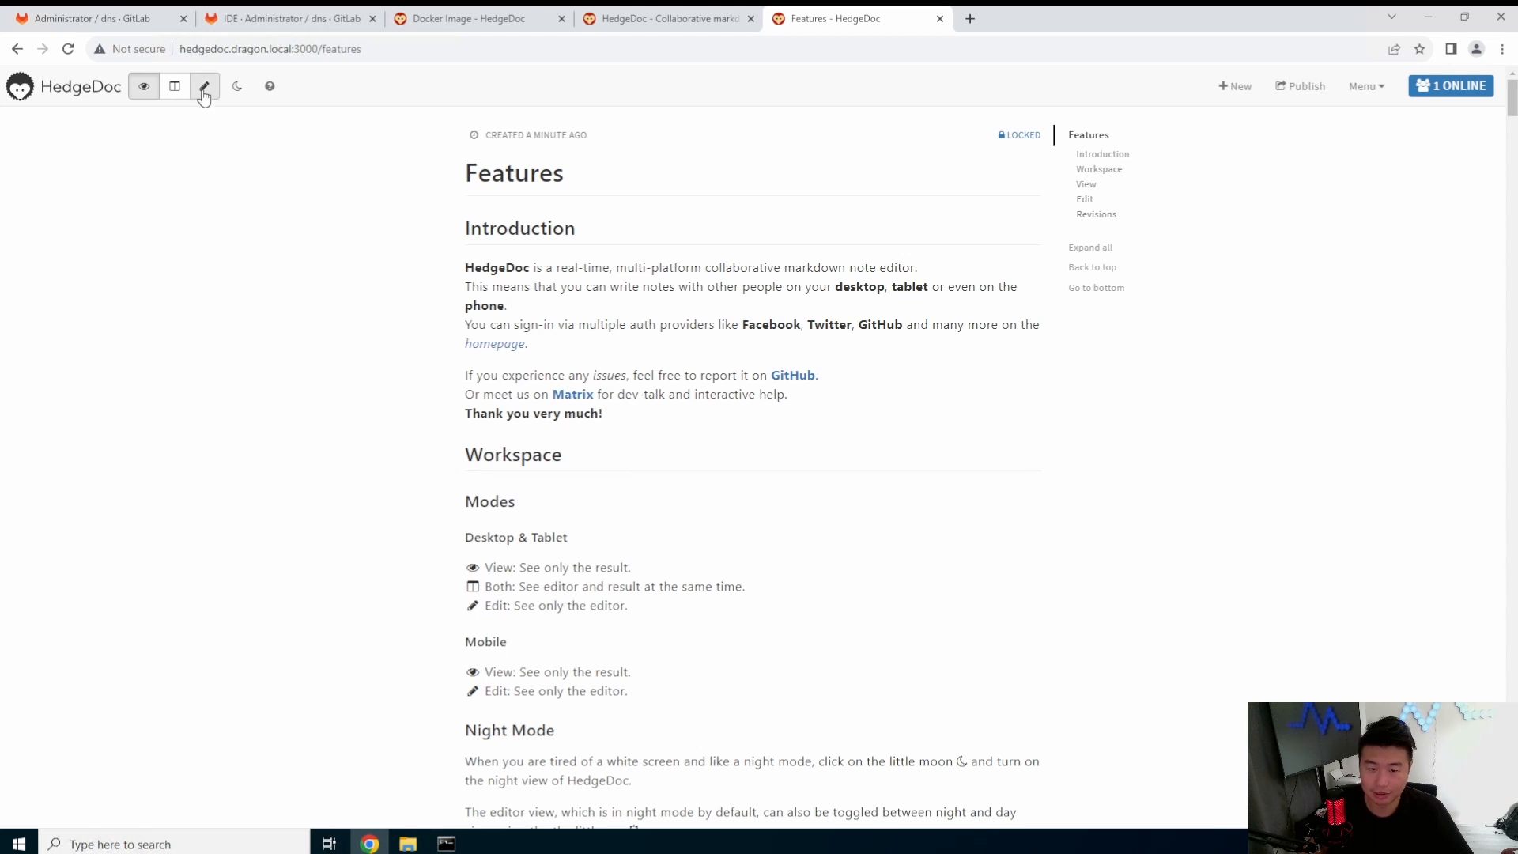
- Duplicate the :::success alert block and change its text to 'this is awesome', checking the rendered preview
click(174, 85)
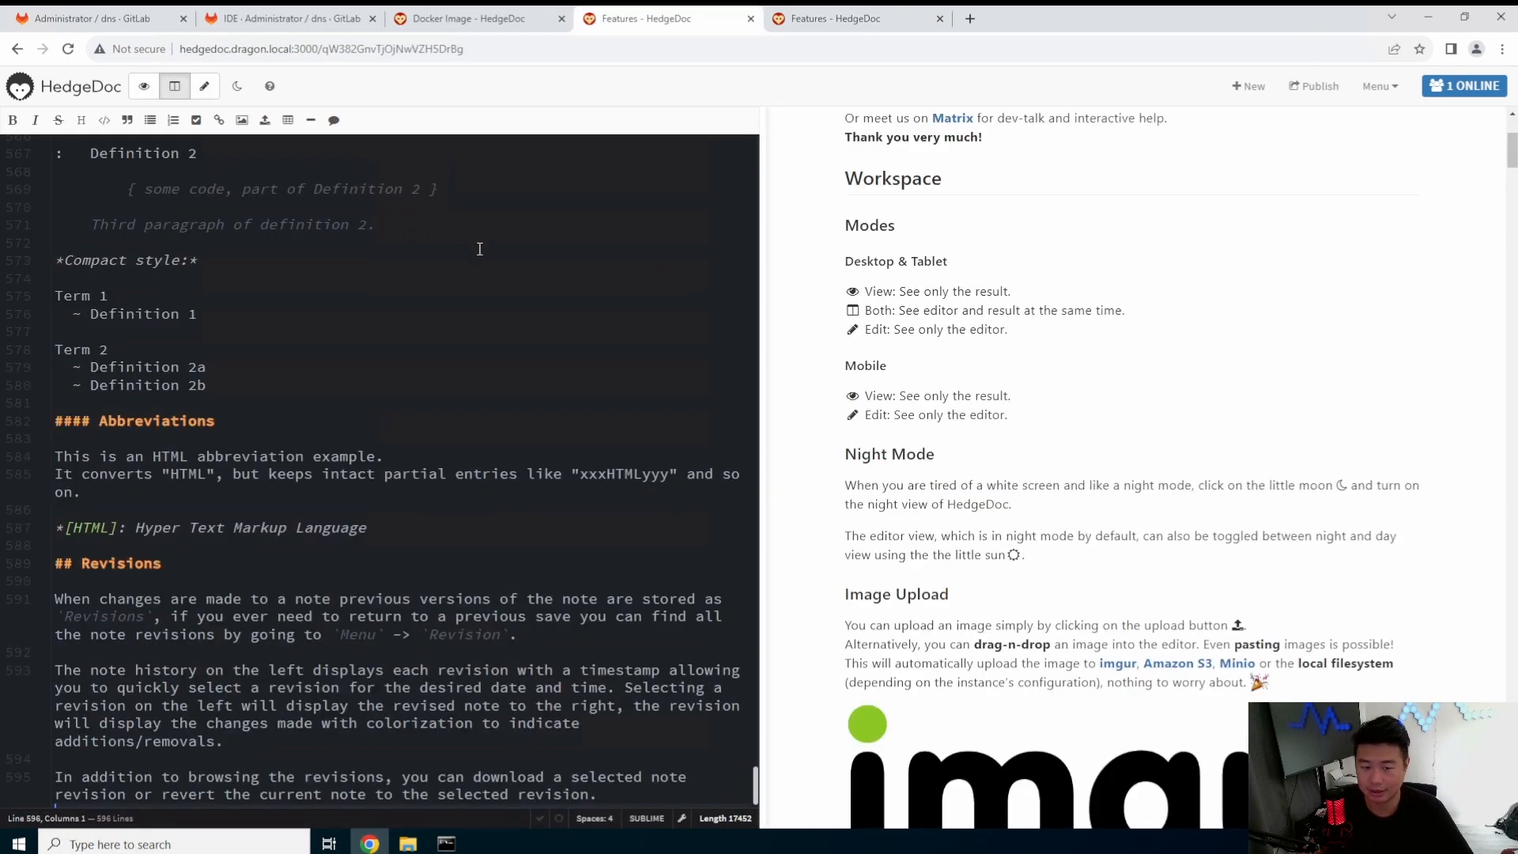
scroll(up, 3)
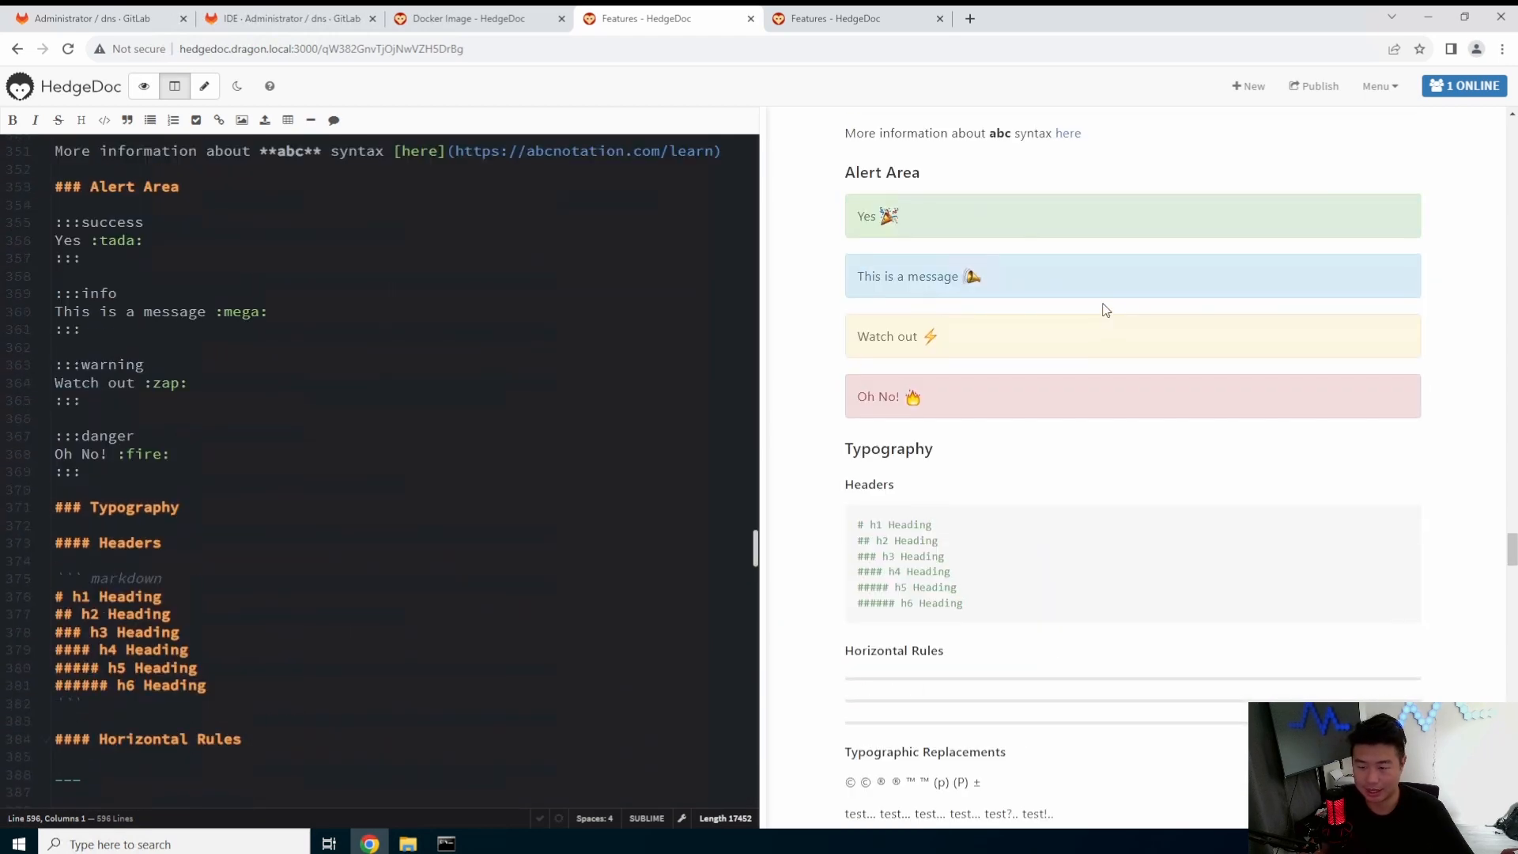
mouse_move(968, 270)
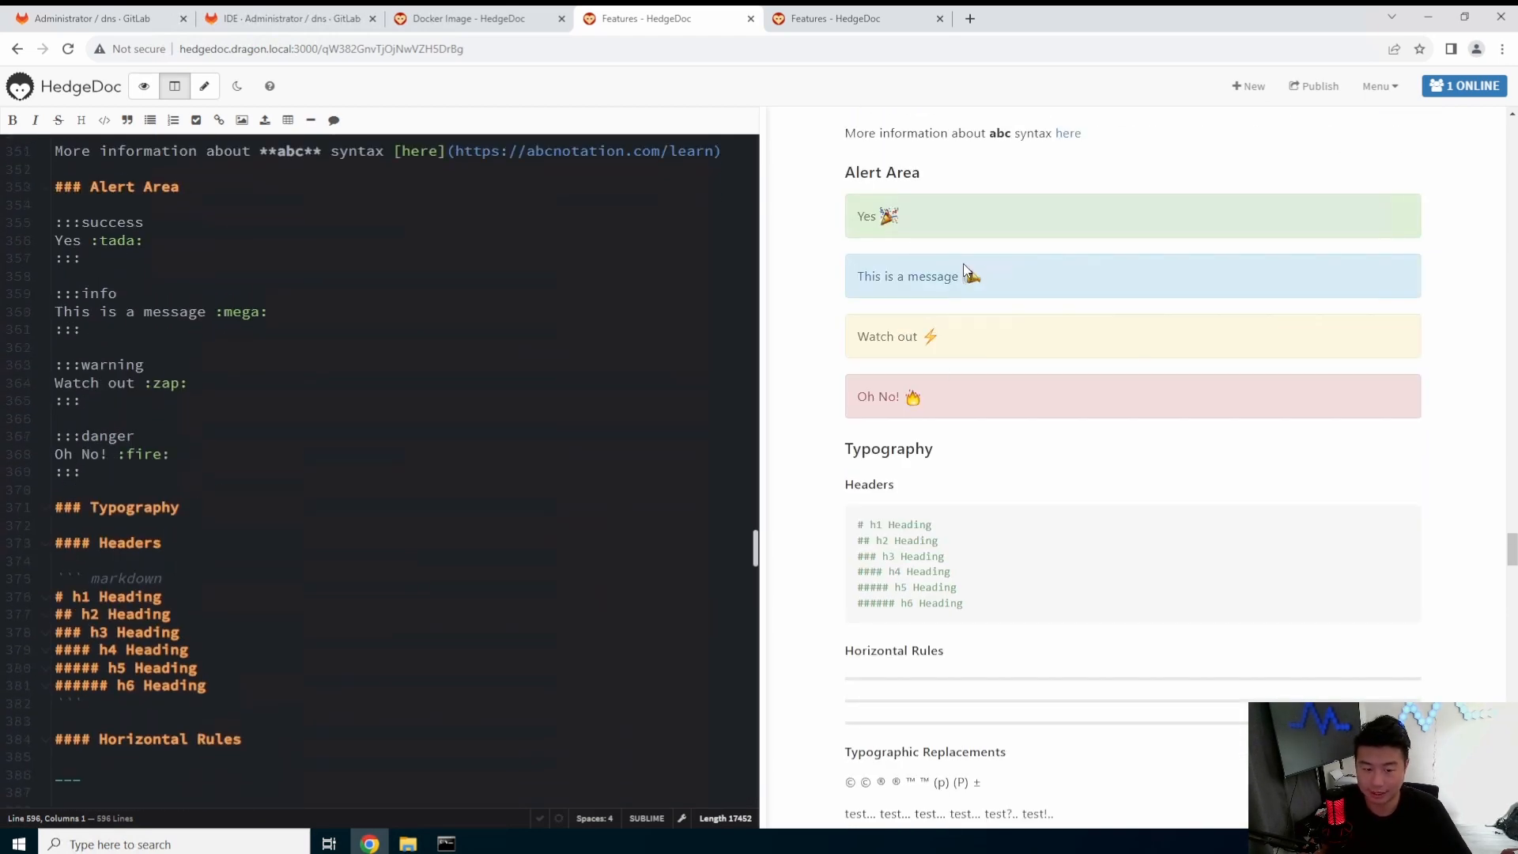
drag(58, 221, 58, 258)
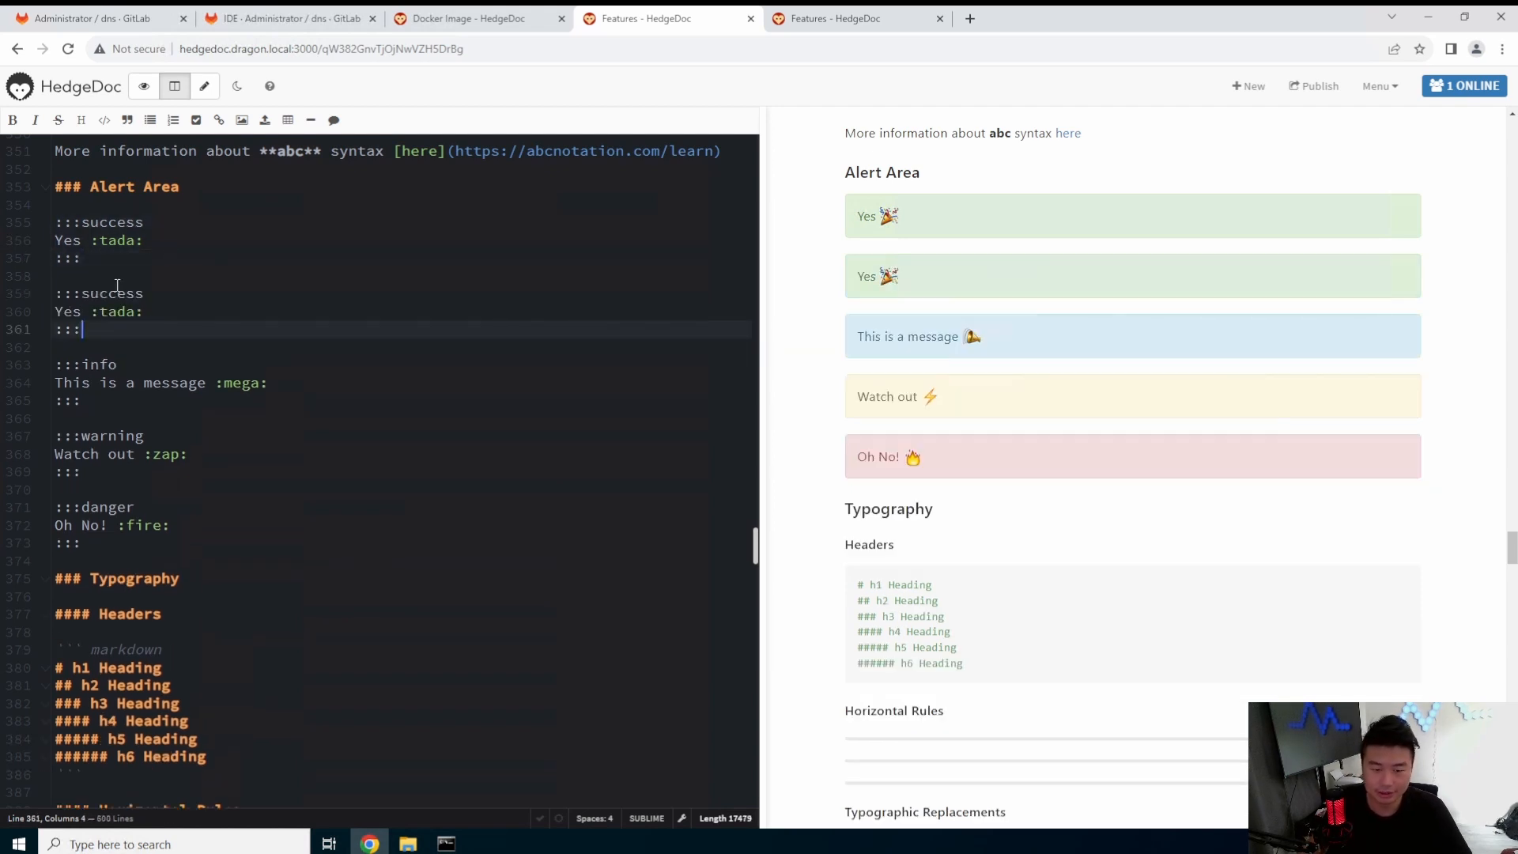
text(this is awesome)
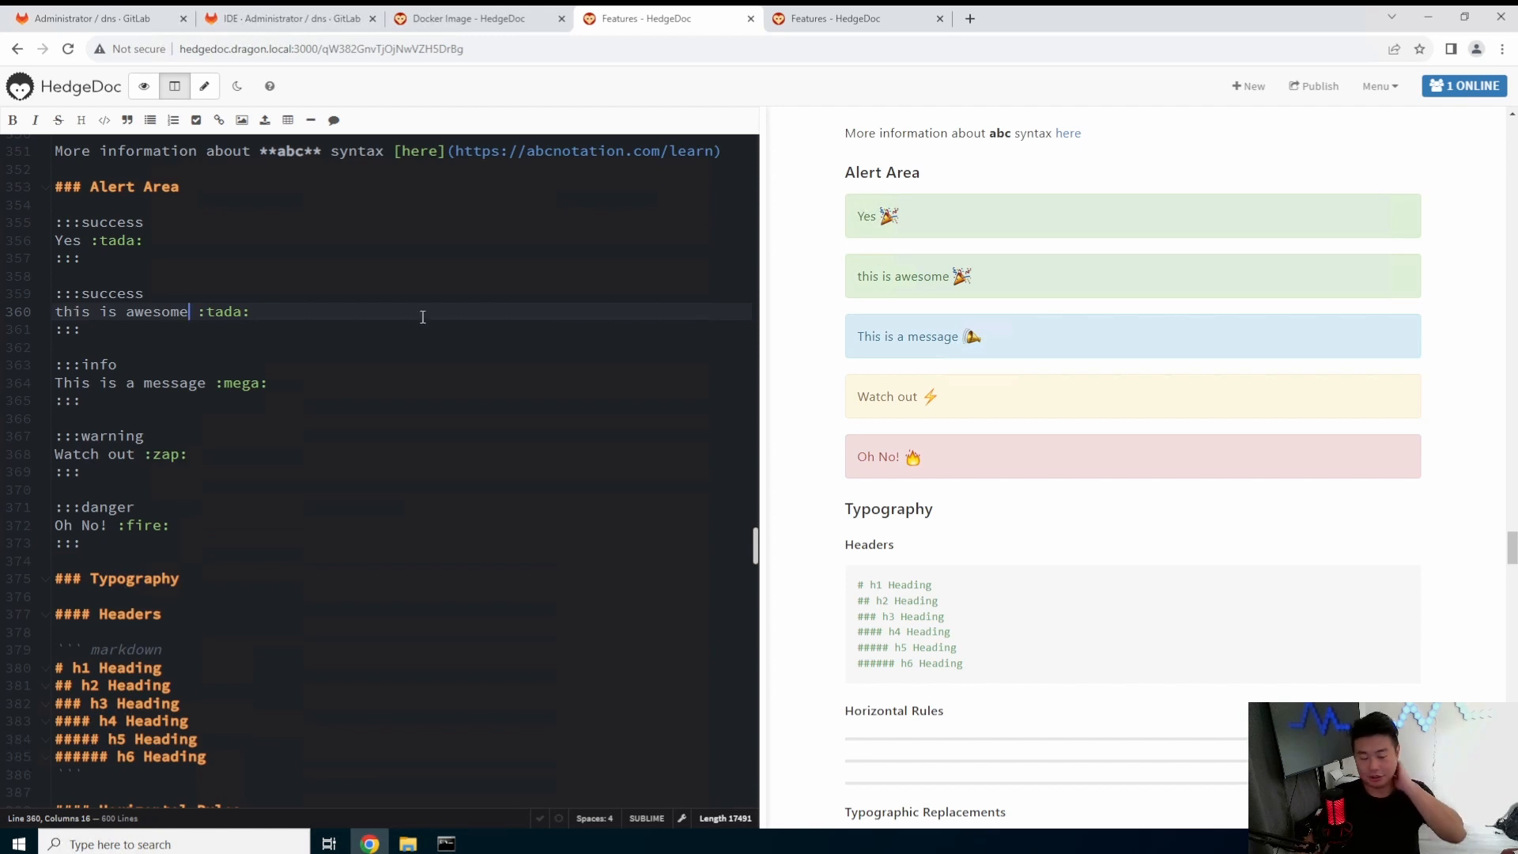
mouse_move(944, 370)
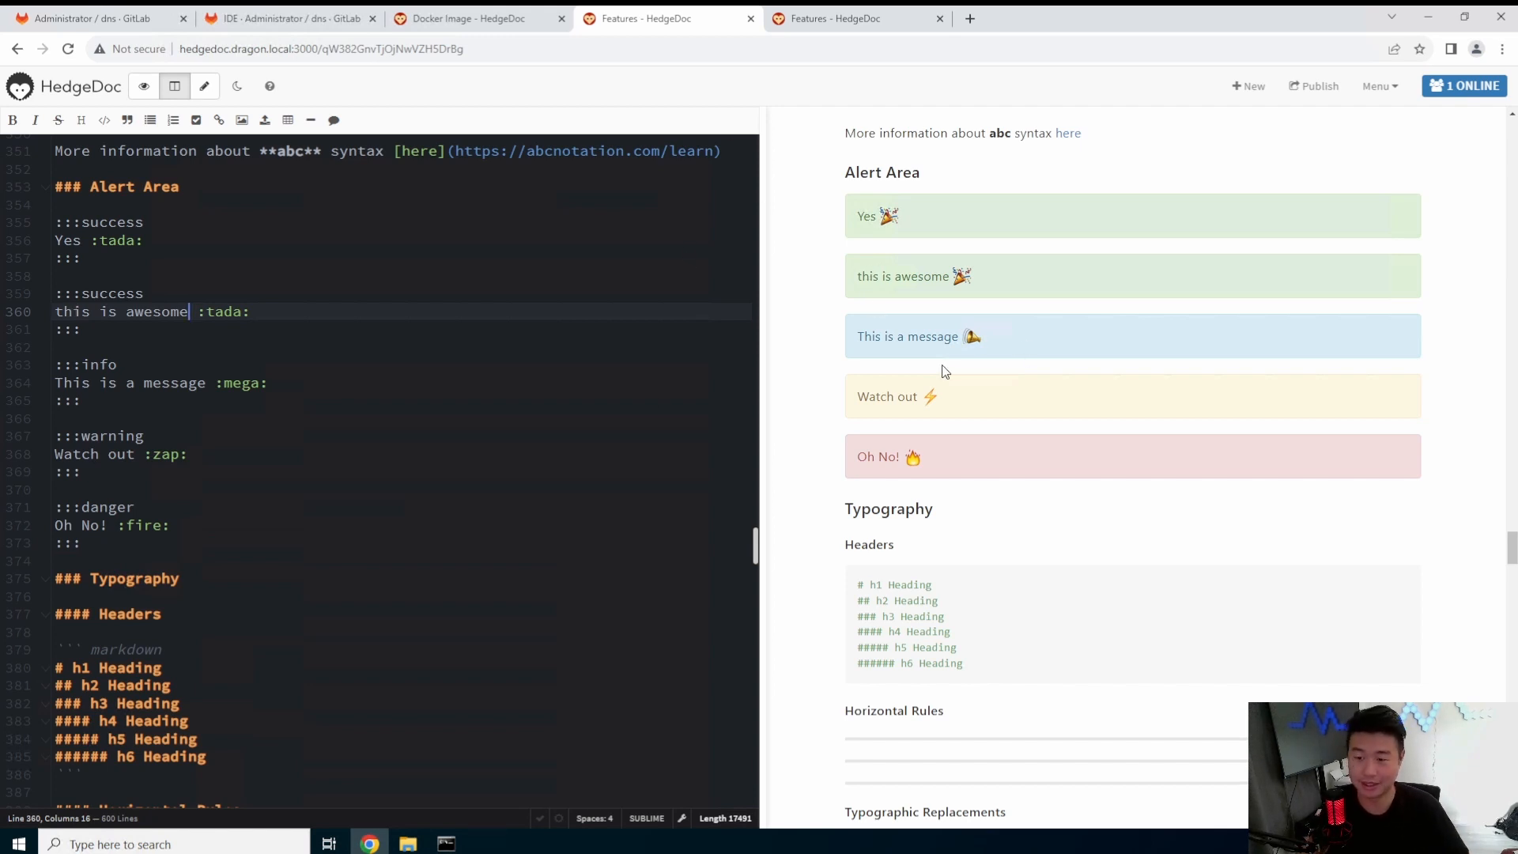
mouse_move(1007, 229)
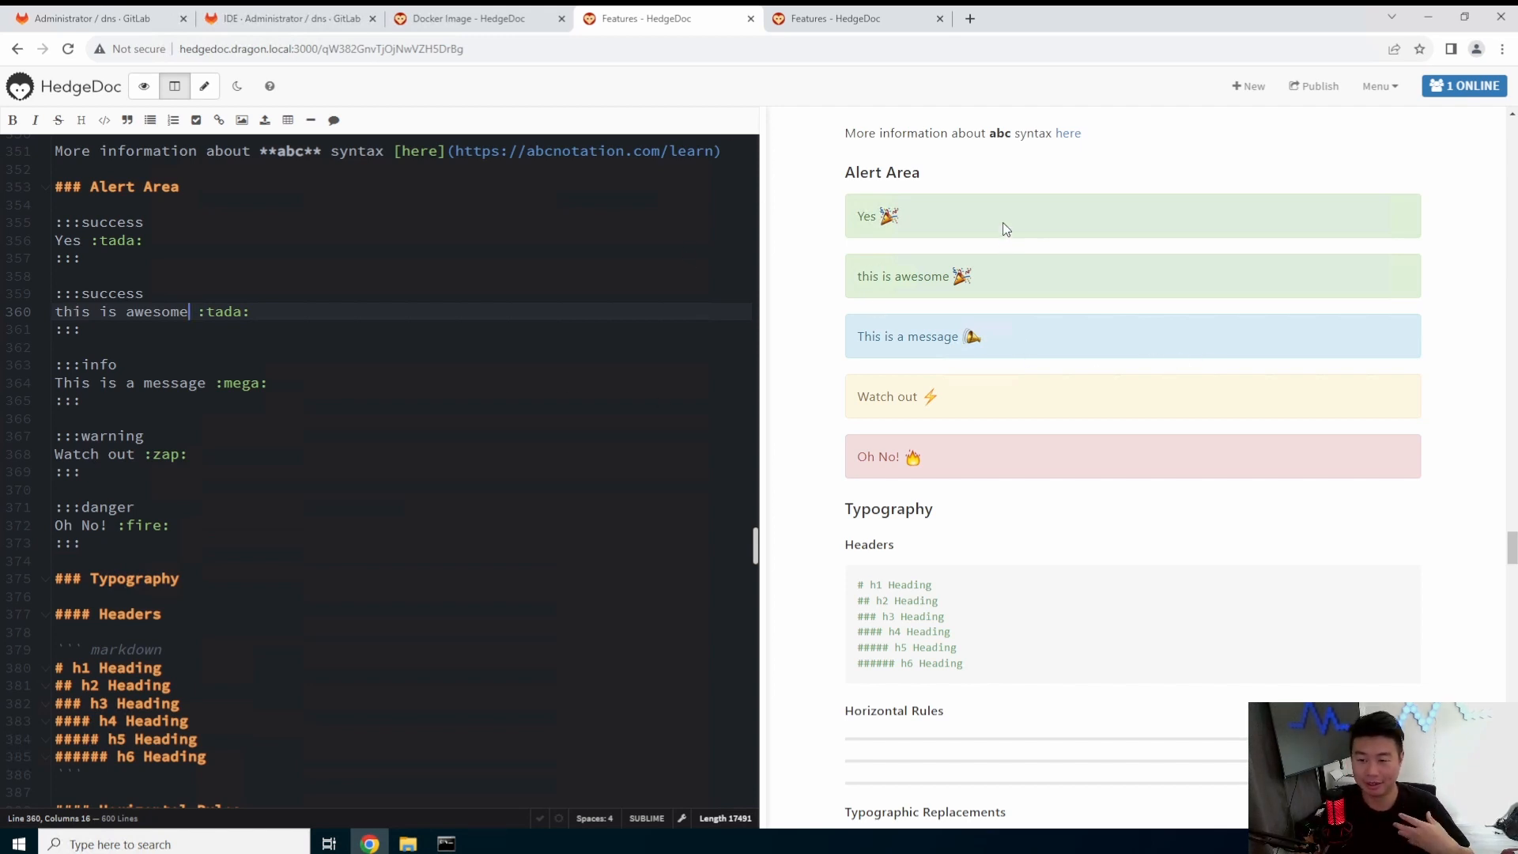
mouse_move(990, 320)
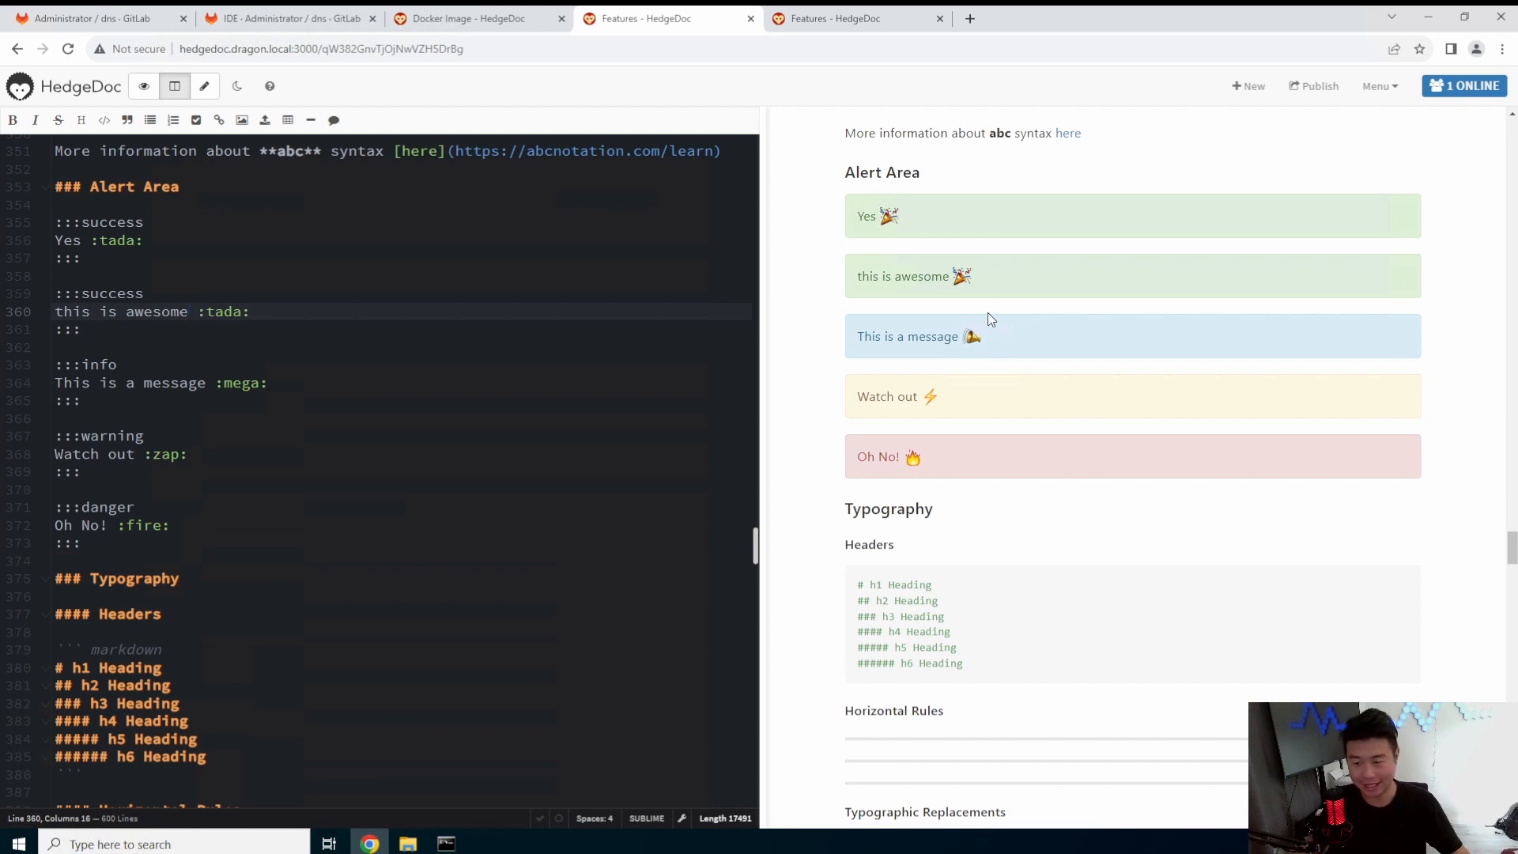
scroll(down, 3)
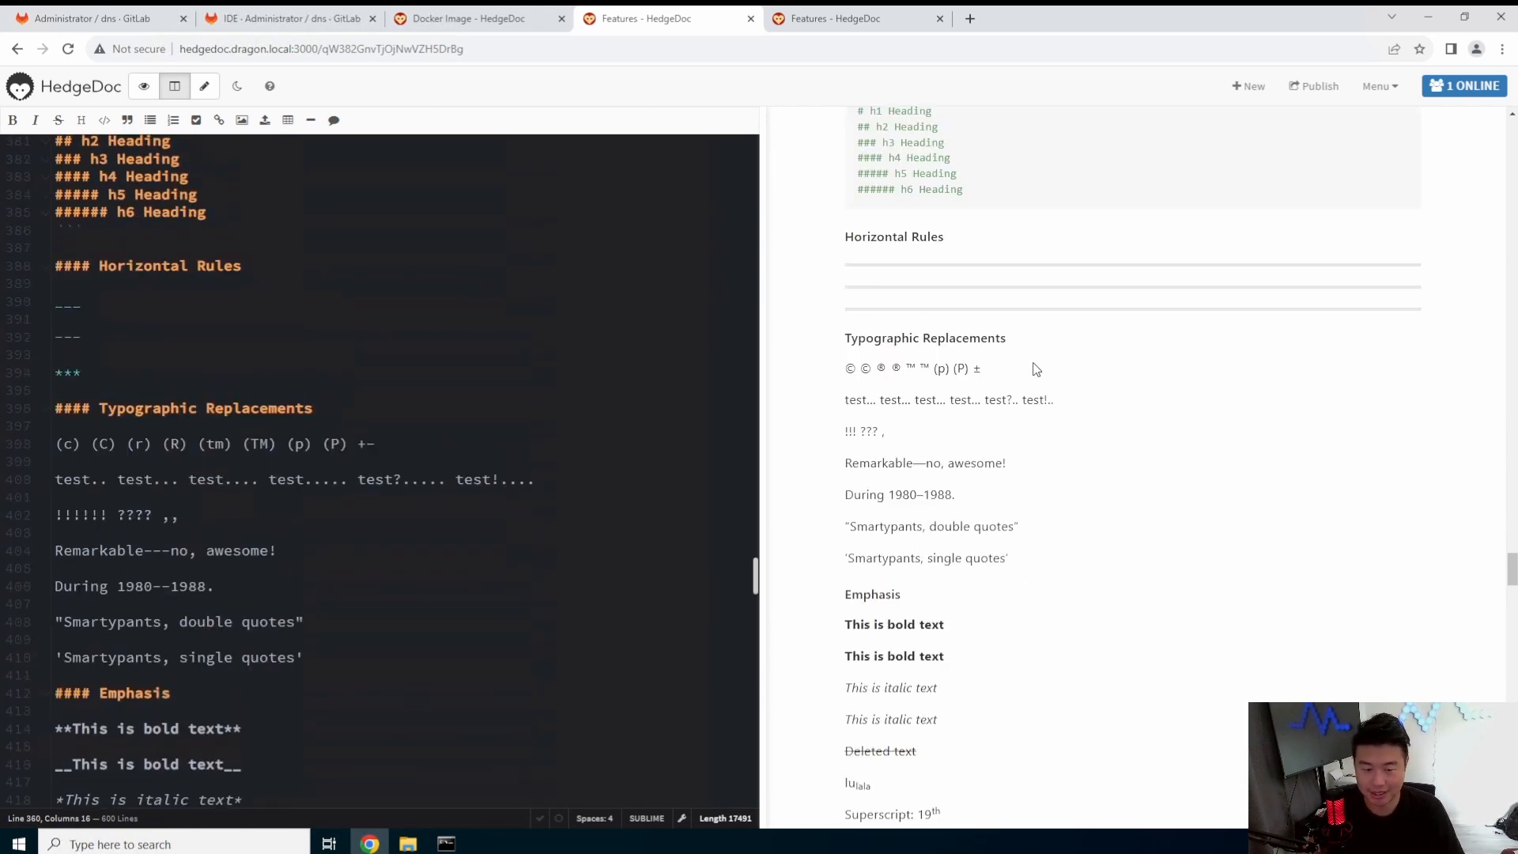
scroll(up, 3)
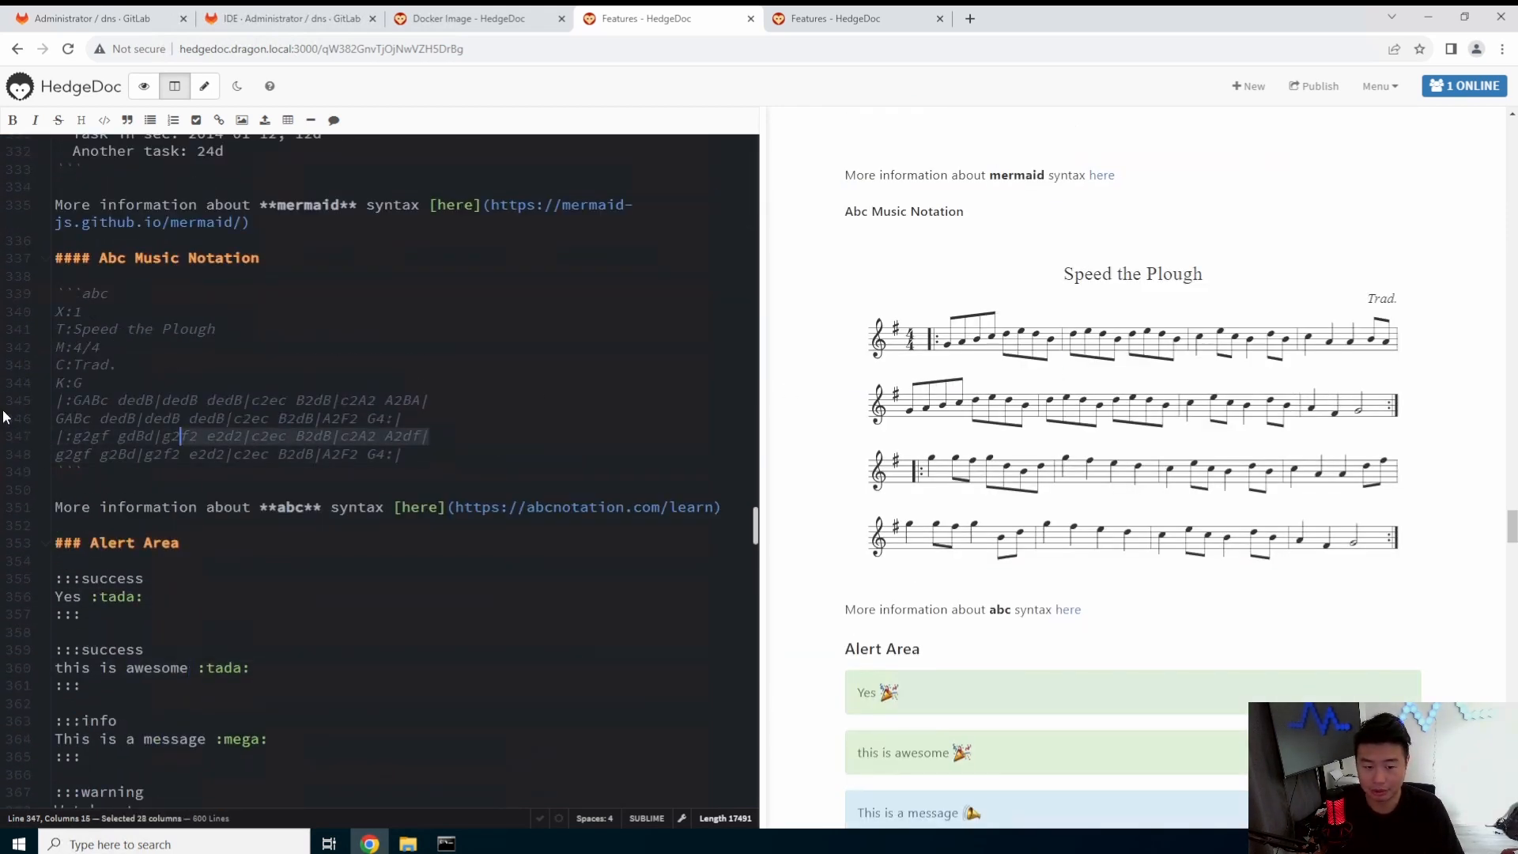
click(87, 294)
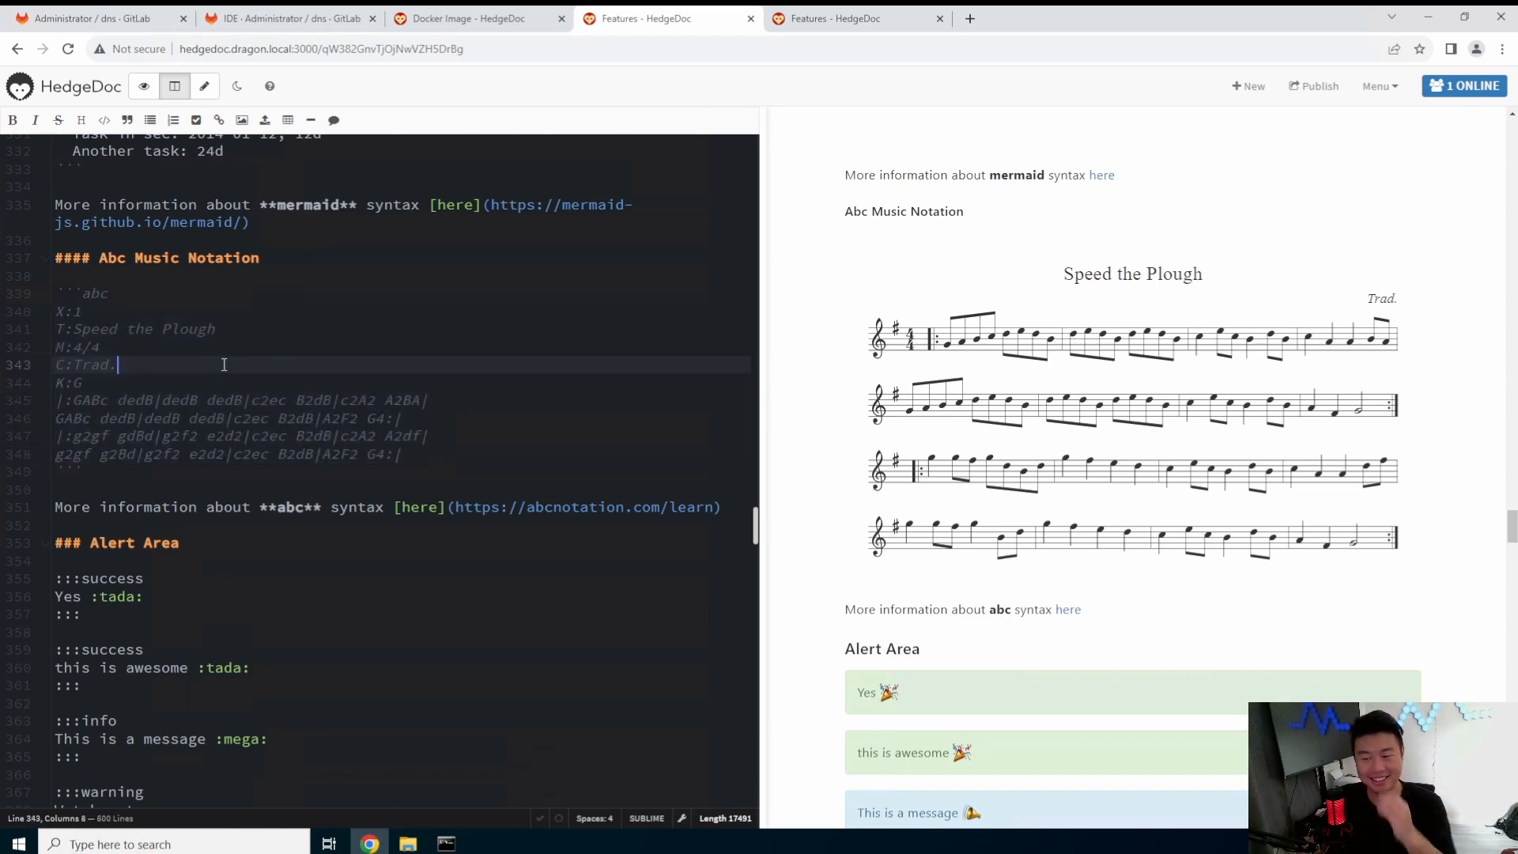
scroll(up, 3)
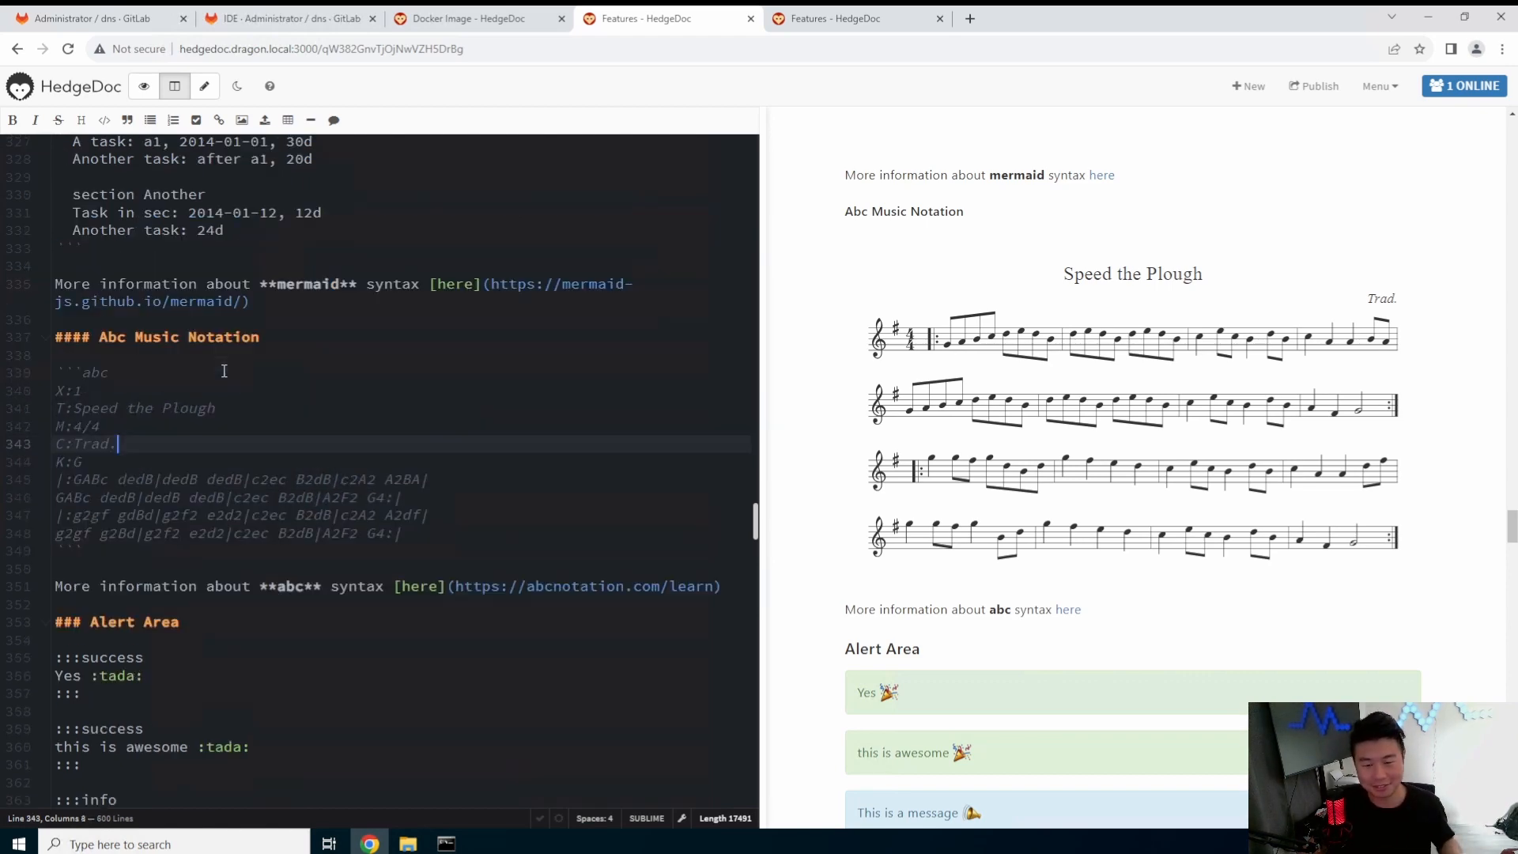
scroll(up, 3)
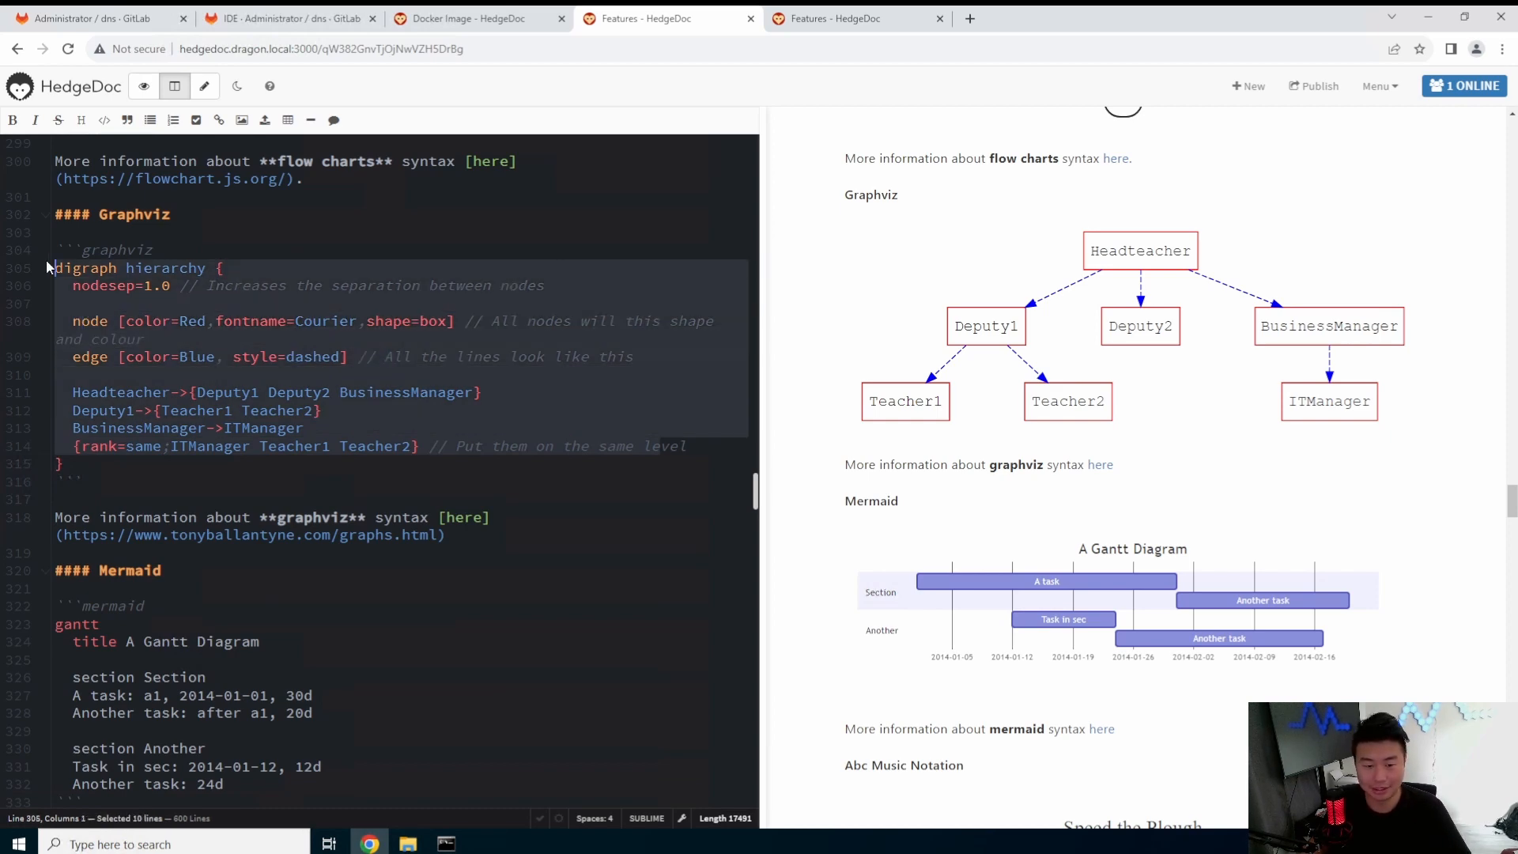
scroll(up, 3)
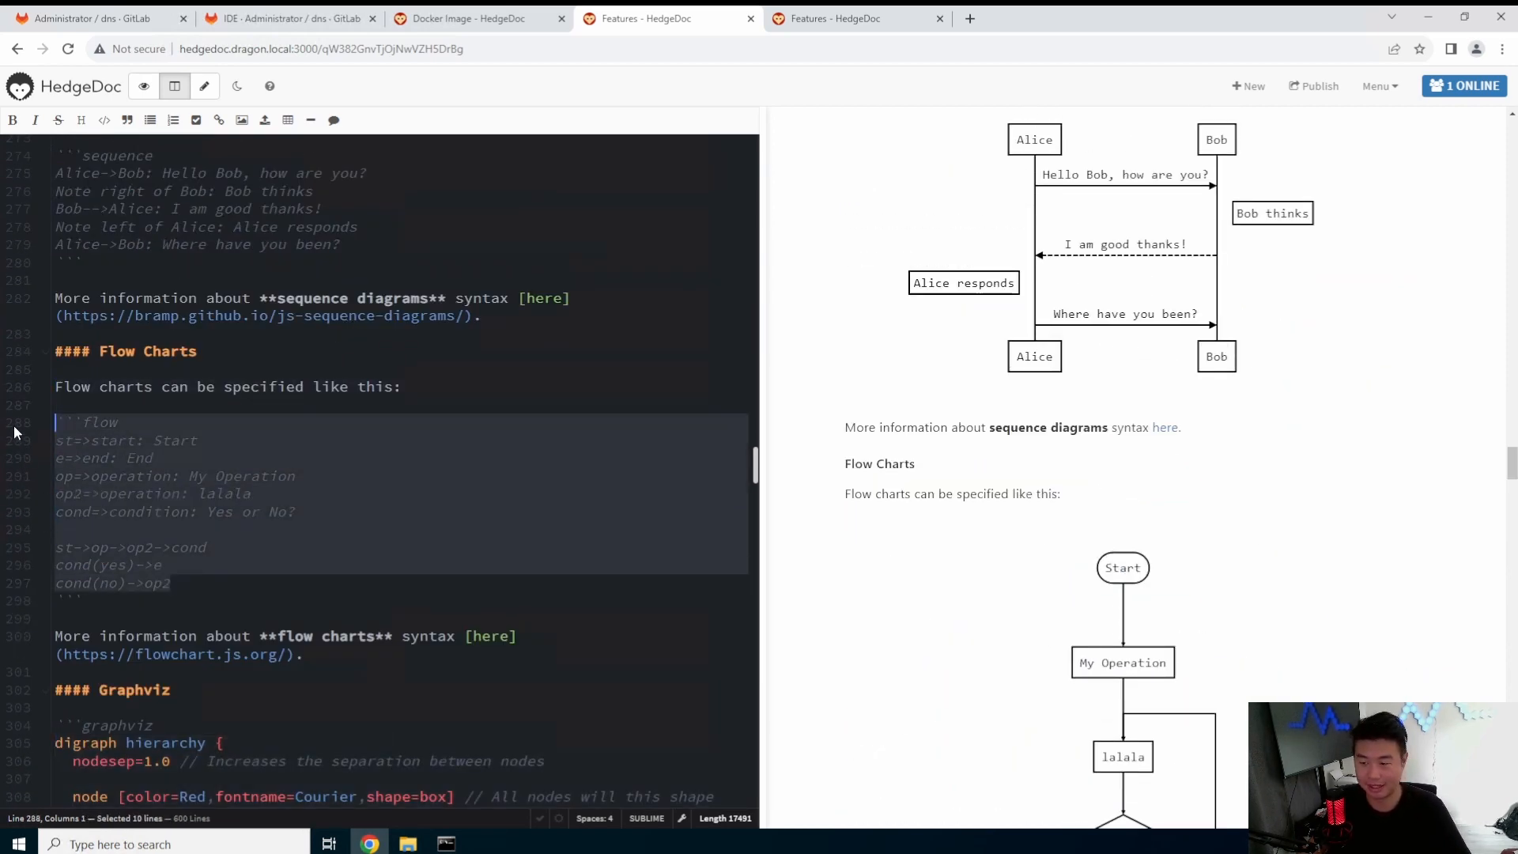
scroll(up, 3)
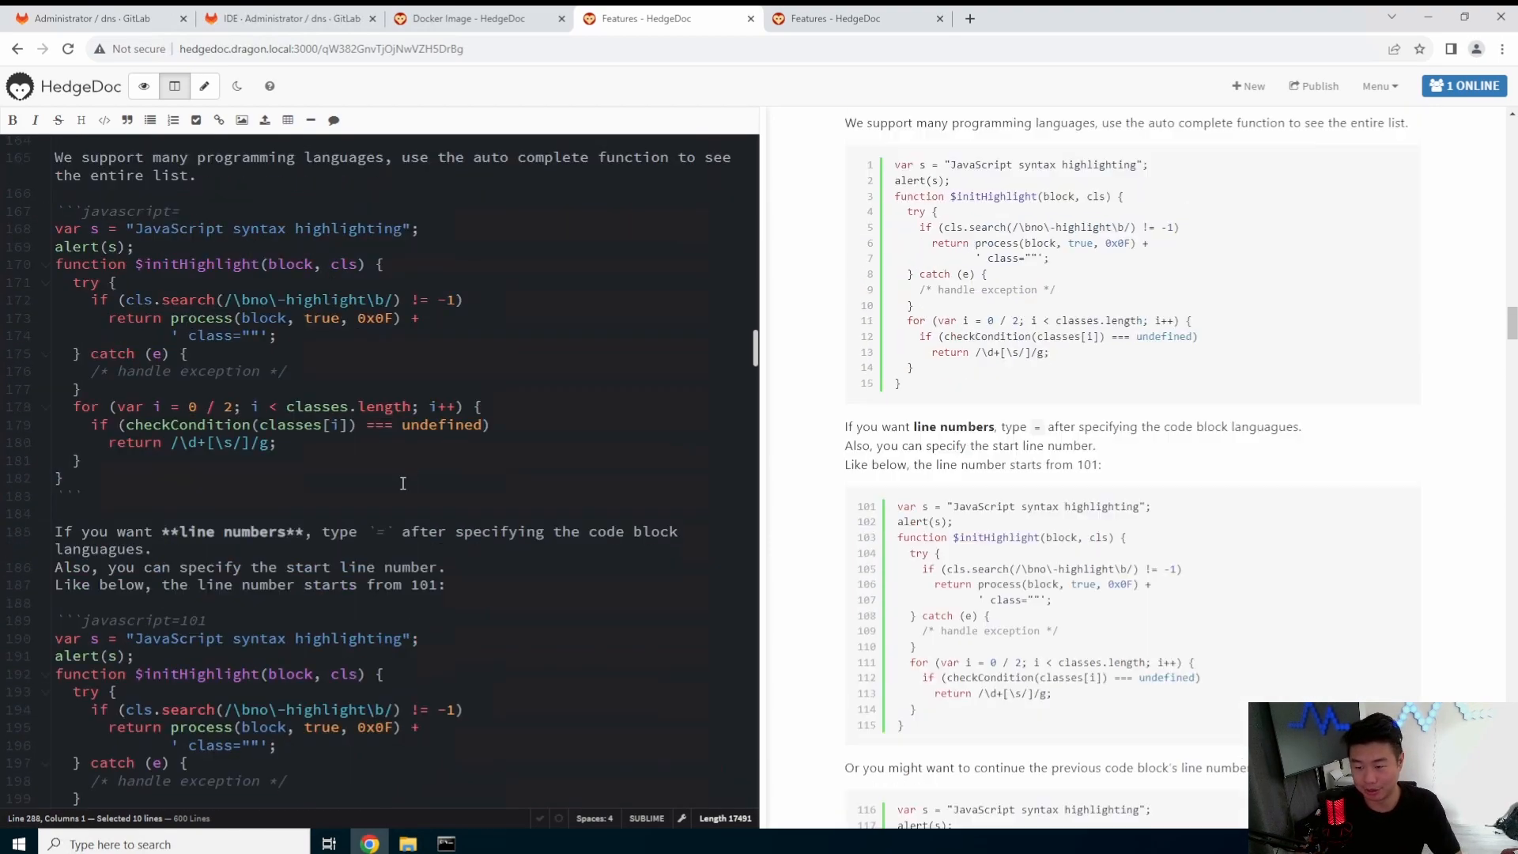
scroll(up, 3)
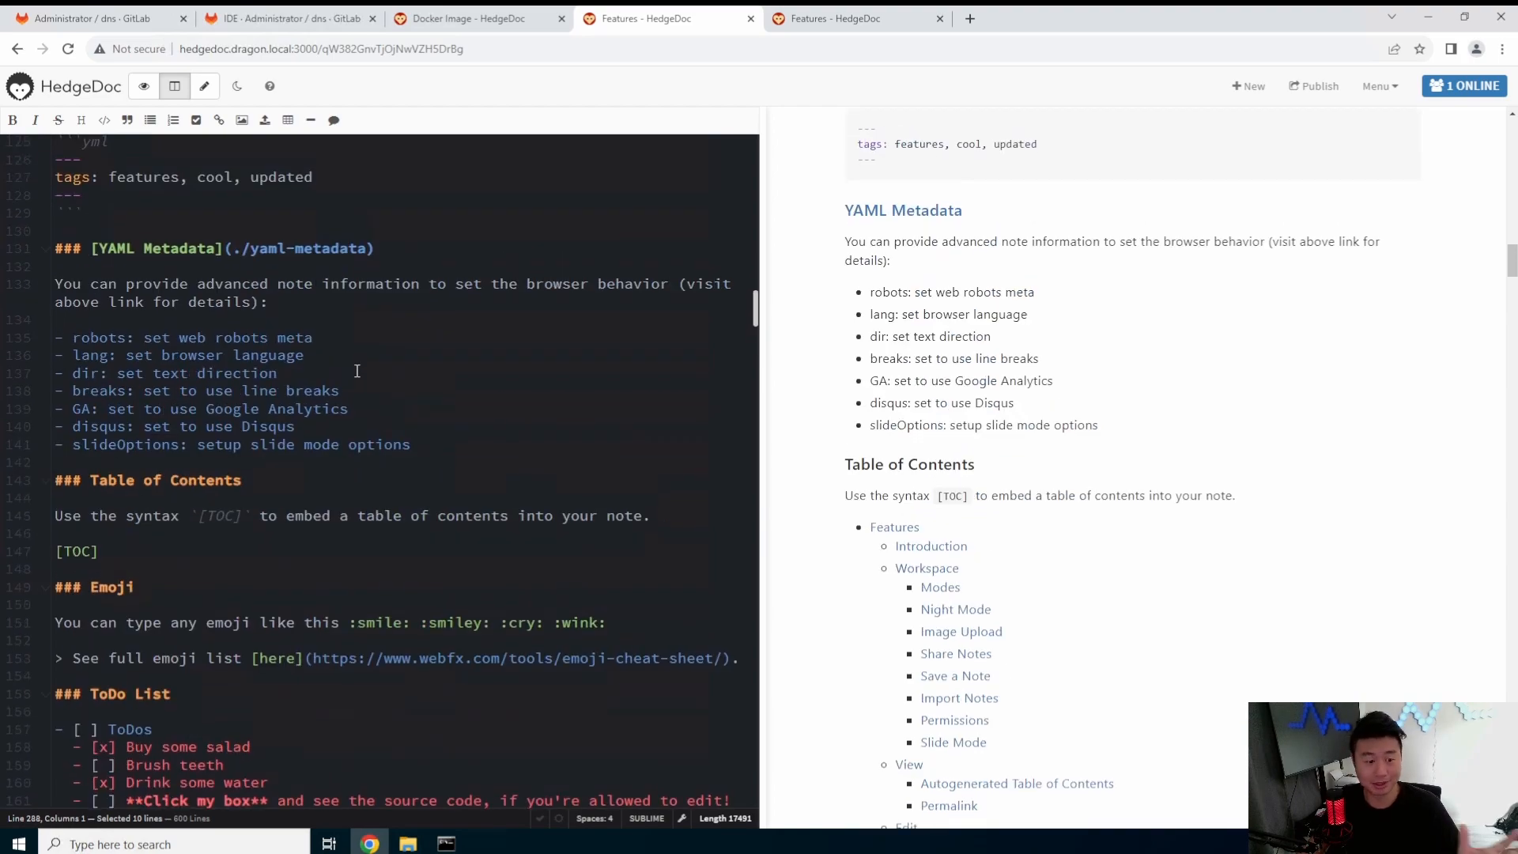
scroll(up, 3)
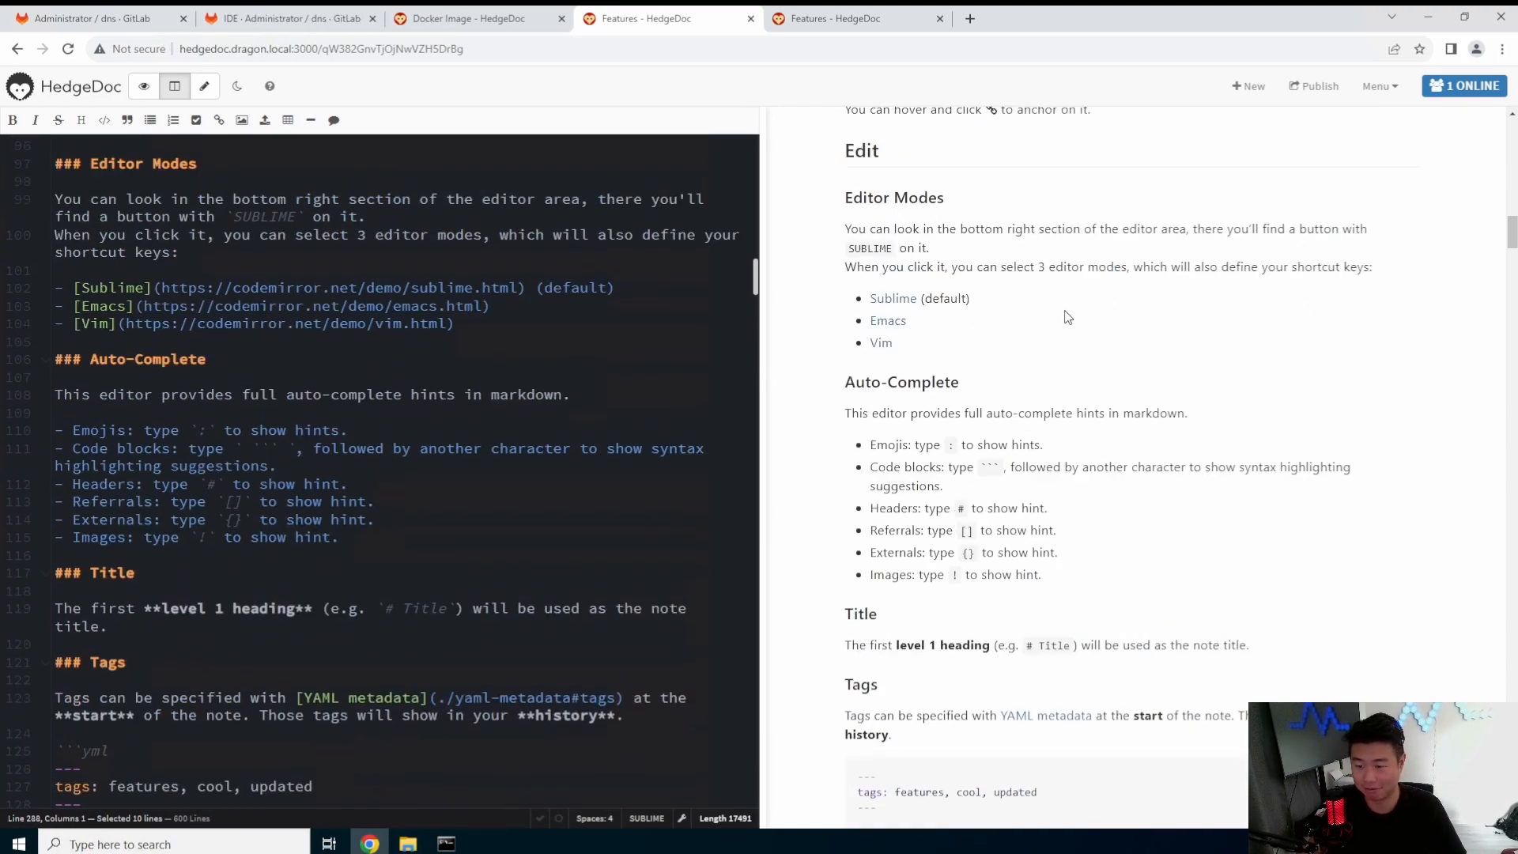
scroll(up, 3)
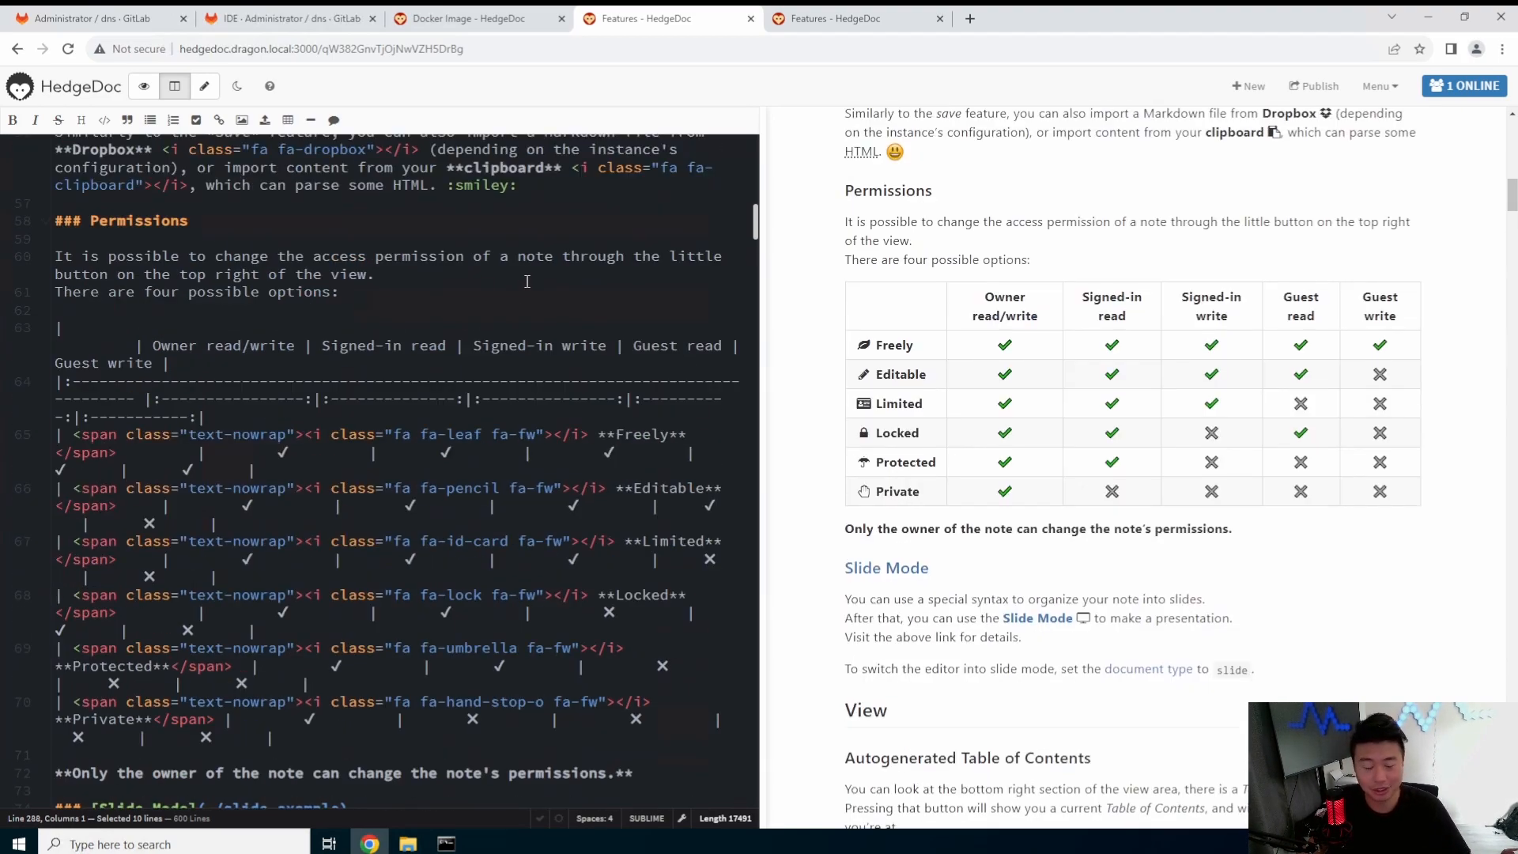
scroll(up, 3)
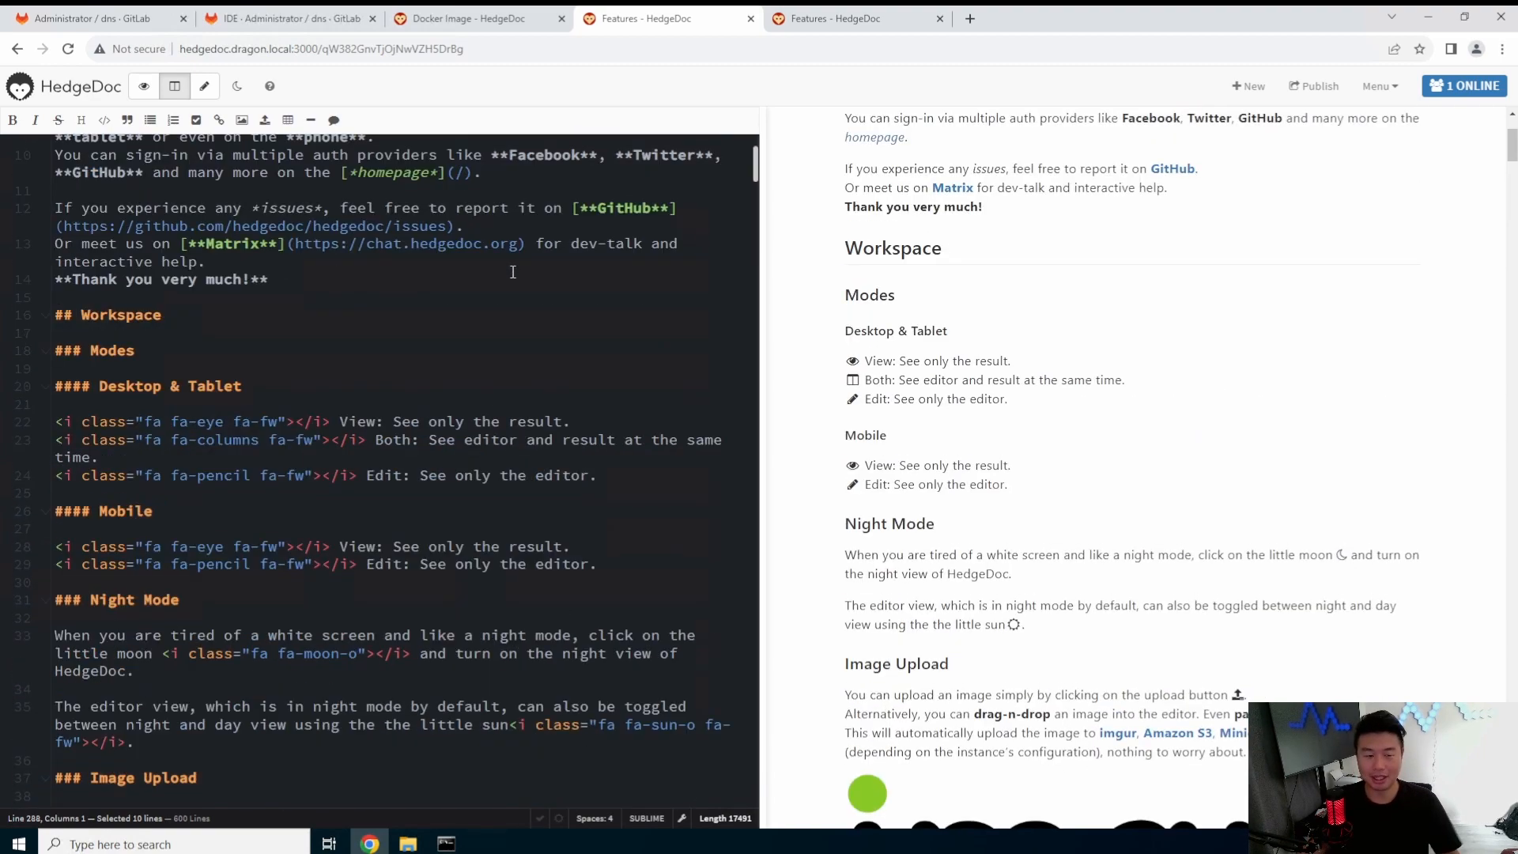